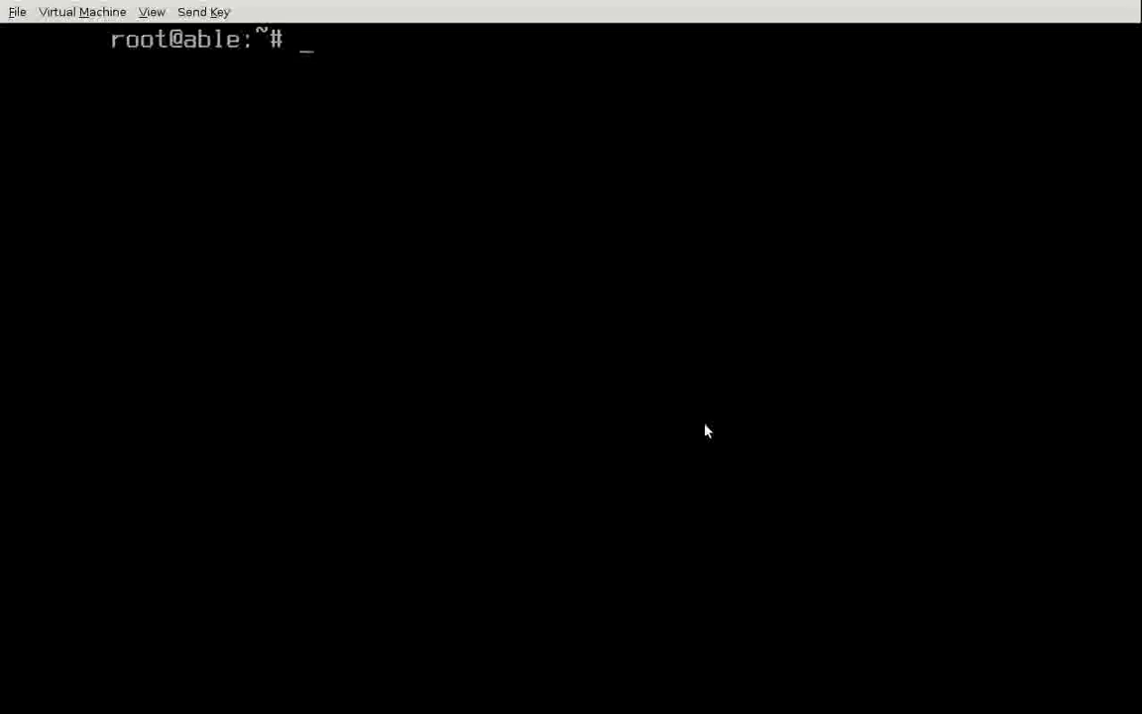
Run ifconfig eth0 to show the interface's network details and IP address
type("i")
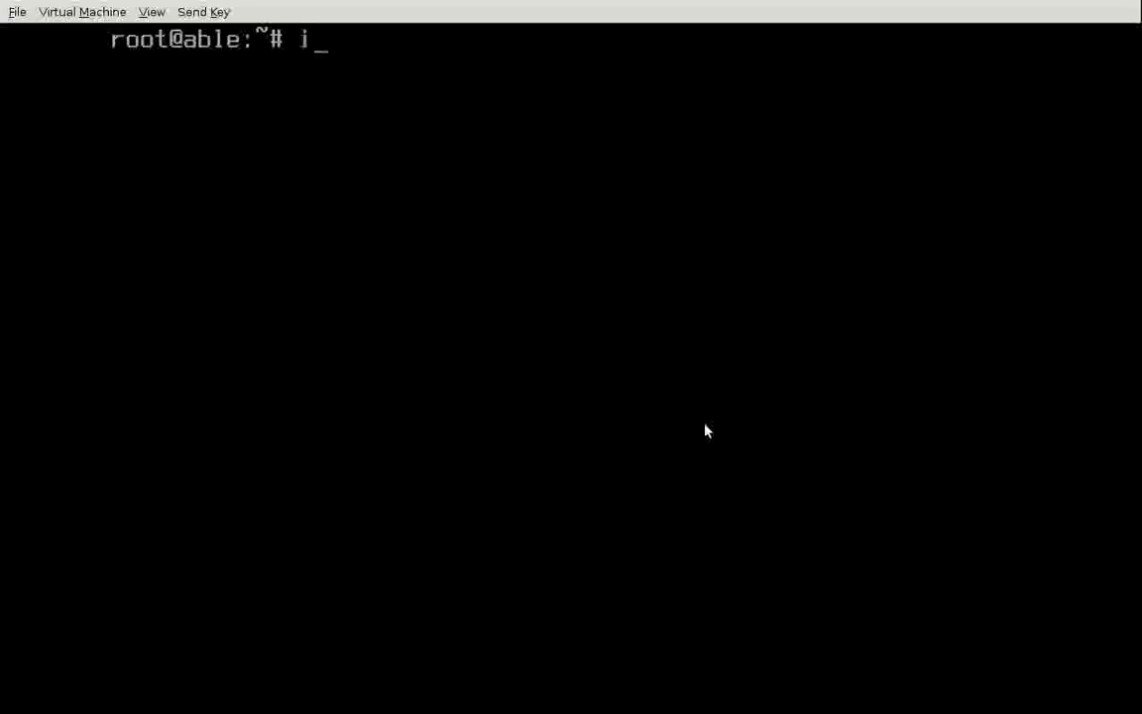
type("fconfig")
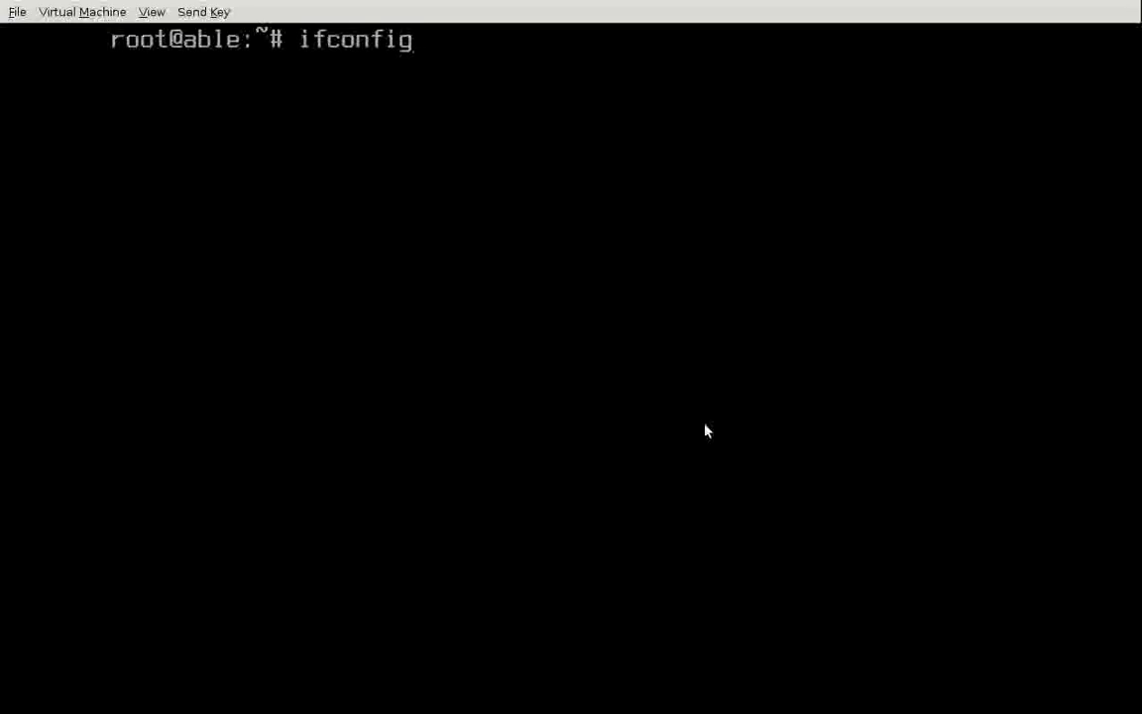
type("e")
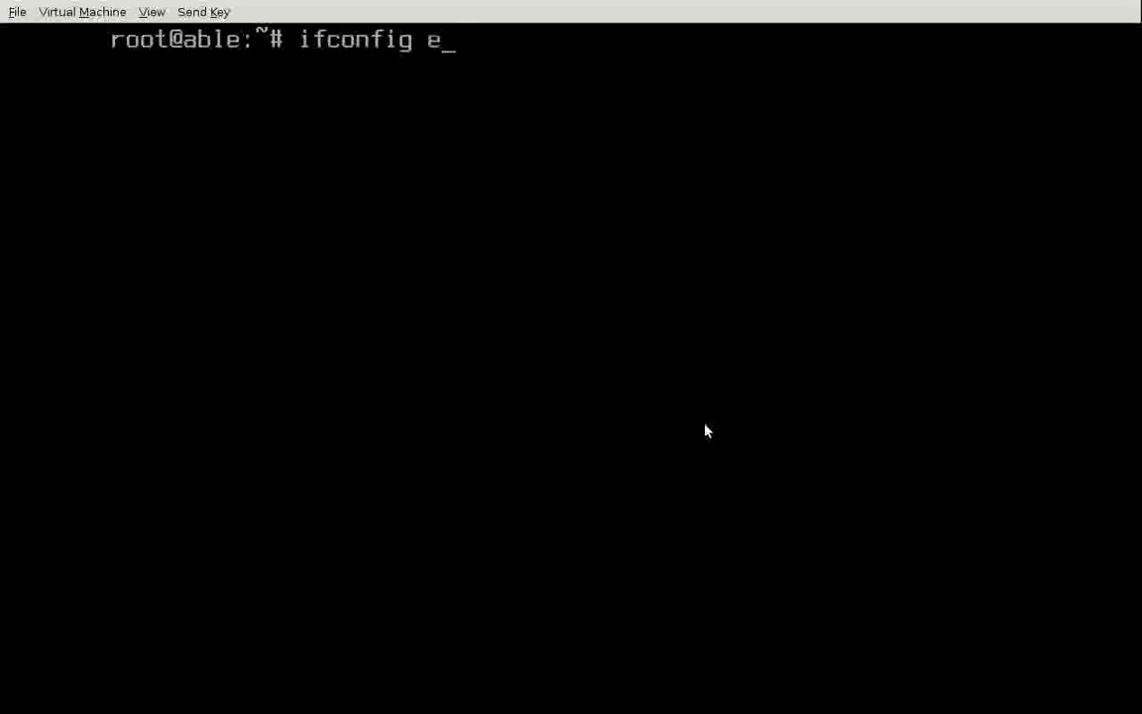
key("Return")
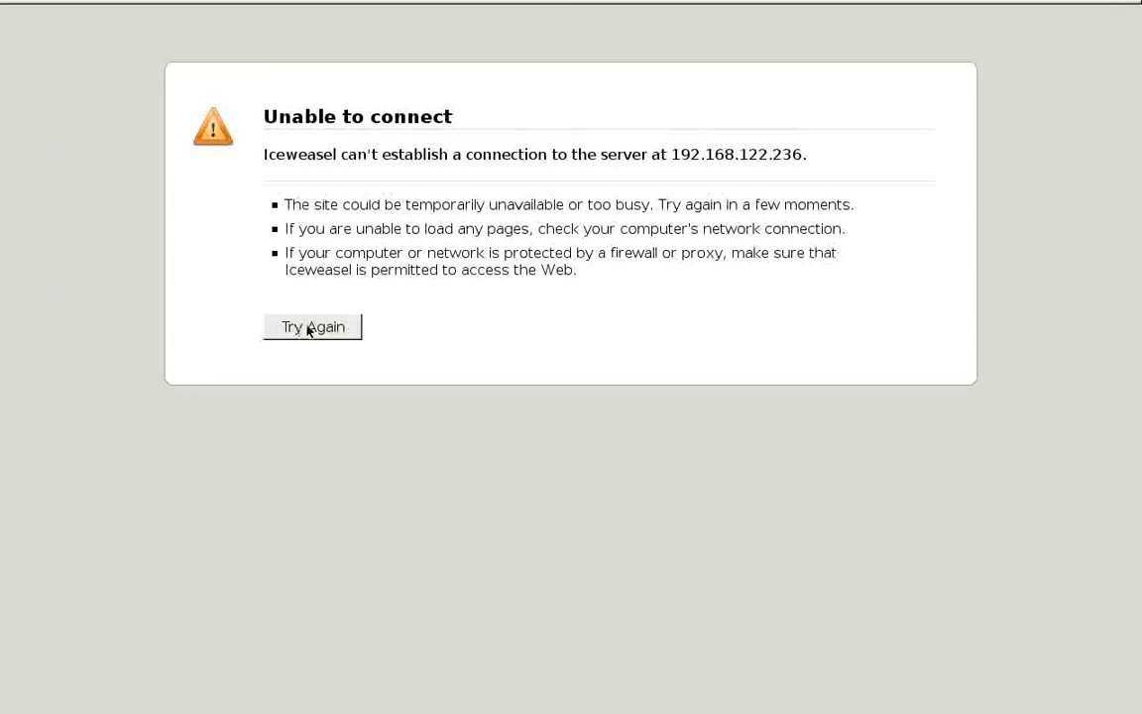
mouse_move(425, 364)
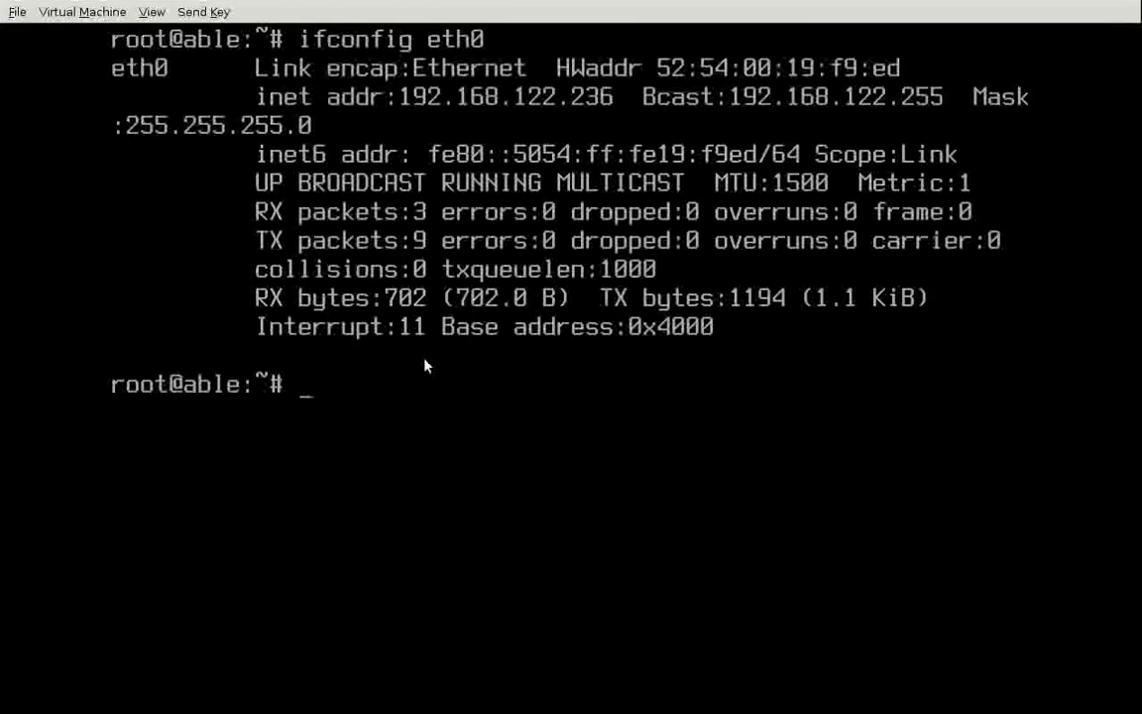
Run apt-get install wordpress mysql-server to begin installing both packages
type("apt-g")
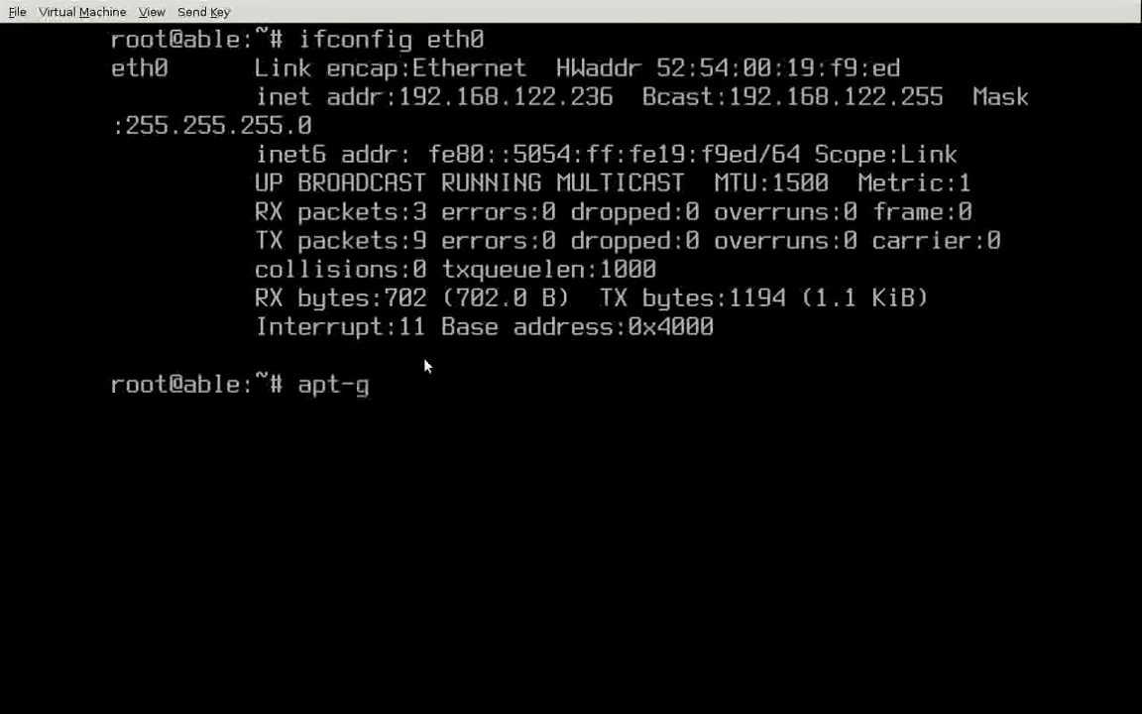
type("et install")
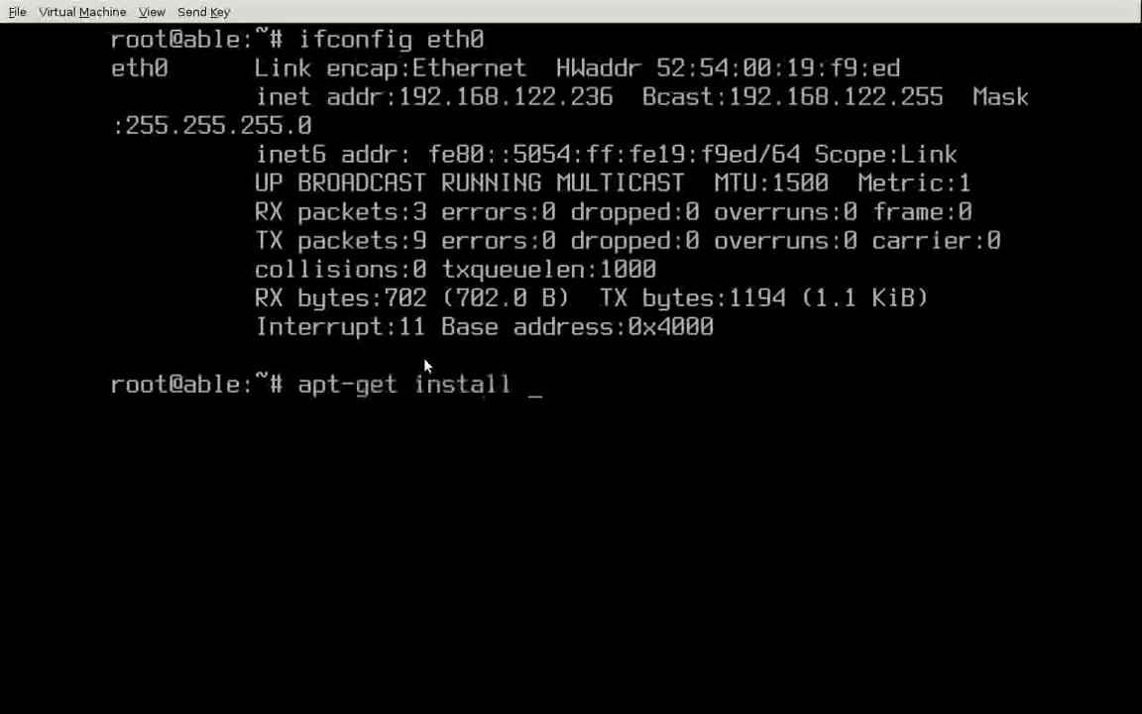
type("wordpress")
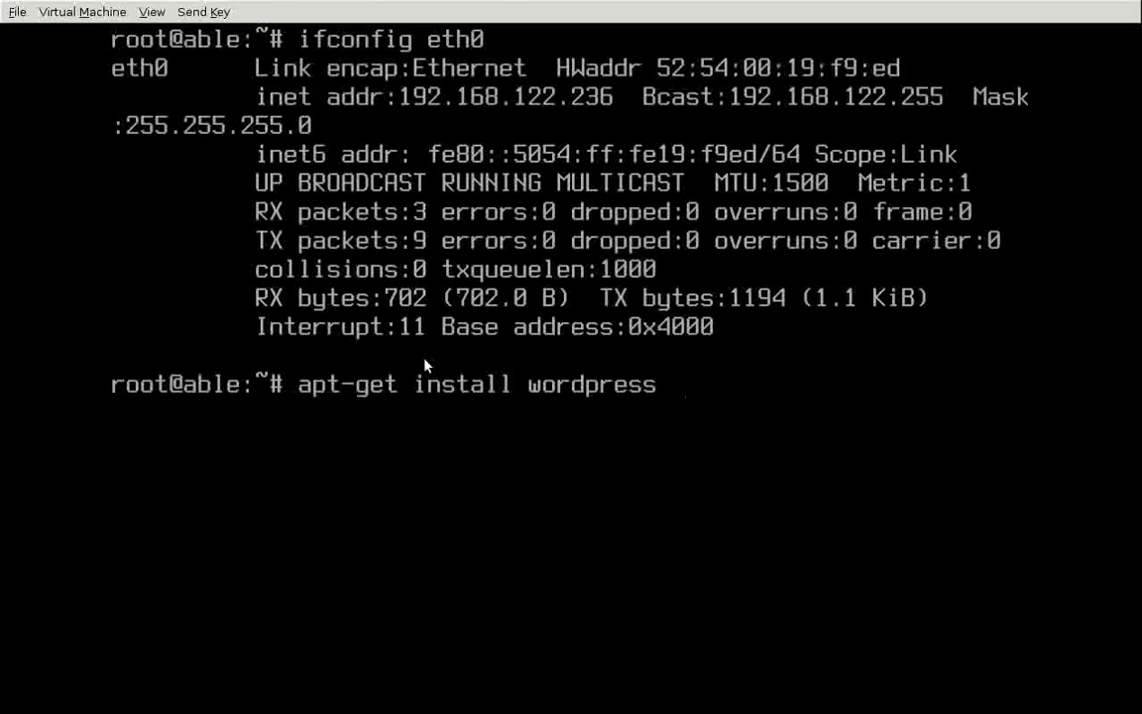
type("mysql-")
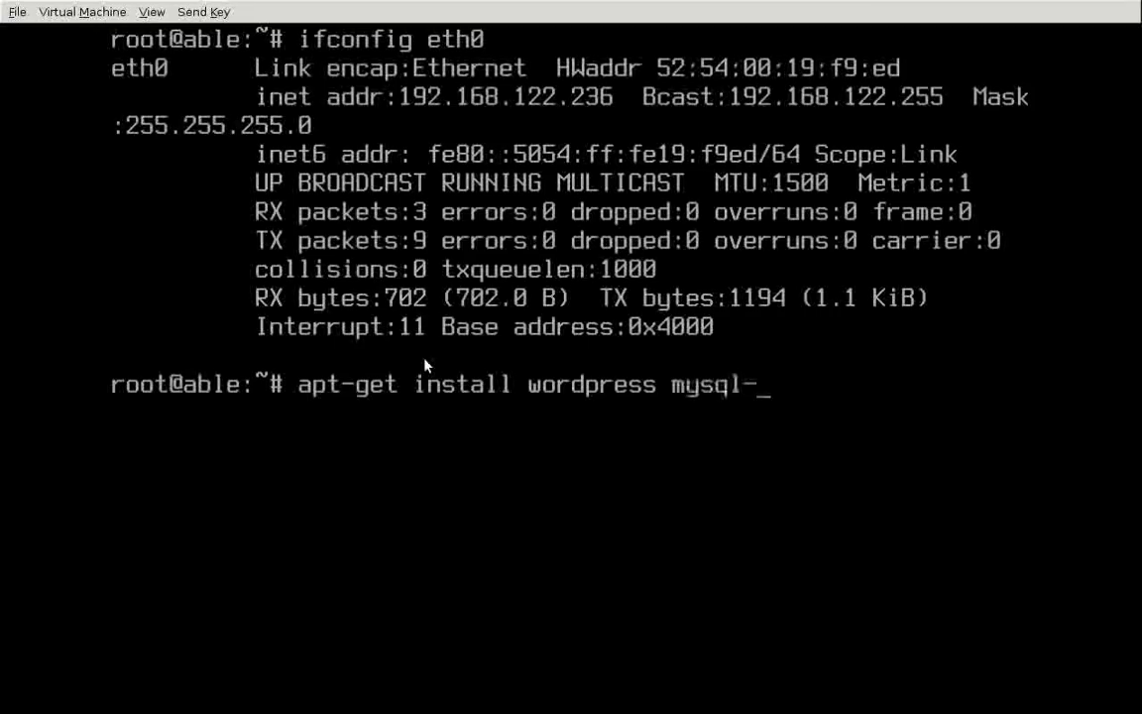
type("server")
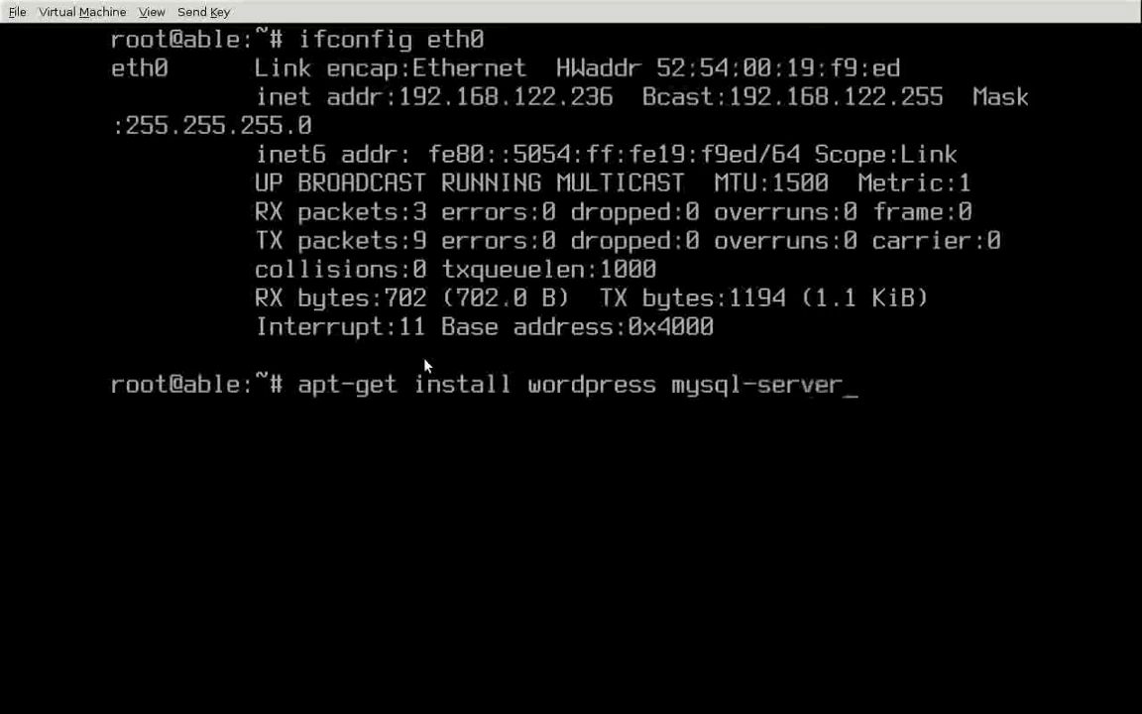
key("Return")
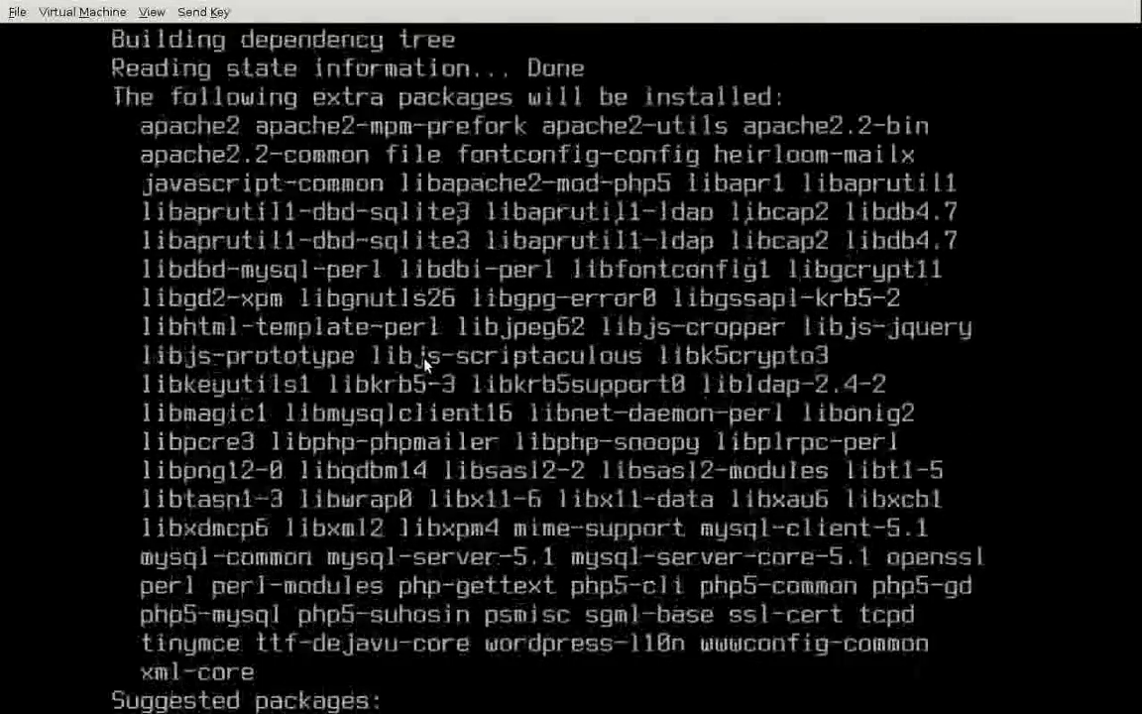
Answer y at the continue prompt so the 82 new packages download
scroll("down", 3)
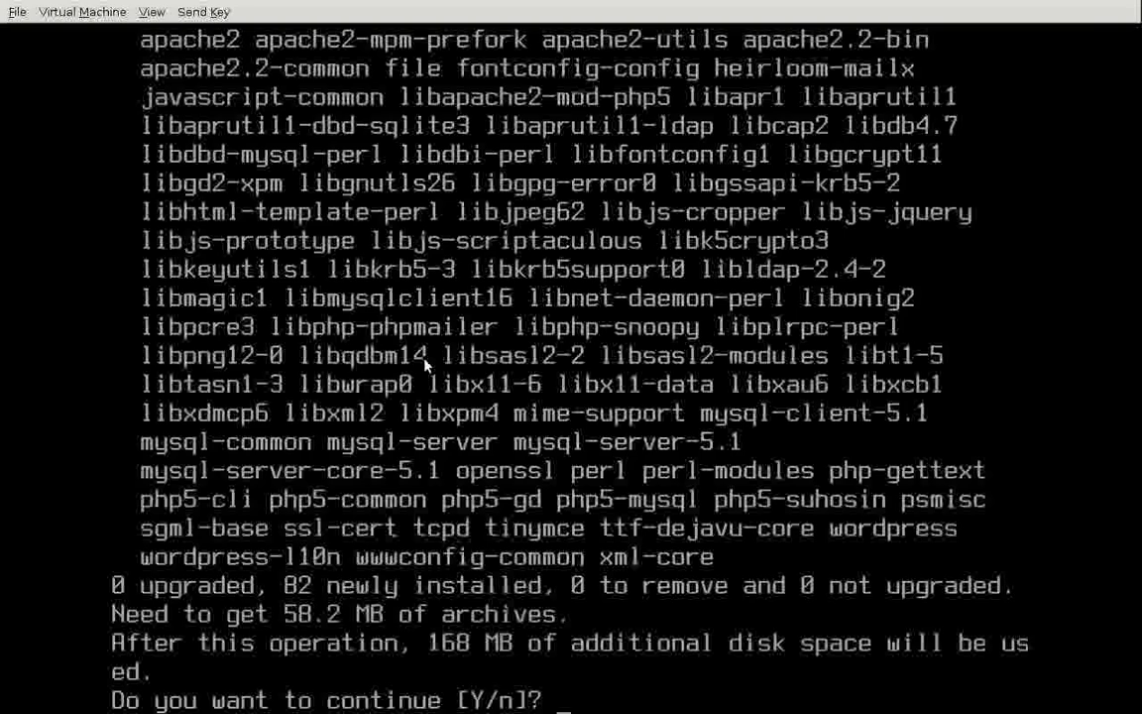
type("y")
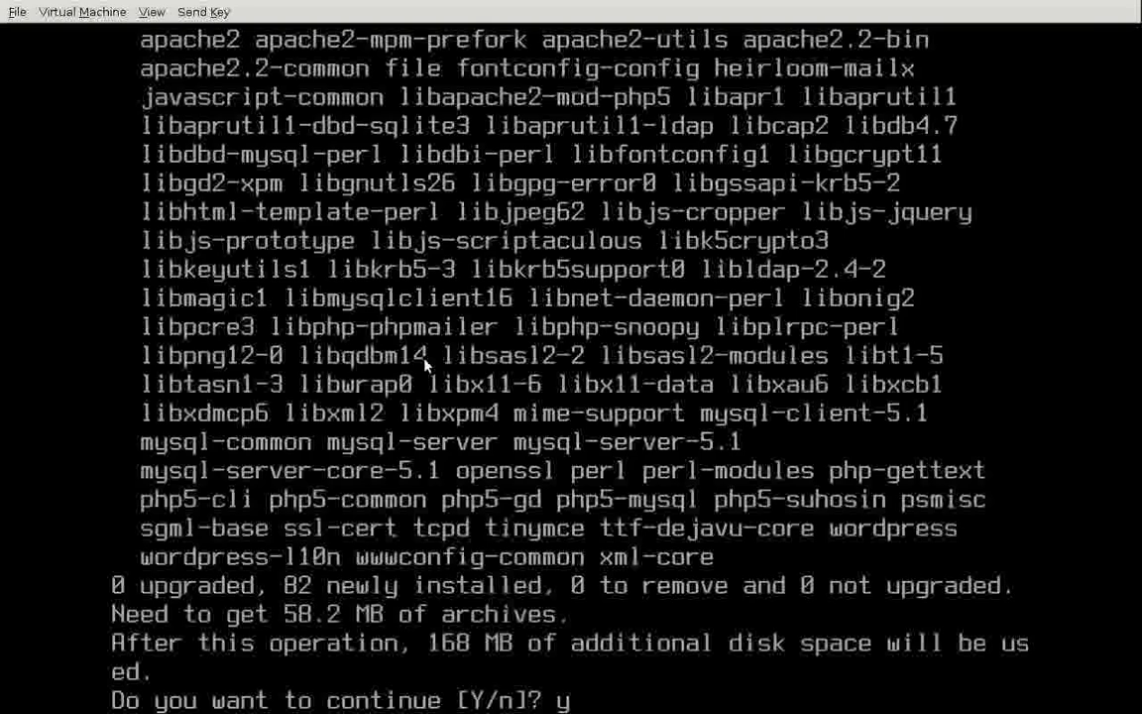
key("Return")
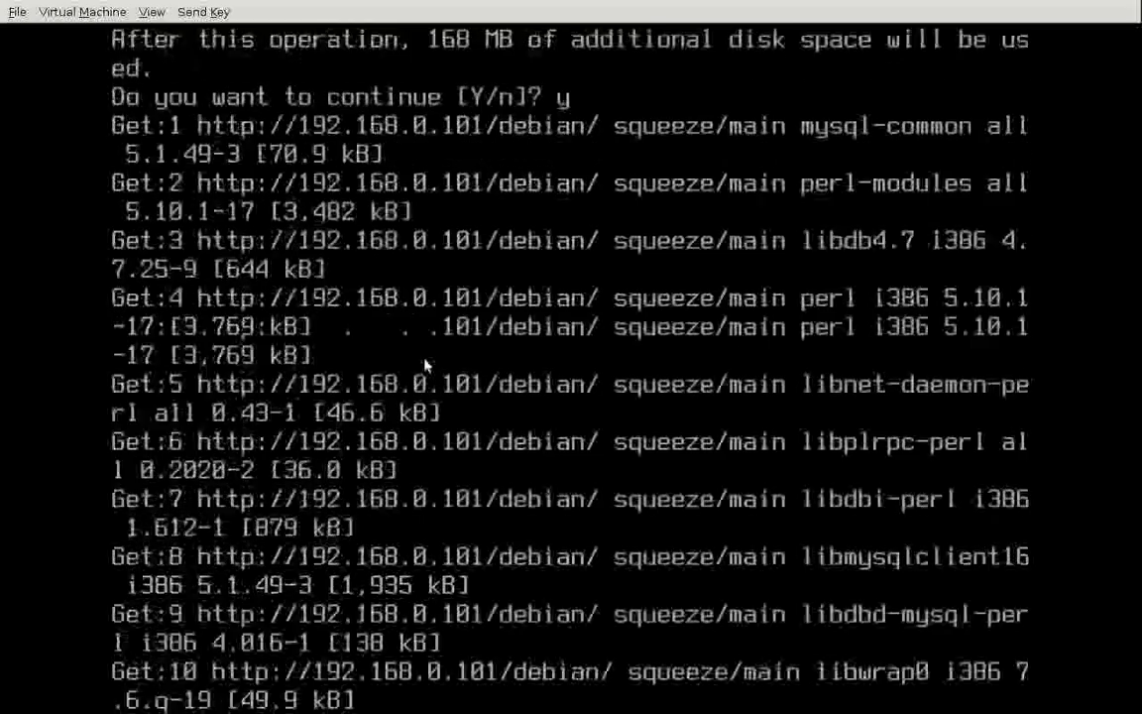
scroll("down", 3)
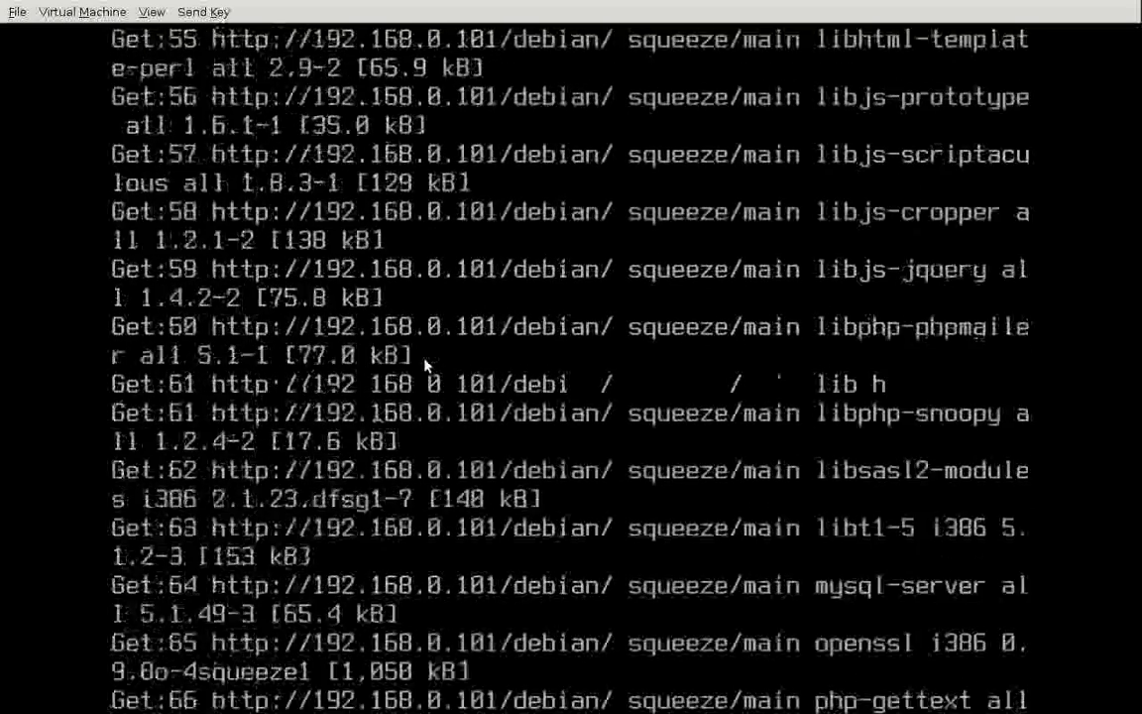
scroll("down", 3)
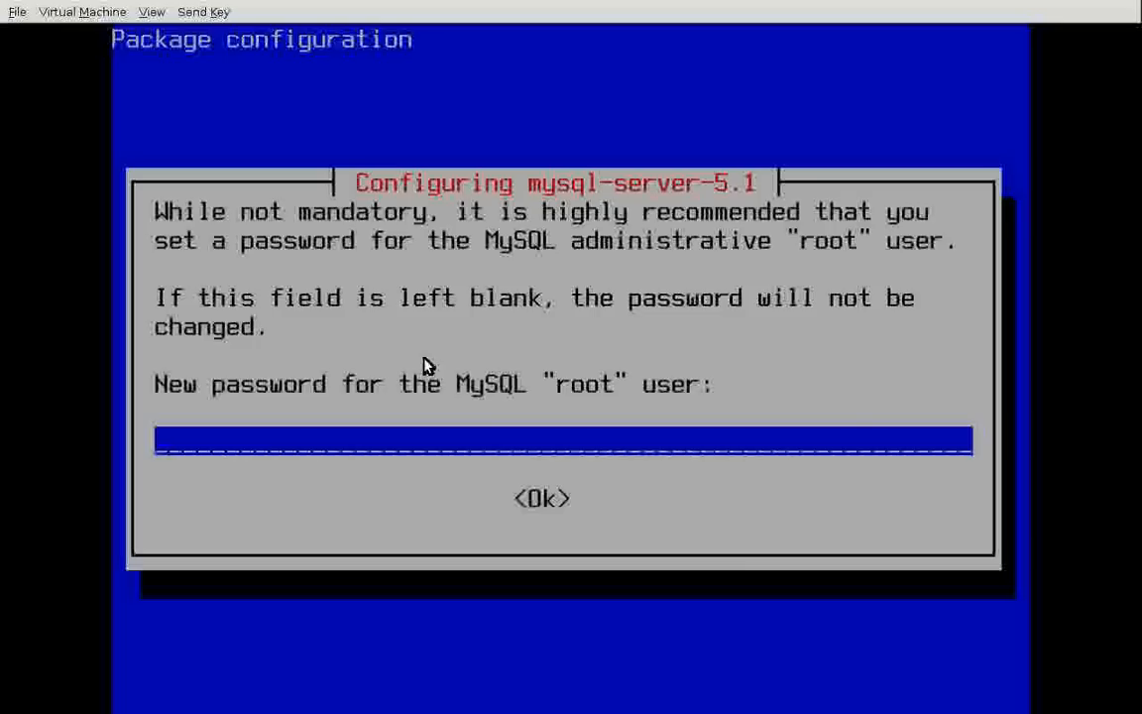
Enter and confirm the MySQL root password in the mysql-server-5.1 configuration dialog
type("****")
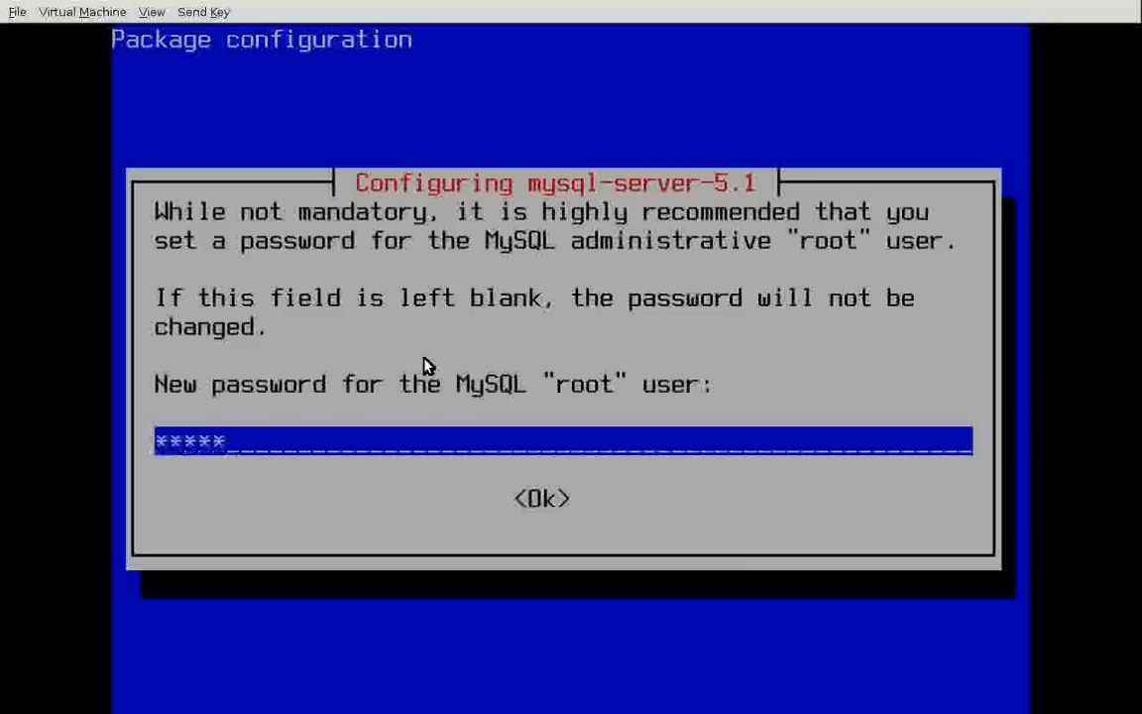
type("*****")
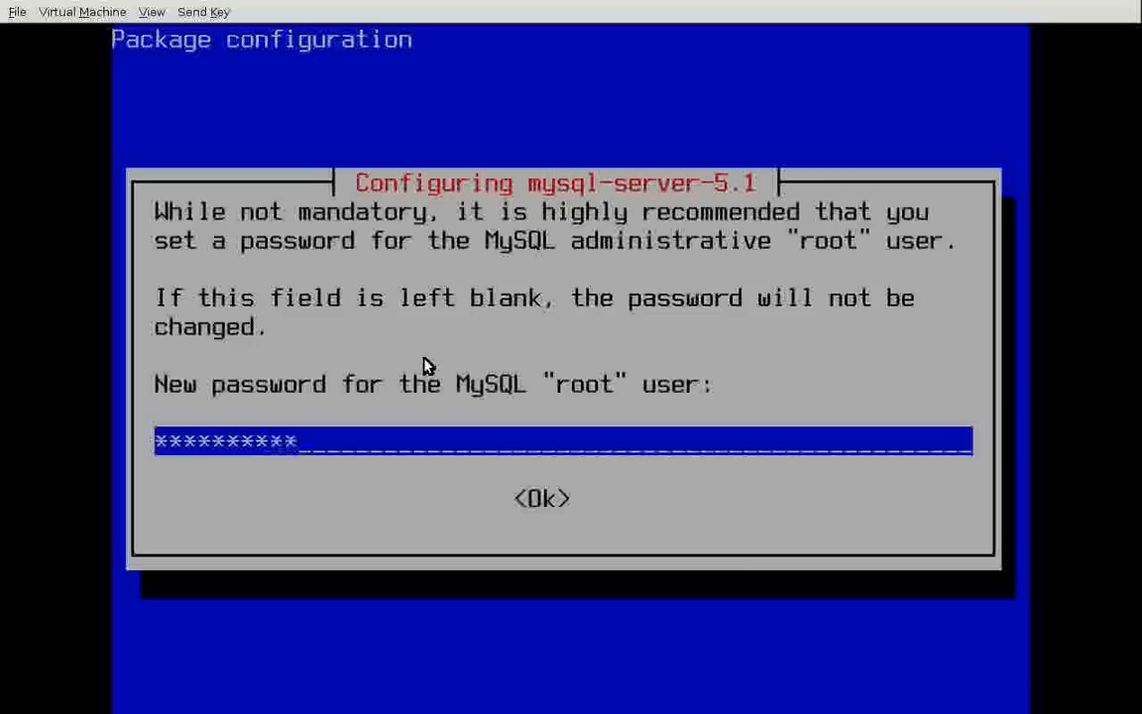
left_click(541, 498)
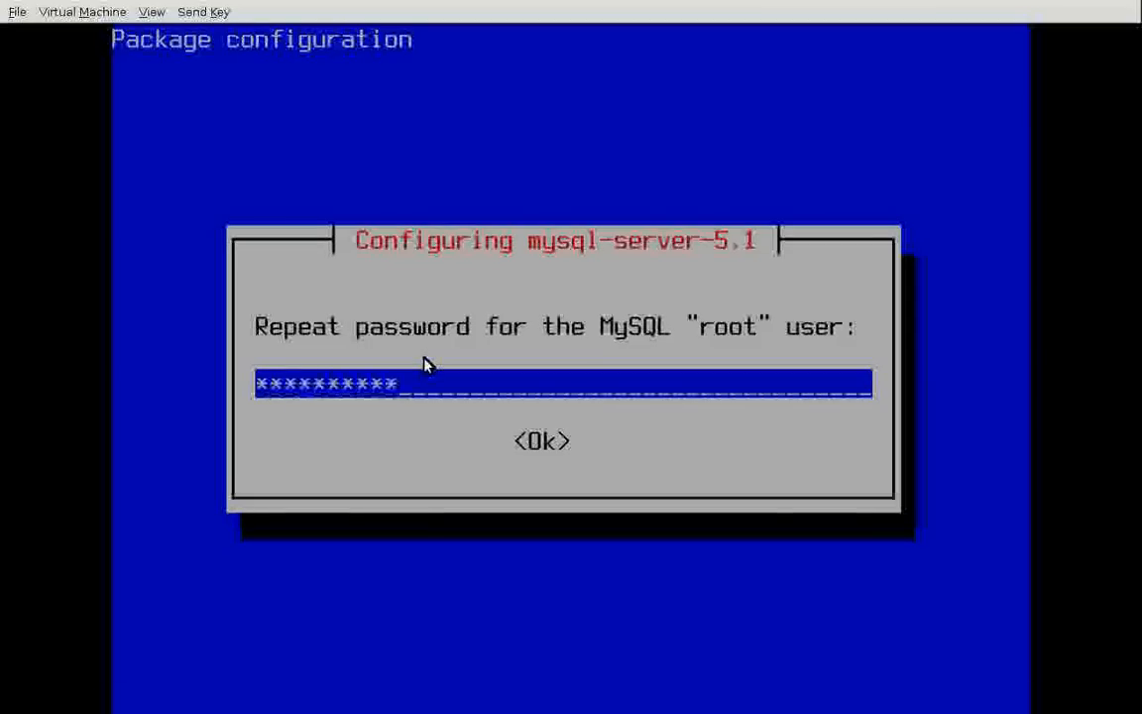
left_click(541, 440)
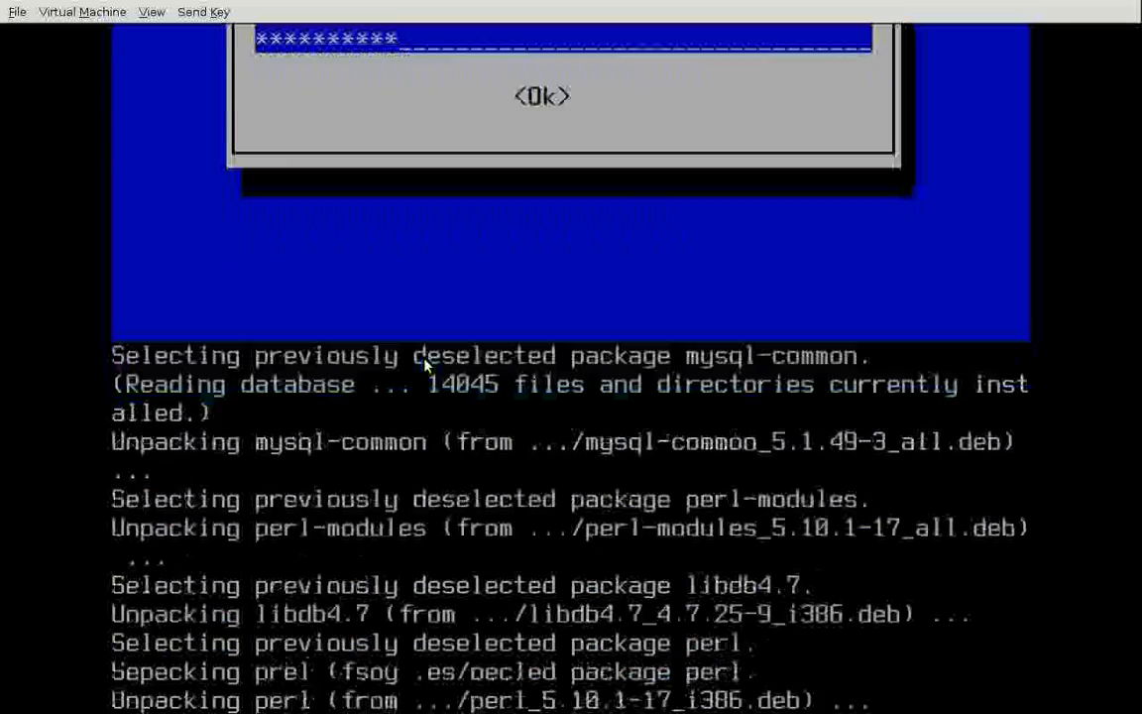
Follow the console output as php5-mysql, mysql-server-5.1 and related packages unpack and mysqld starts
left_click(543, 95)
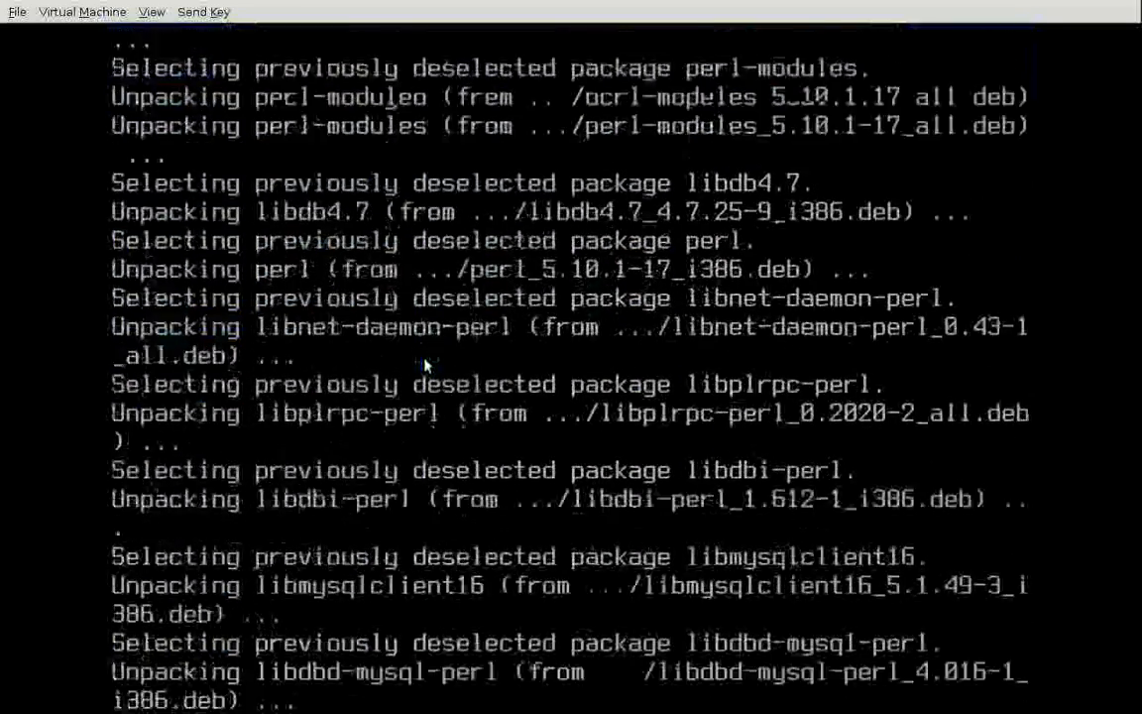
scroll("down", 3)
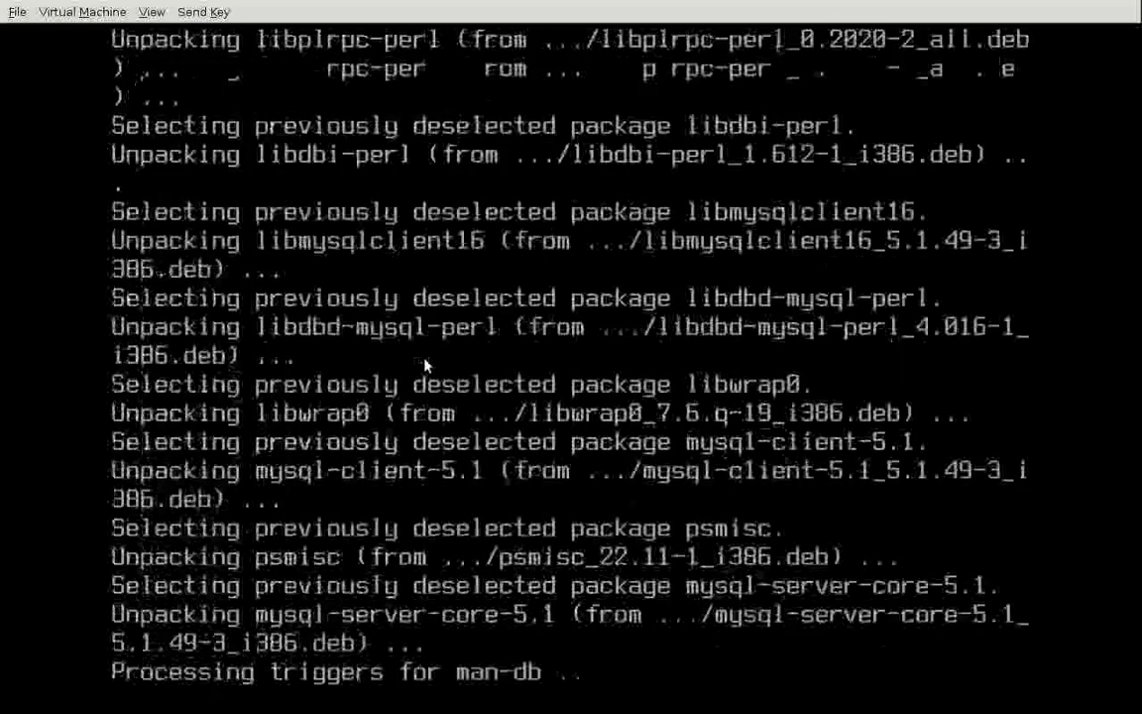
scroll("down", 3)
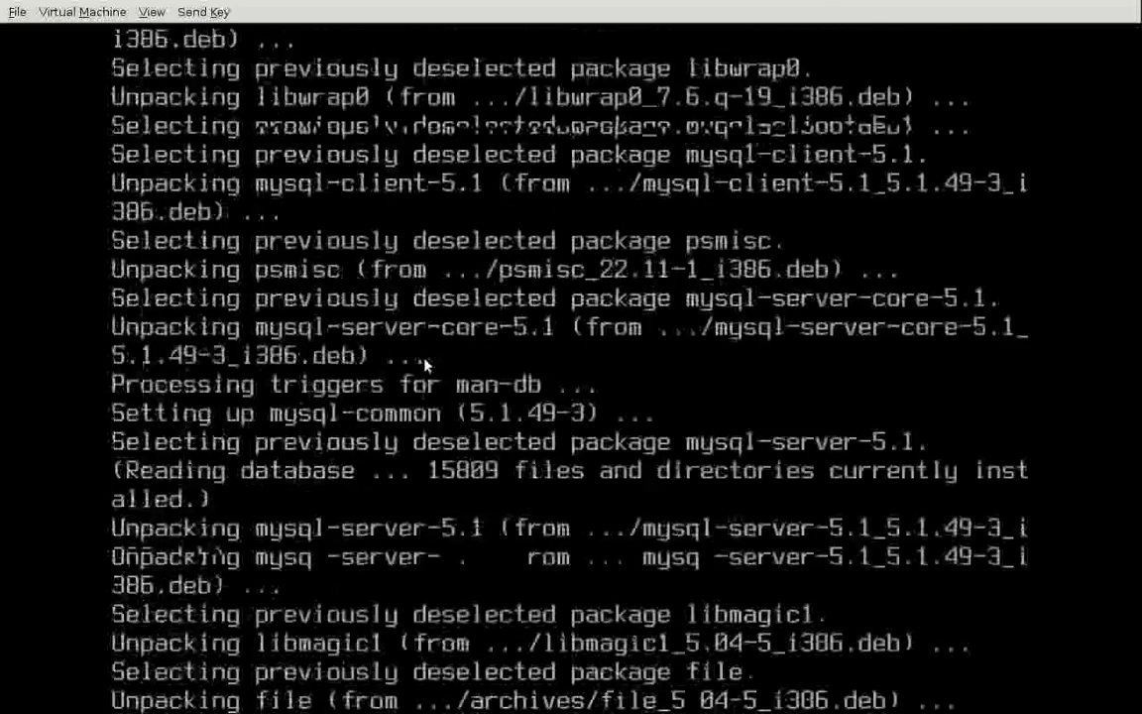
scroll("down", 3)
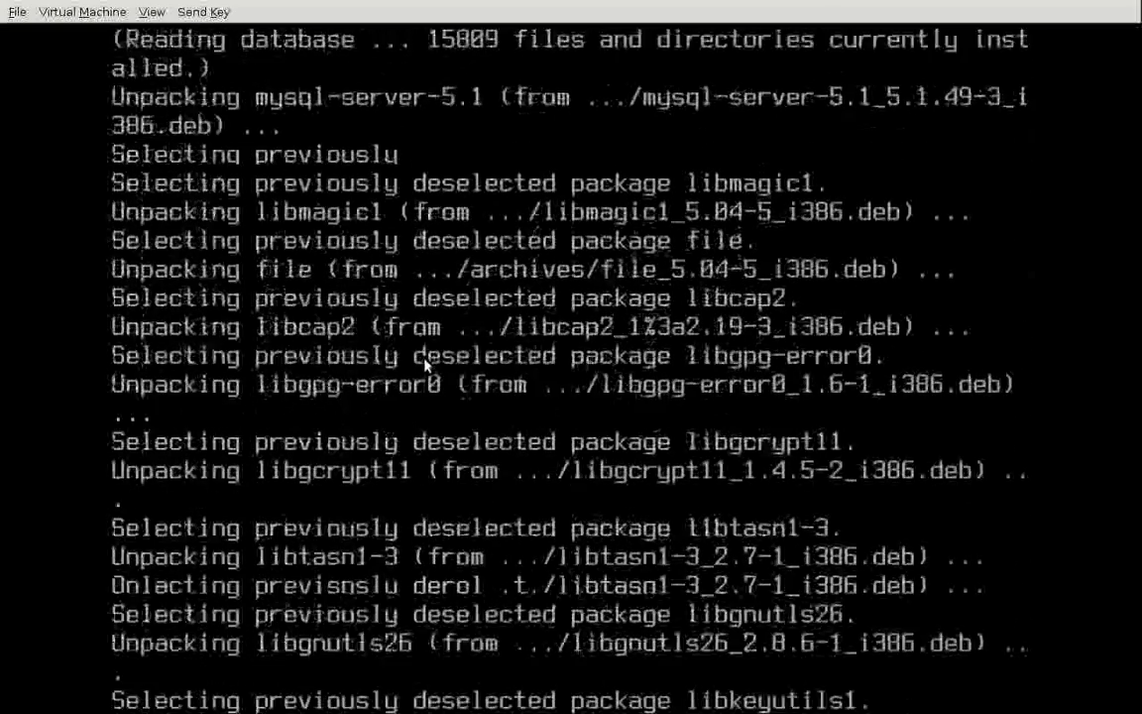
scroll("down", 3)
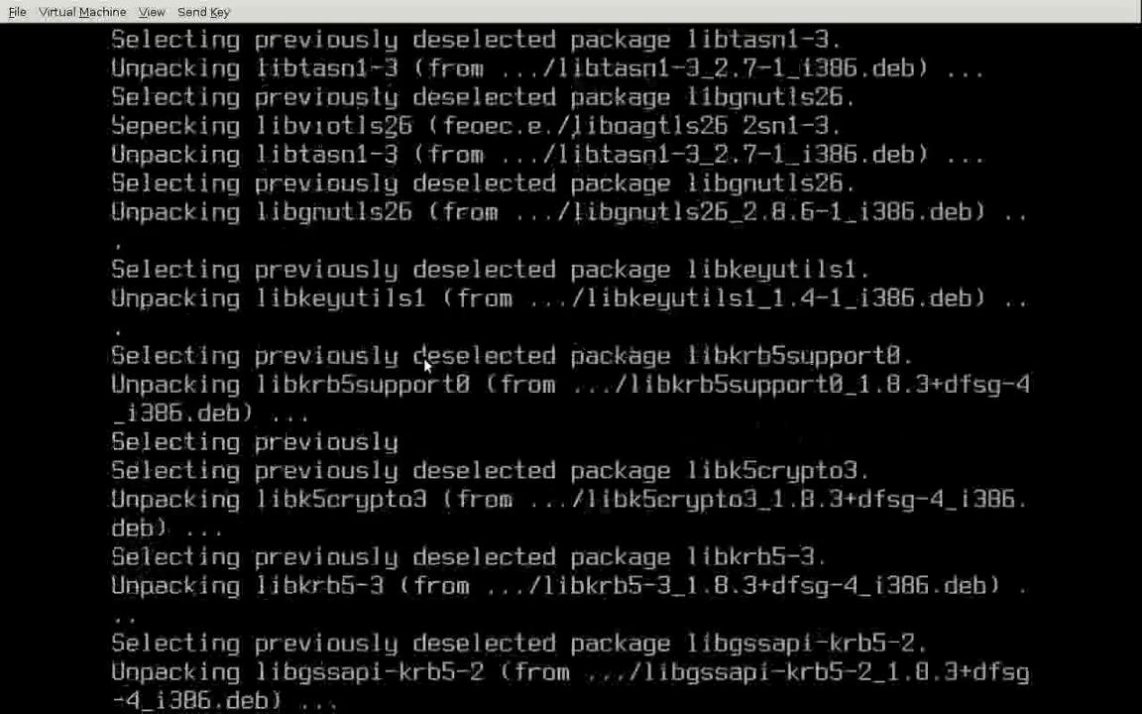
scroll("down", 3)
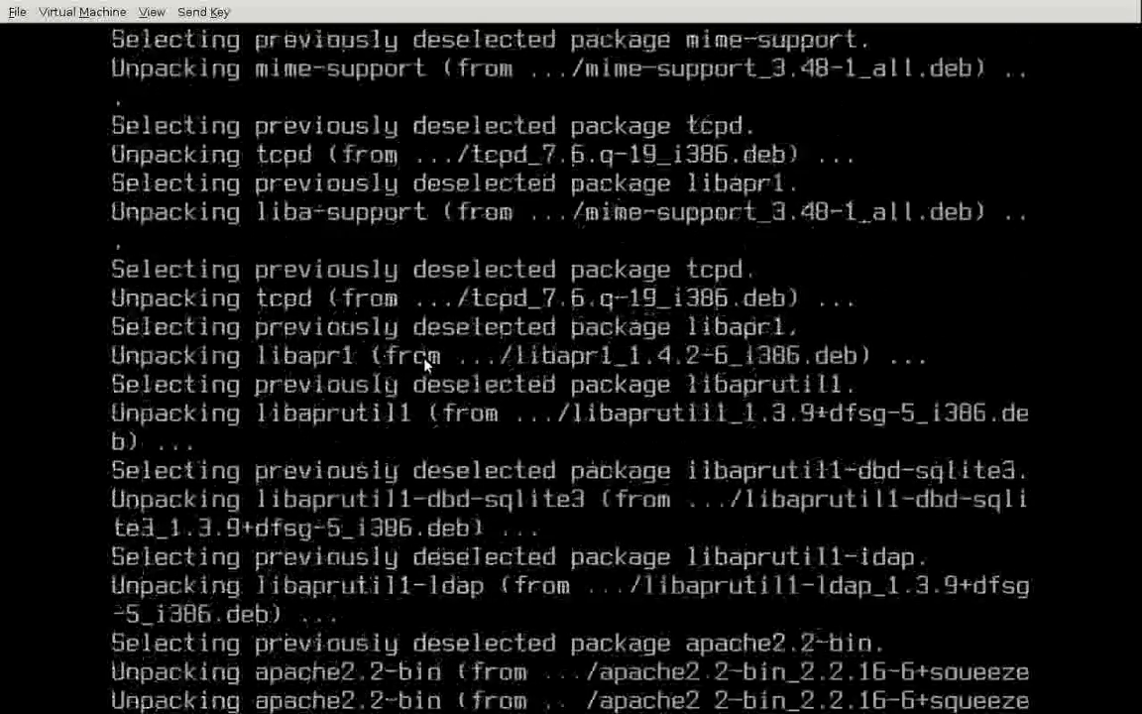
scroll("down", 3)
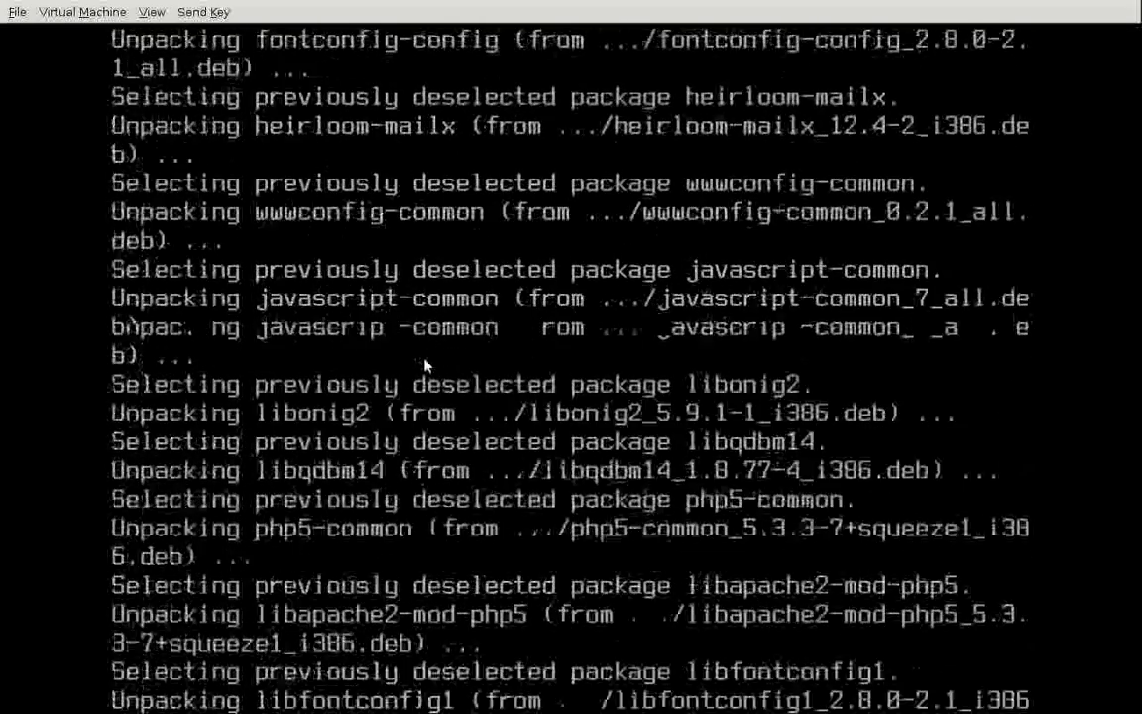
scroll("down", 3)
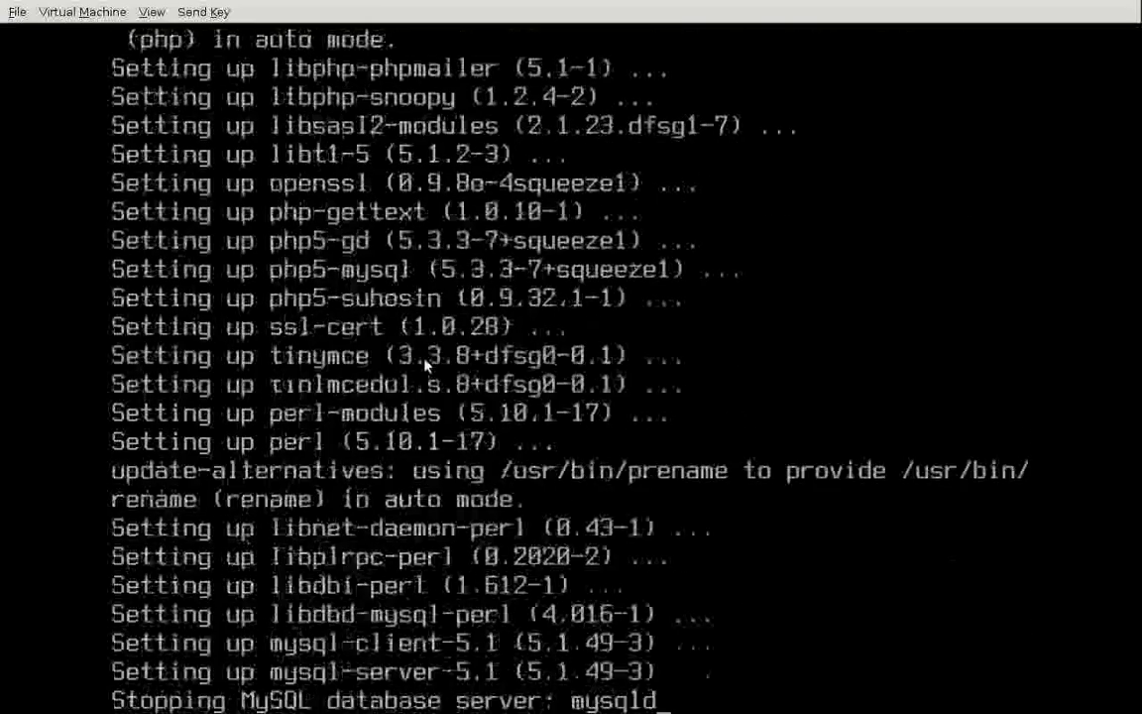
scroll("down", 3)
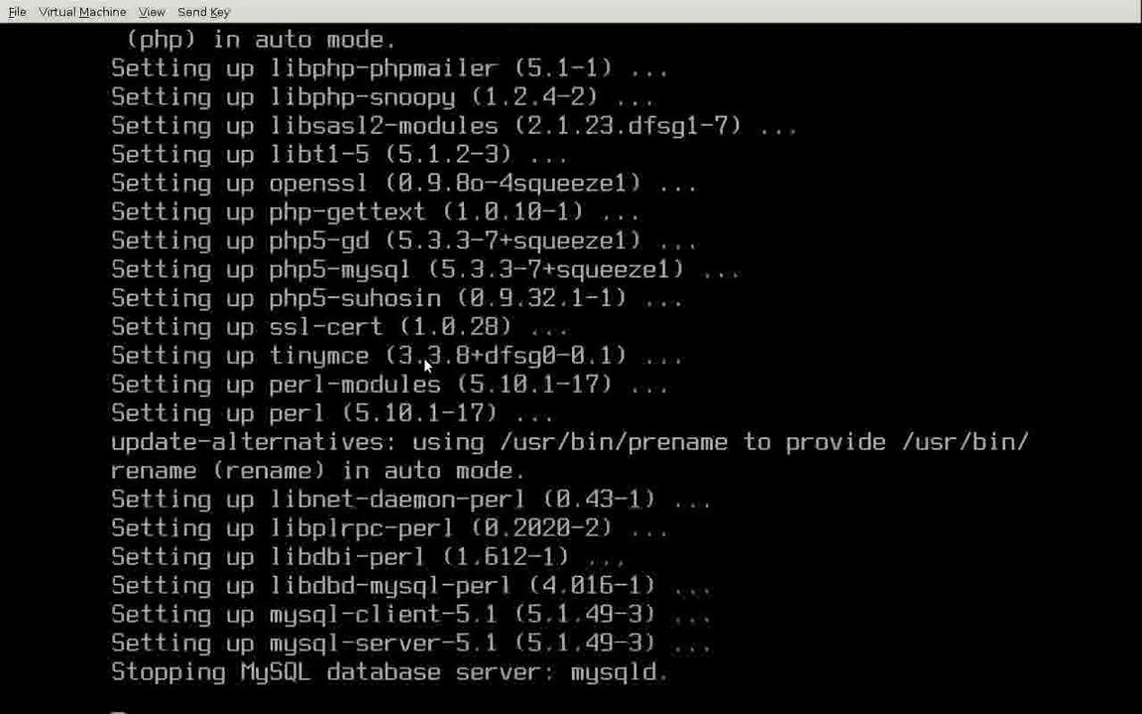
scroll("down", 3)
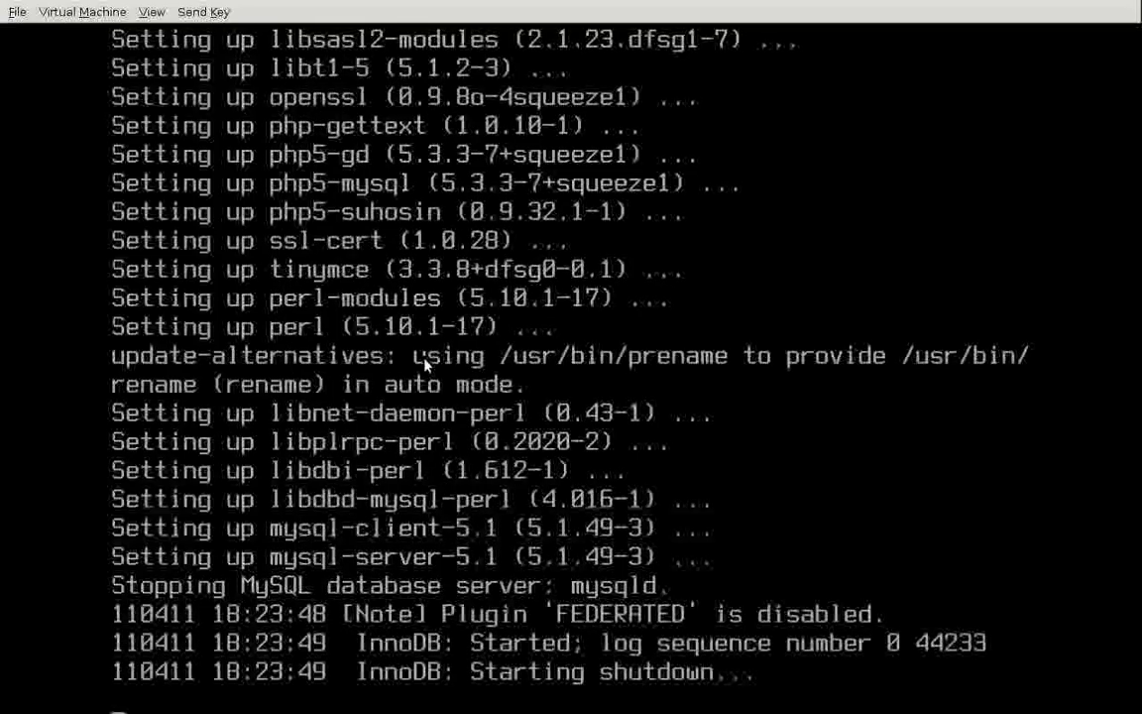
scroll("down", 3)
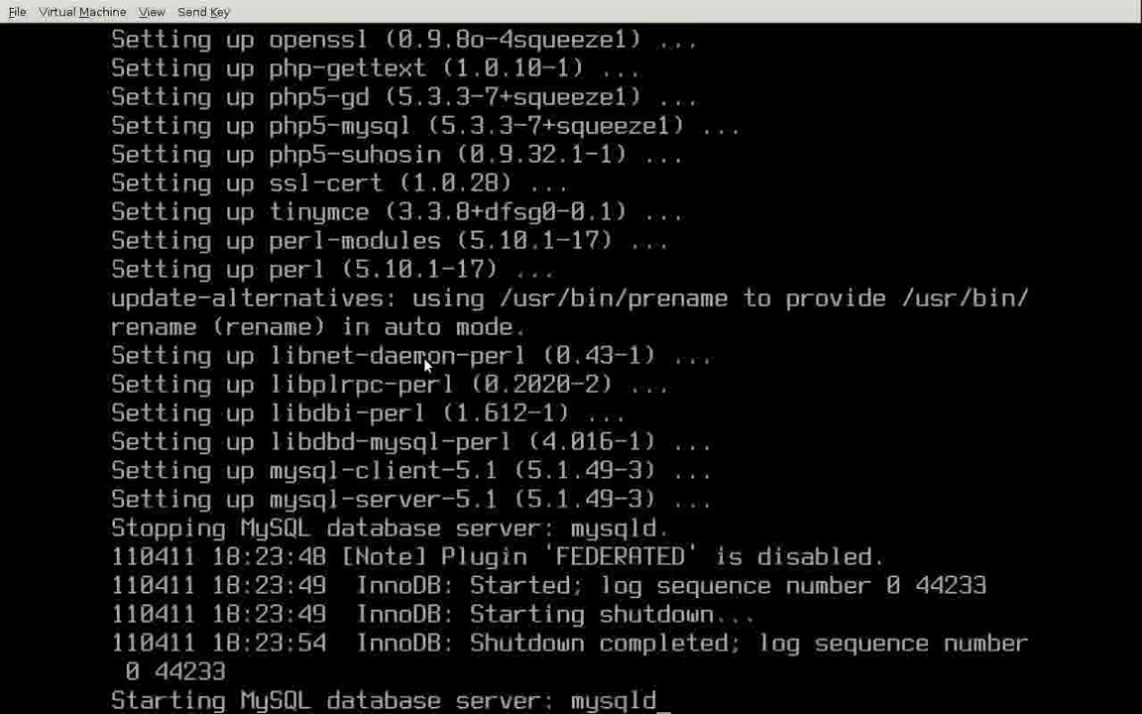
Follow the output as apache2 and wordpress finish configuring and the root prompt returns
scroll("down", 3)
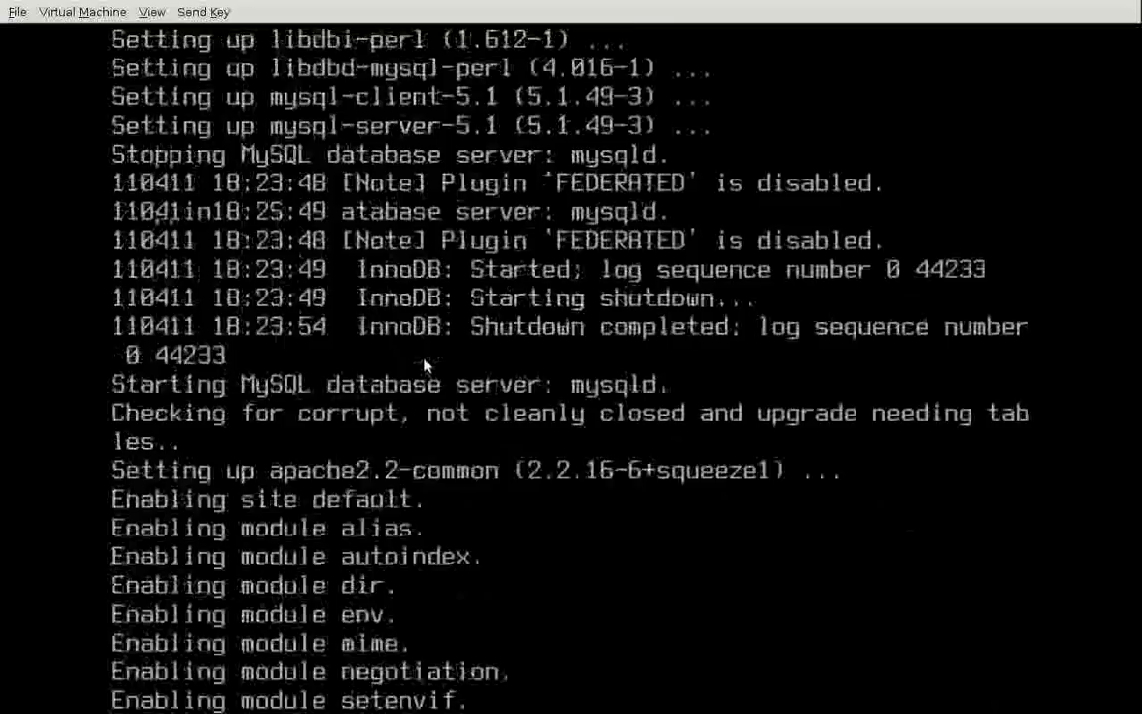
scroll("down", 3)
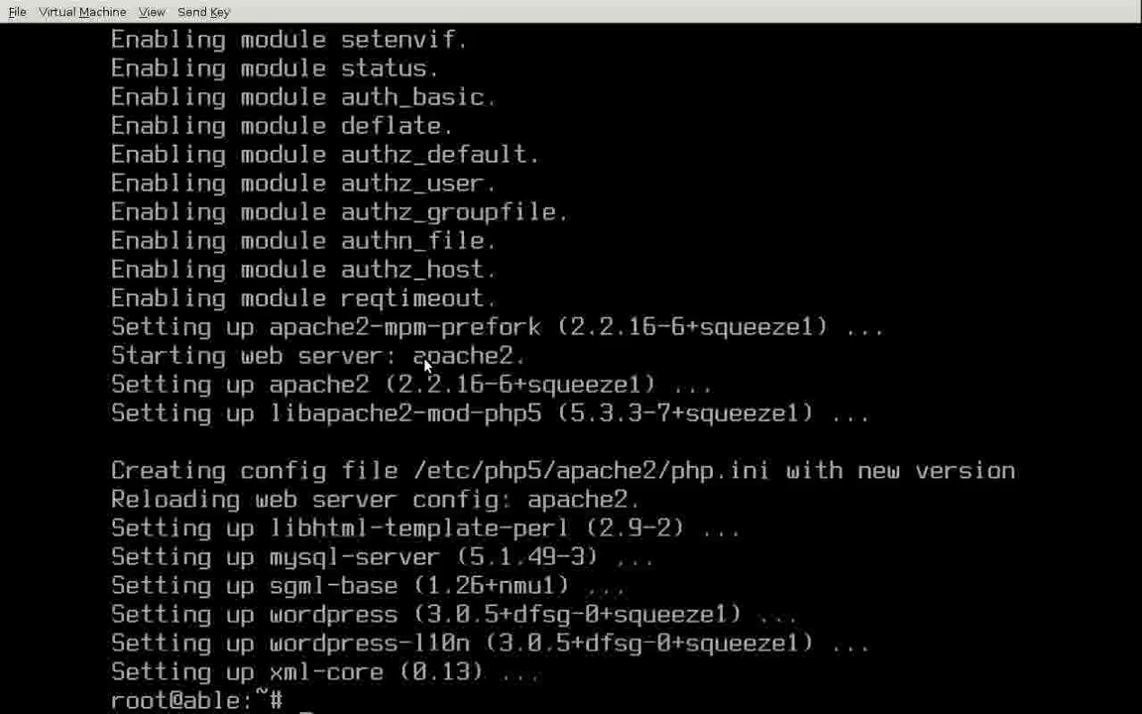
Run dpkg -L wordpress | grep doc to list the package's documentation and example files
type("dpkg")
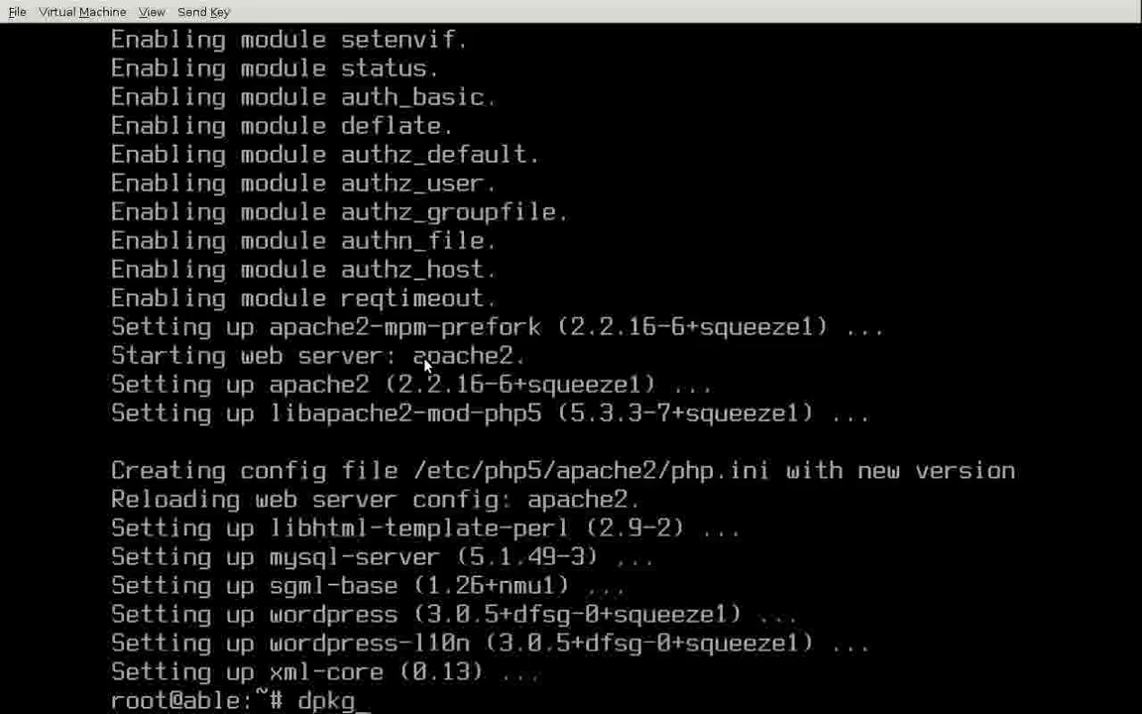
type("-L")
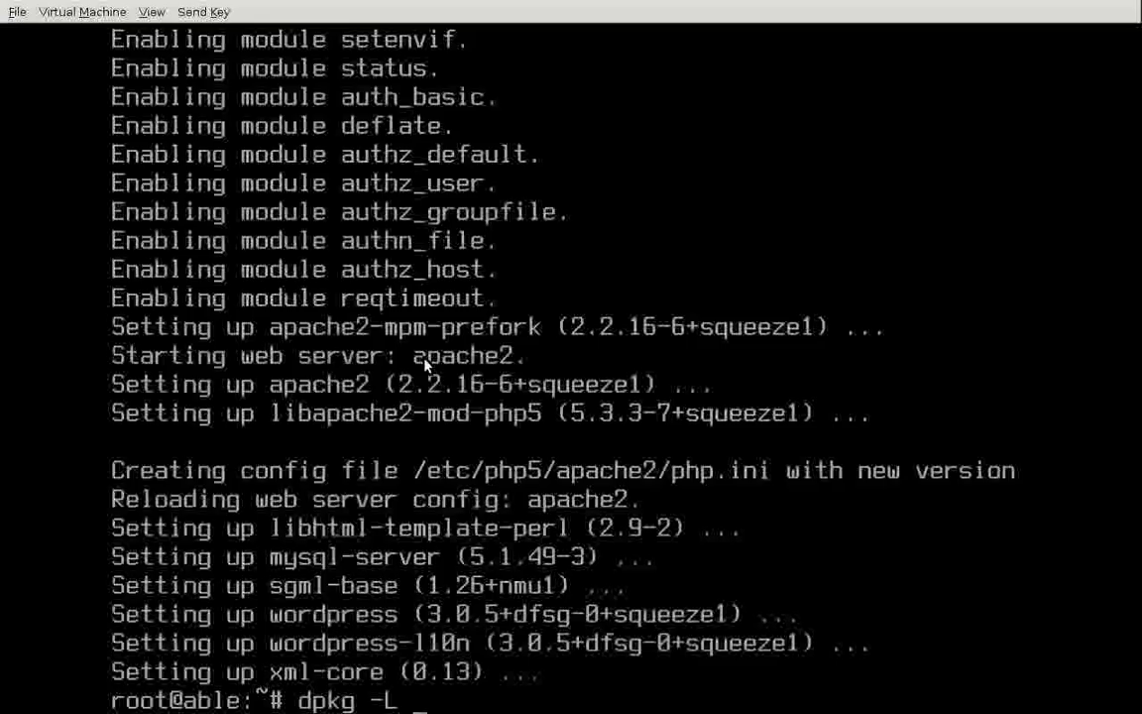
type("wordpre")
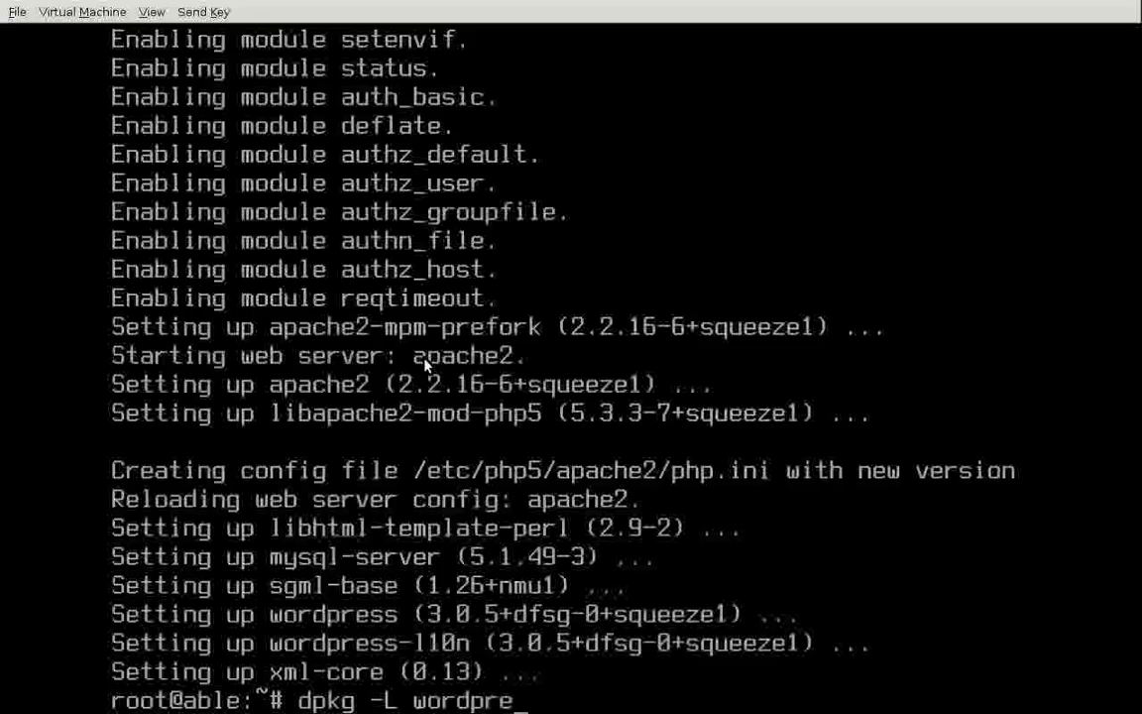
type("ss")
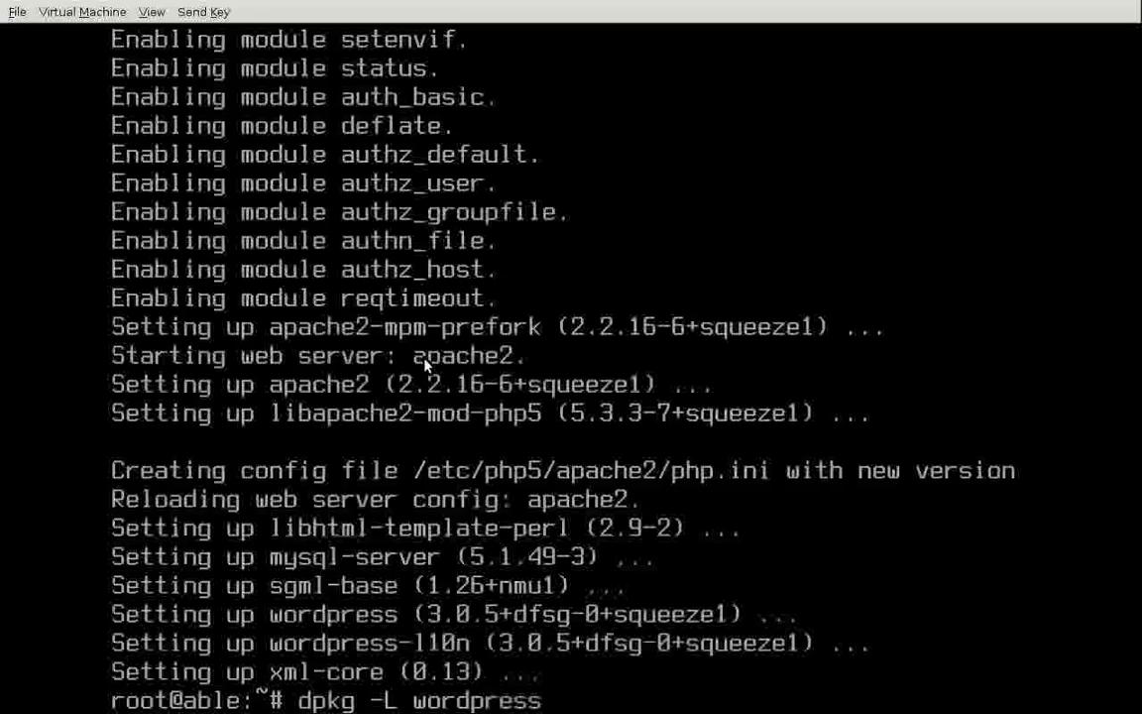
type("lg")
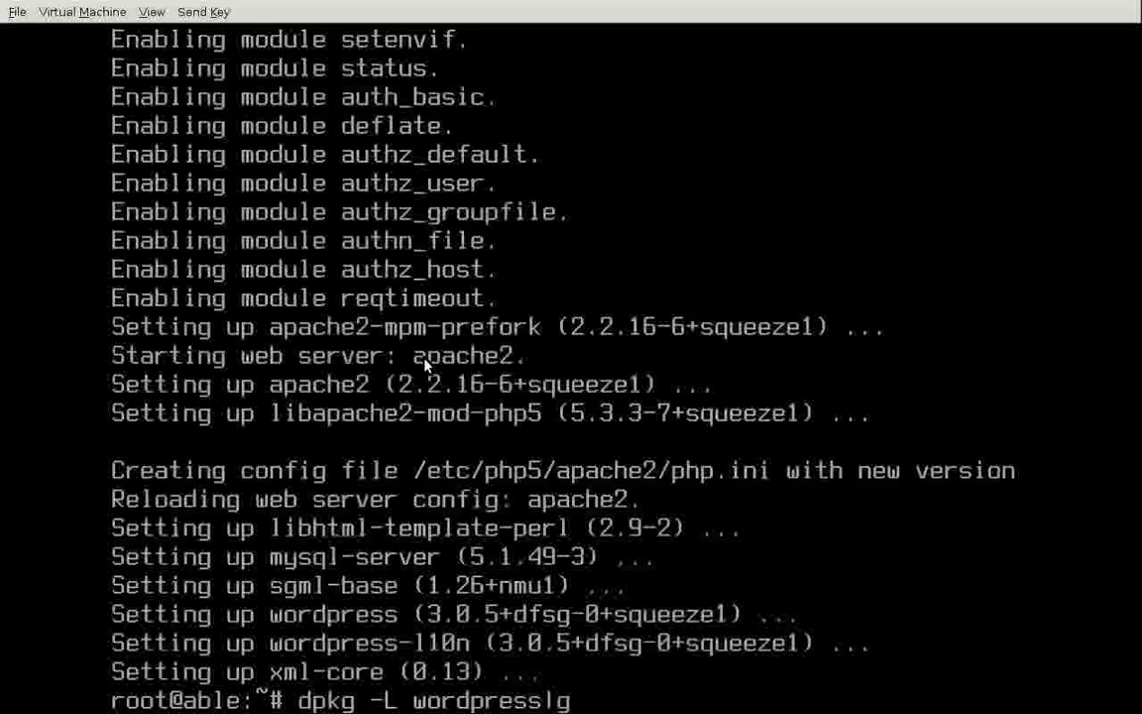
type("grep doc")
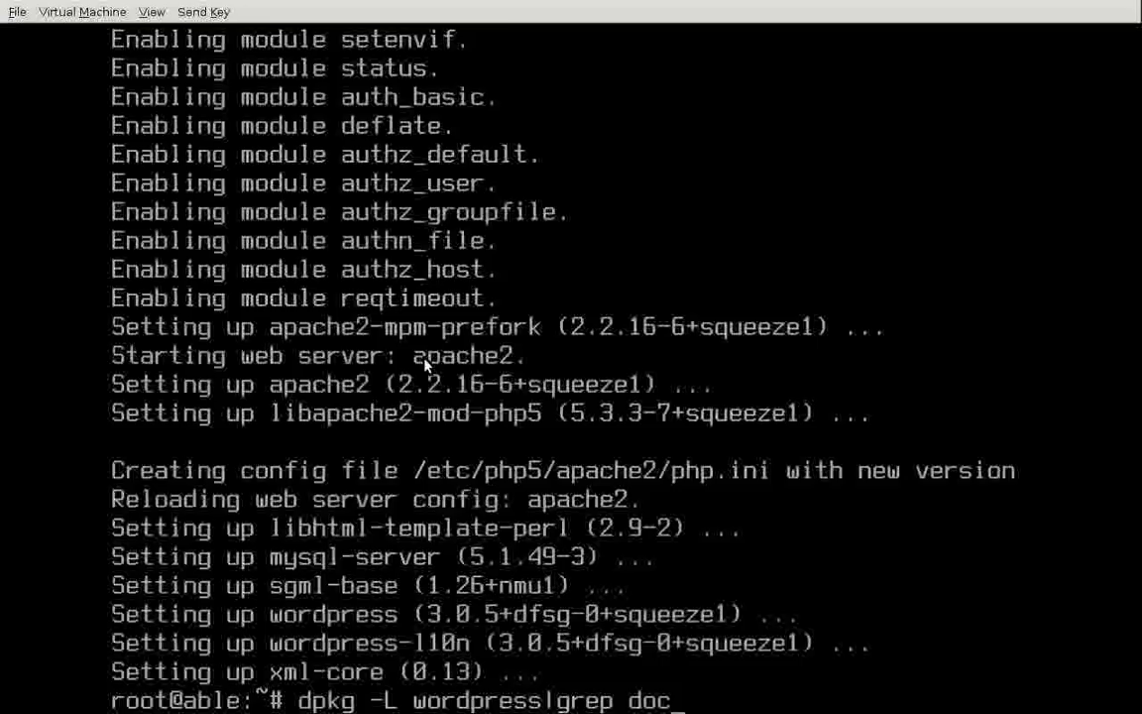
key("Return")
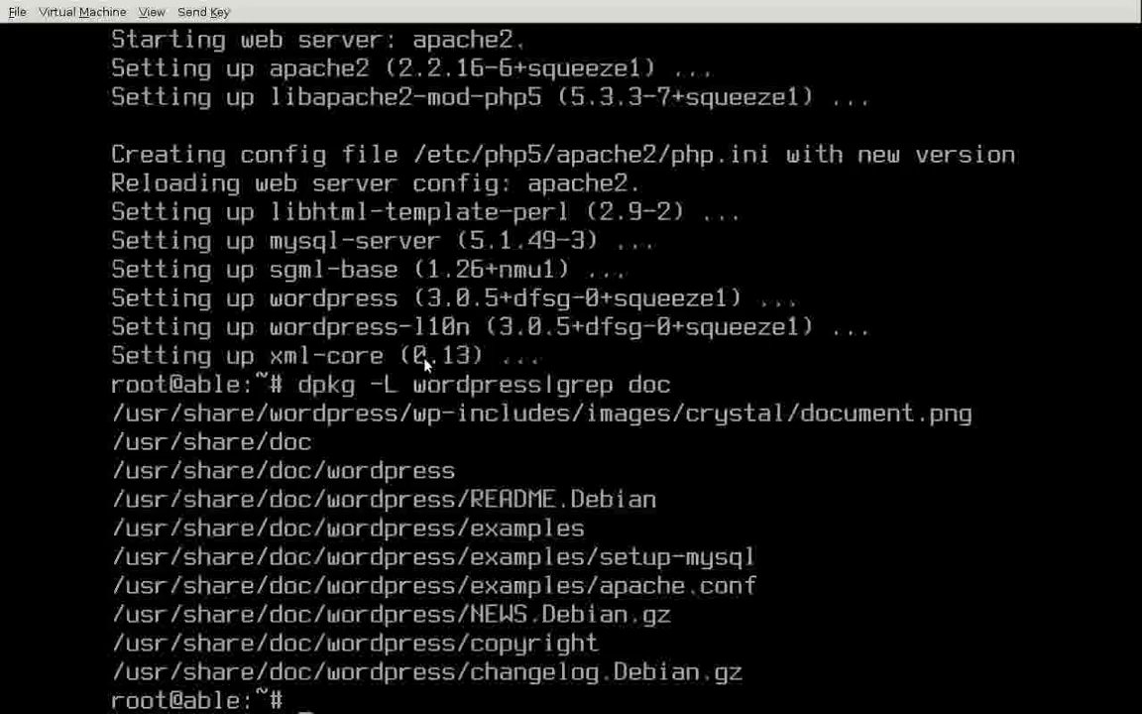
Copy /usr/share/doc/wordpress/examples/apache.conf to /etc/apache2/conf.d/wp.conf
type("cp")
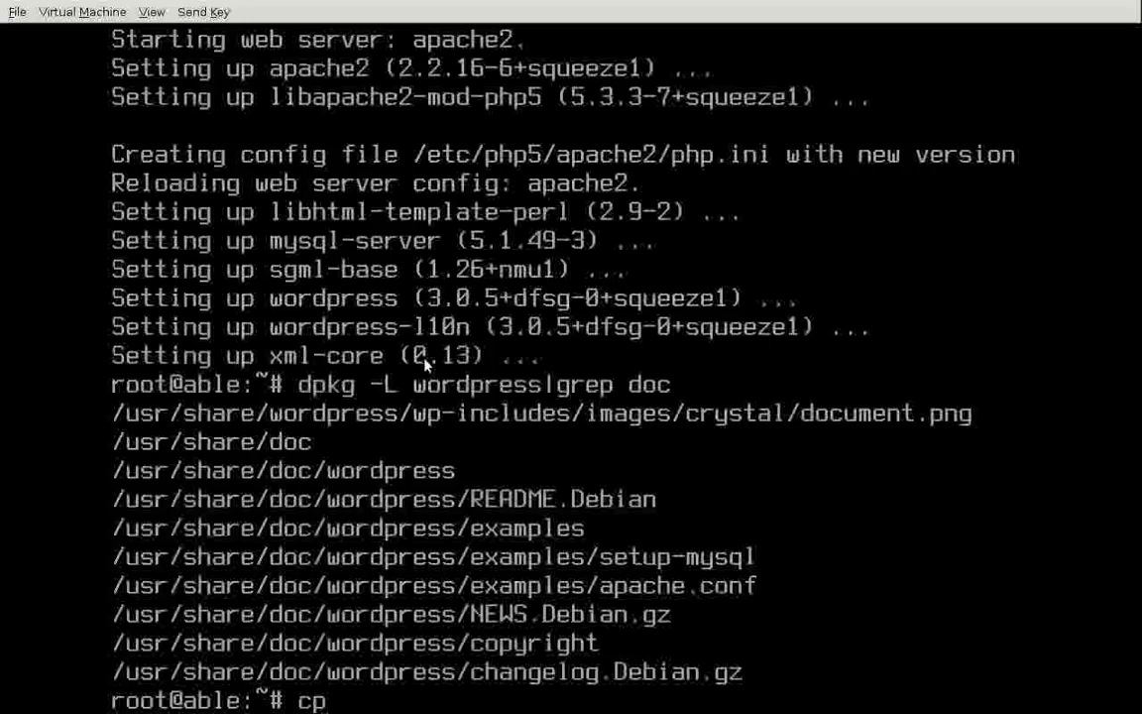
type("/")
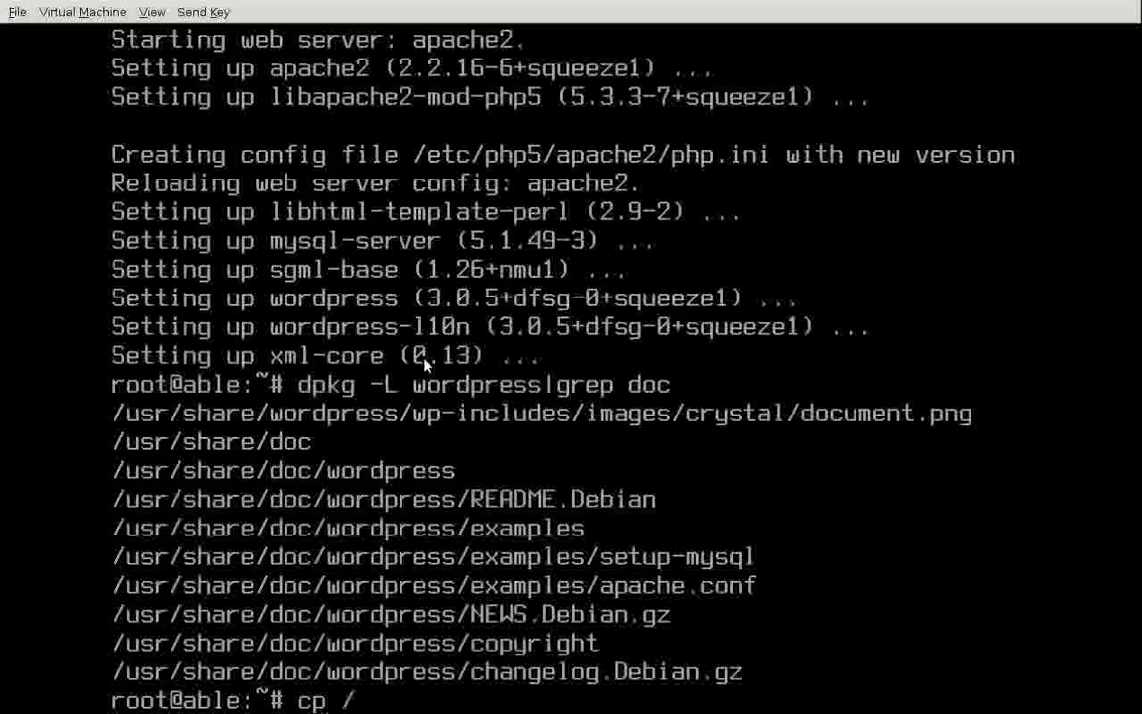
type("usr/s")
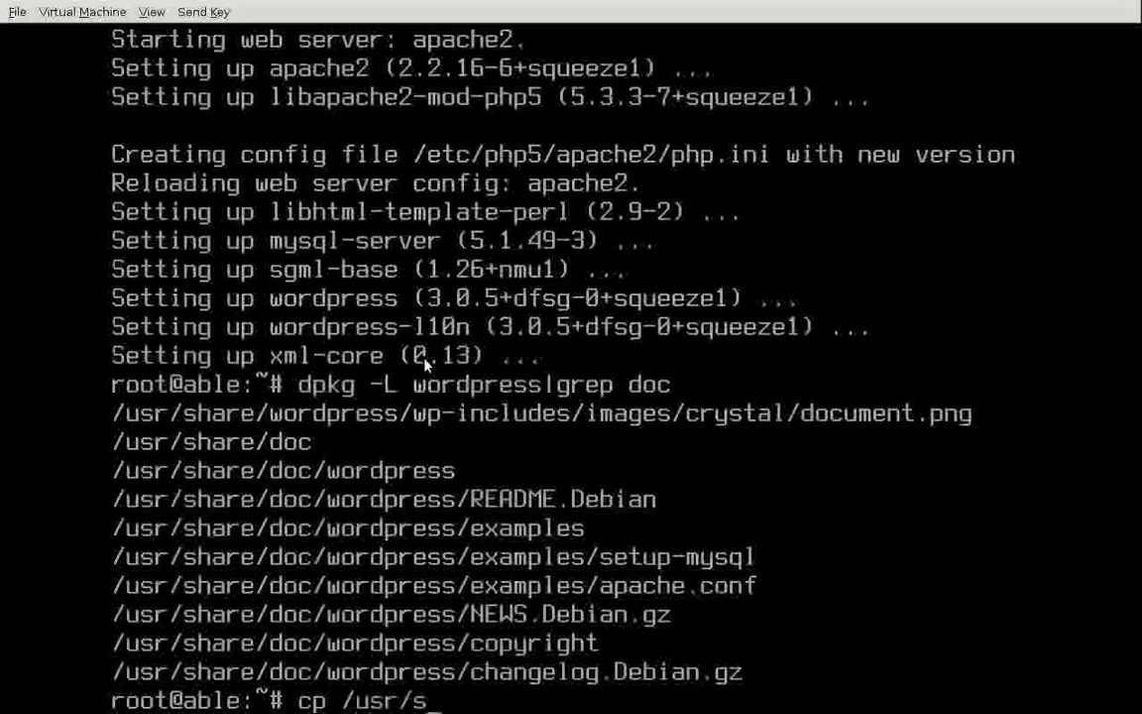
type("hare/do")
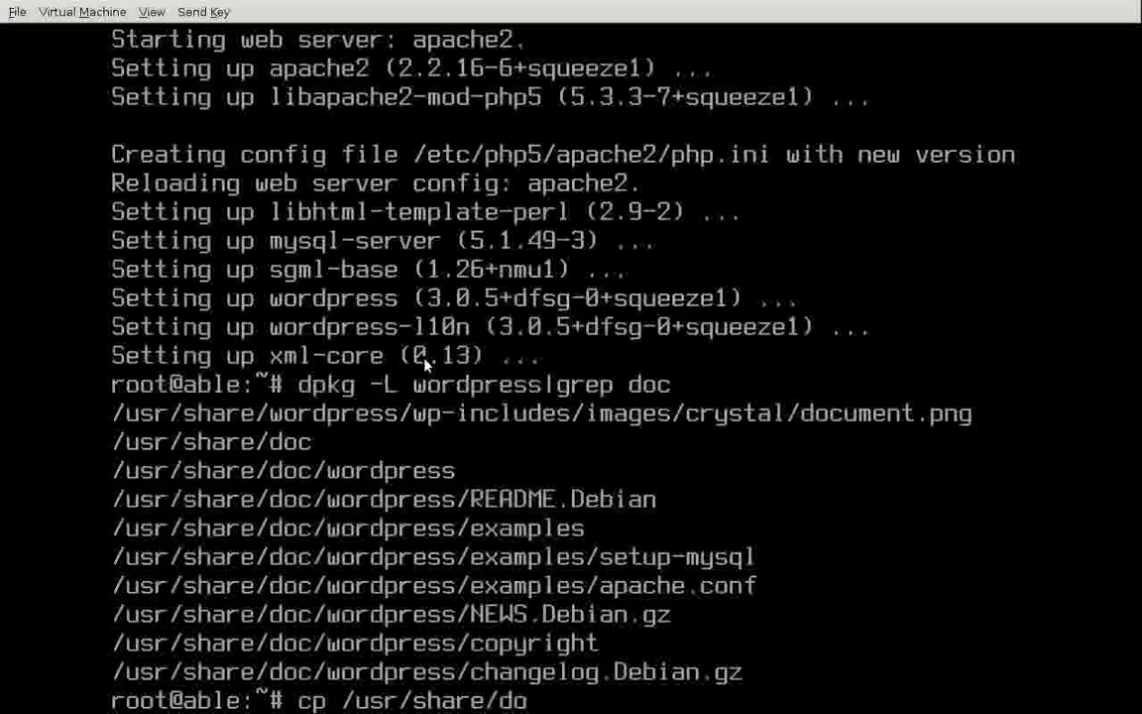
type("c/wordpress")
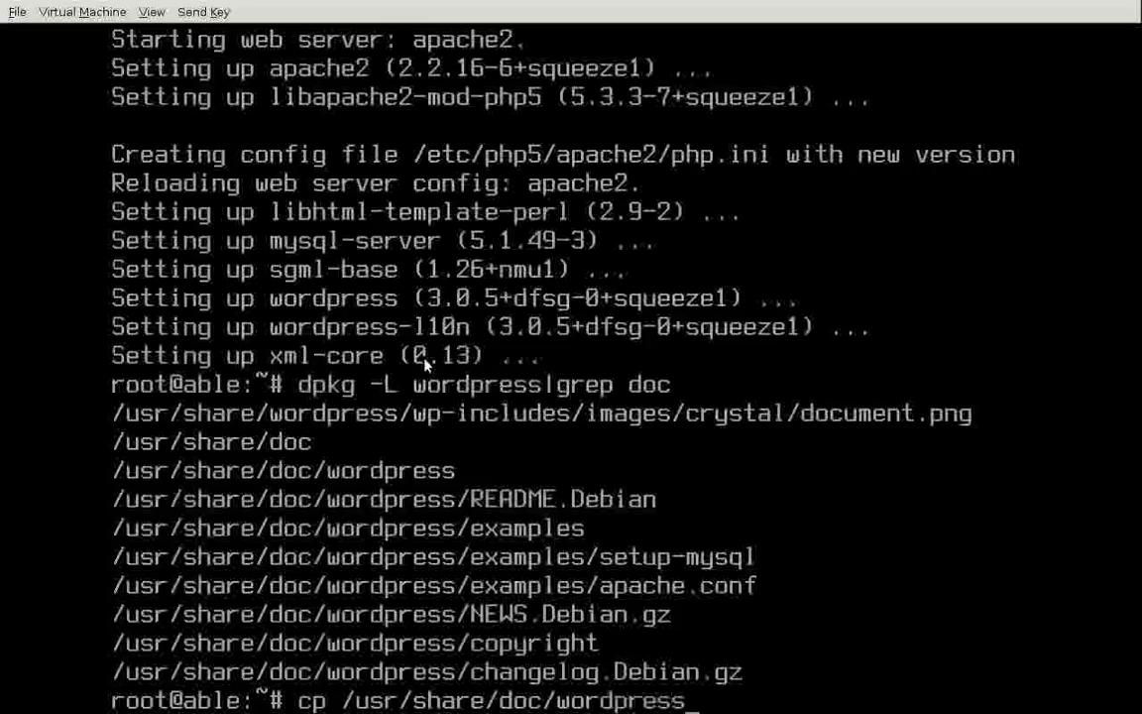
type("e")
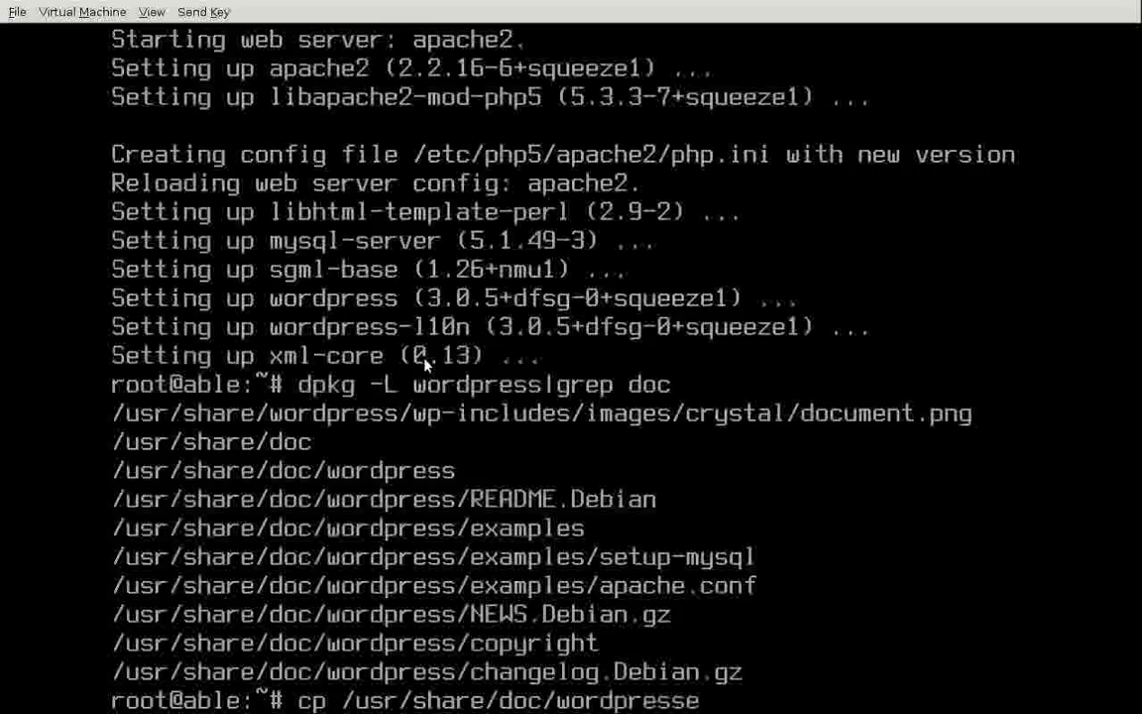
type("/ex")
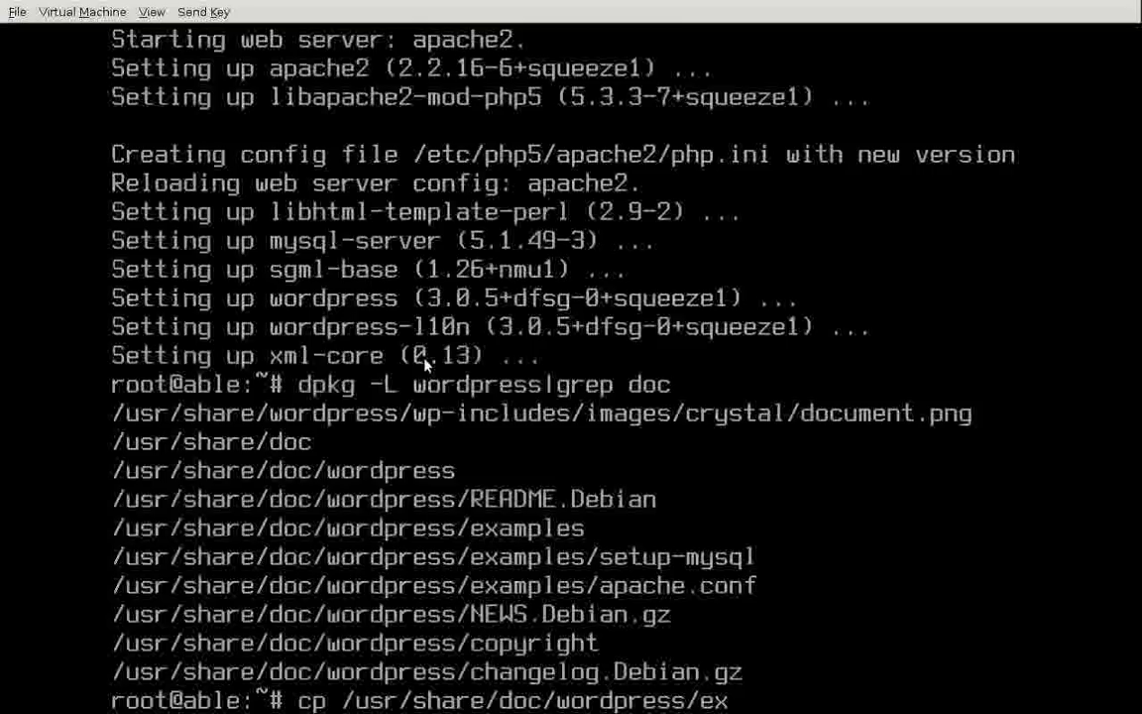
type("amples/ap")
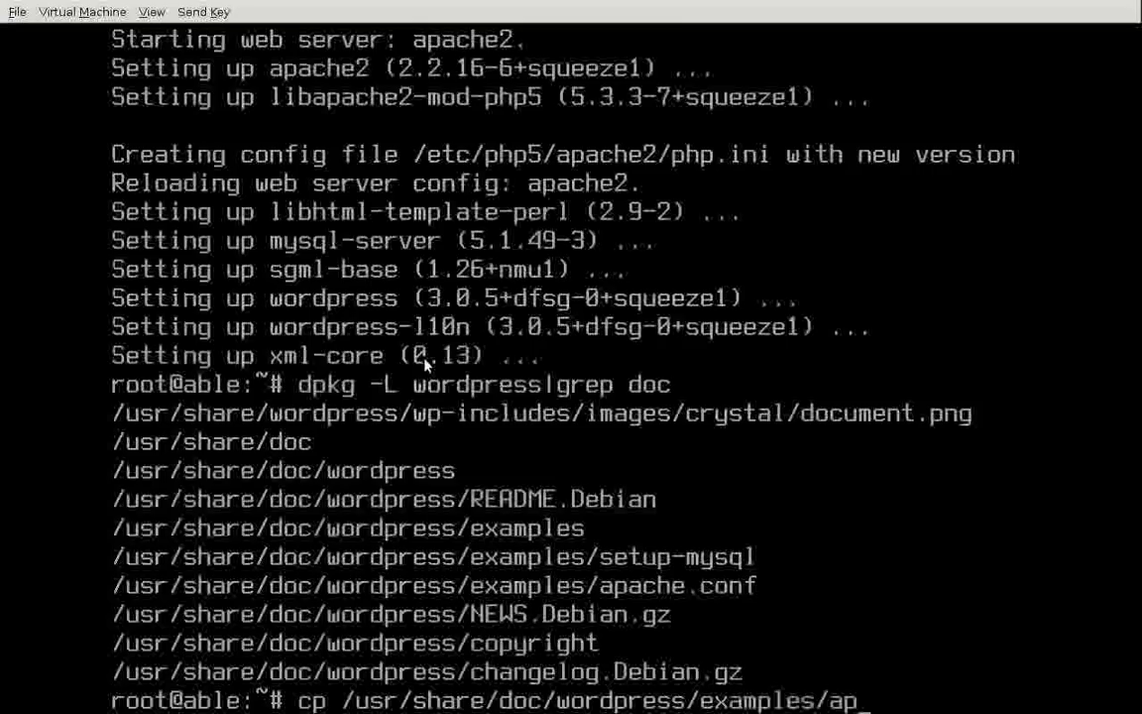
type("ache.conf /etc/apache2/")
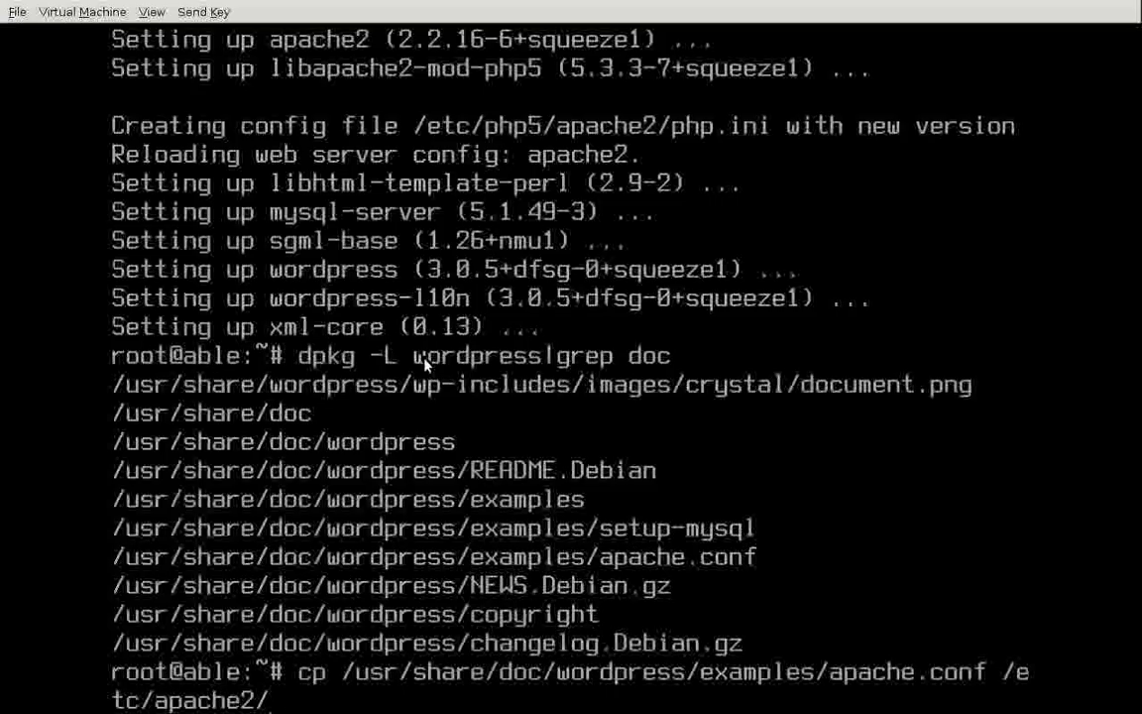
type("conf.d")
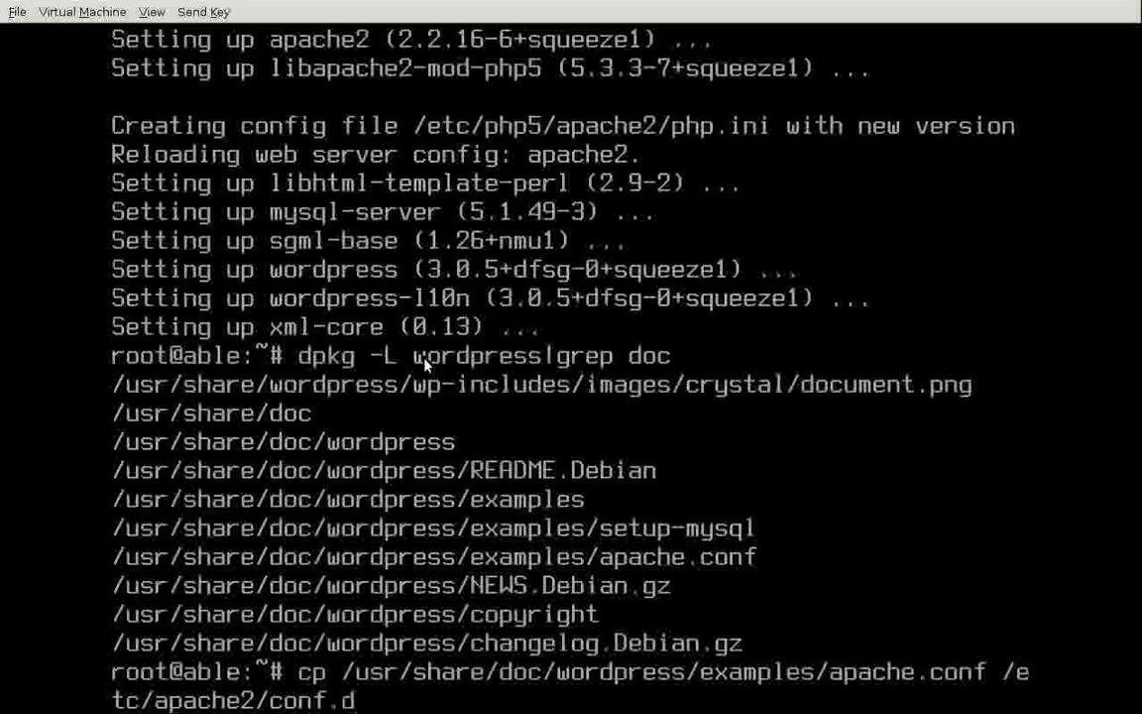
type("/")
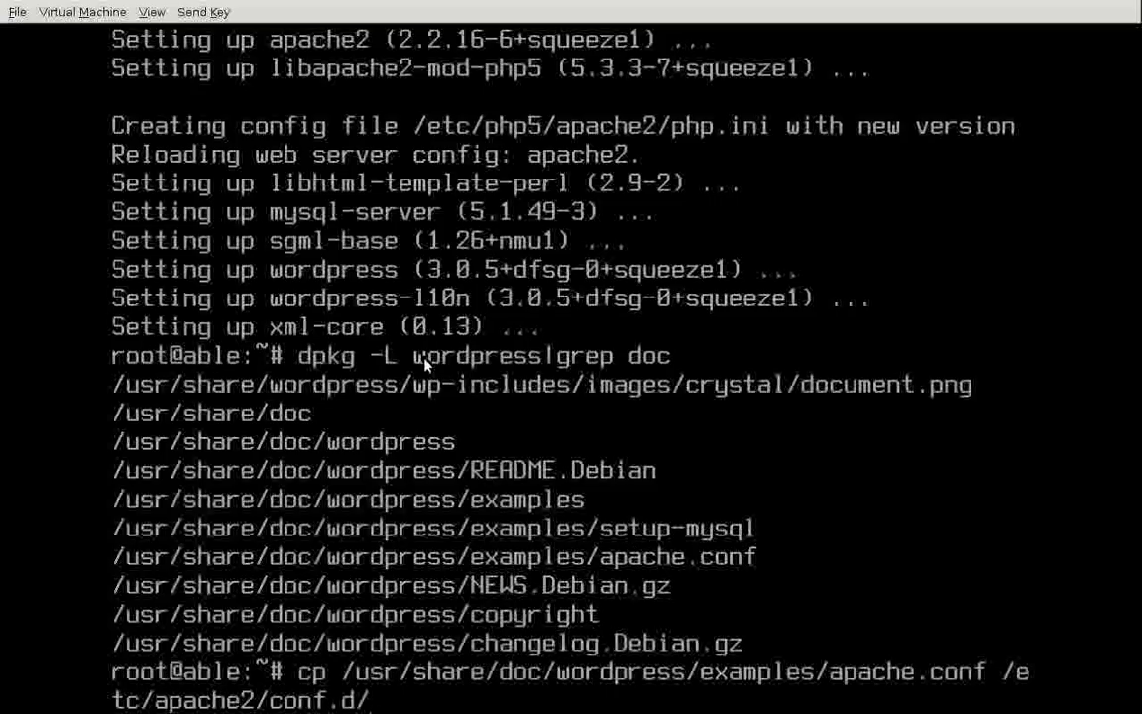
type("wp.con")
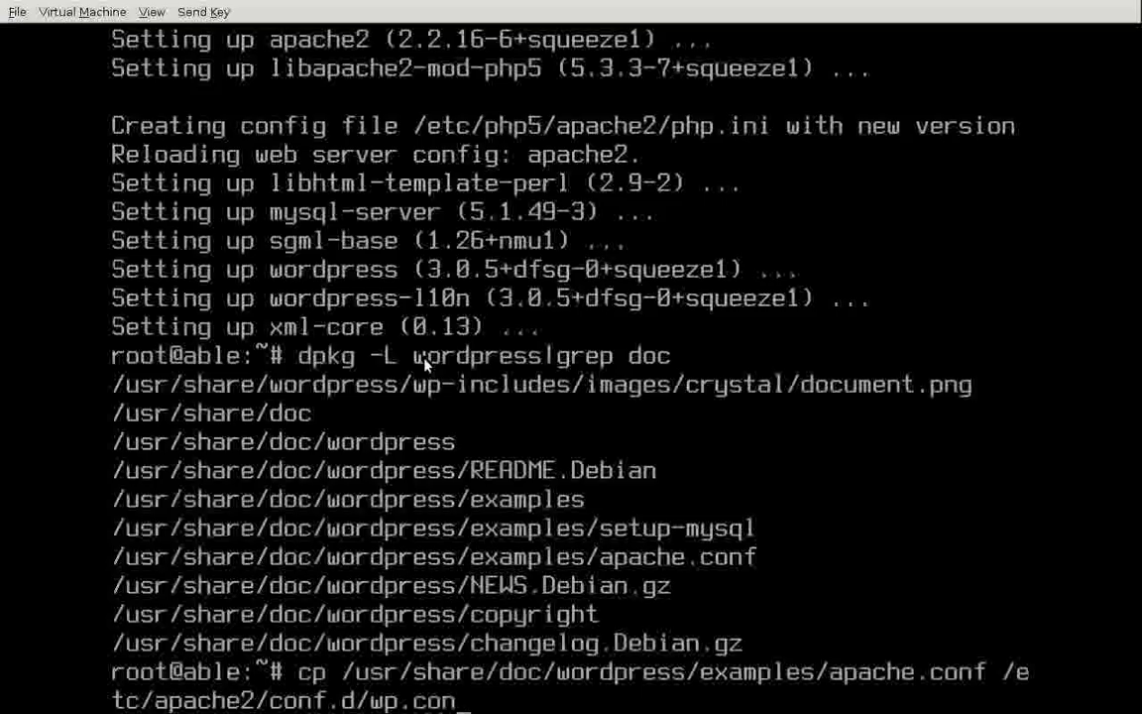
key("Return")
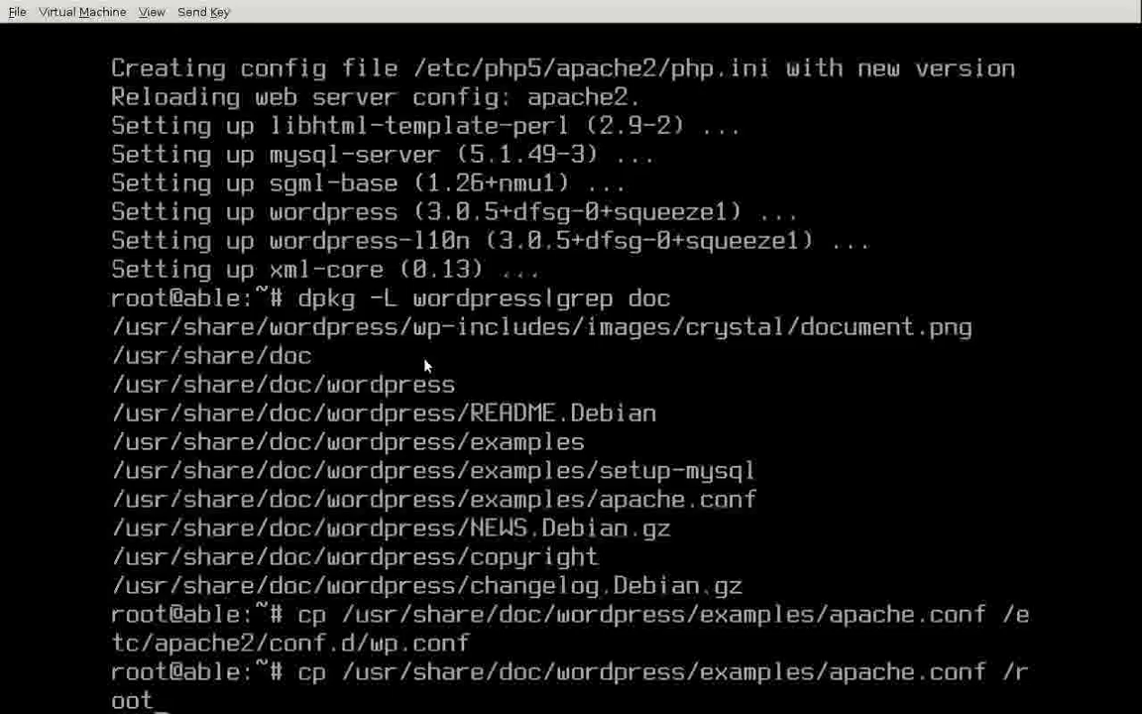
Copy the examples/setup-mysql script into /root/
type("/")
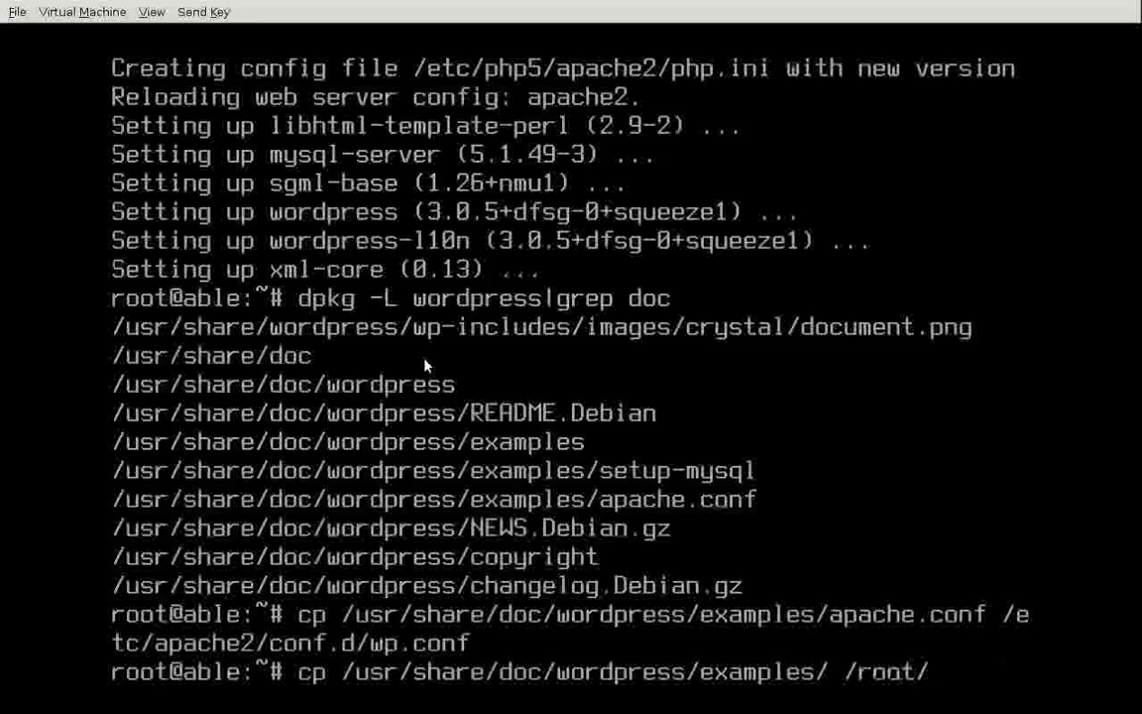
type("_")
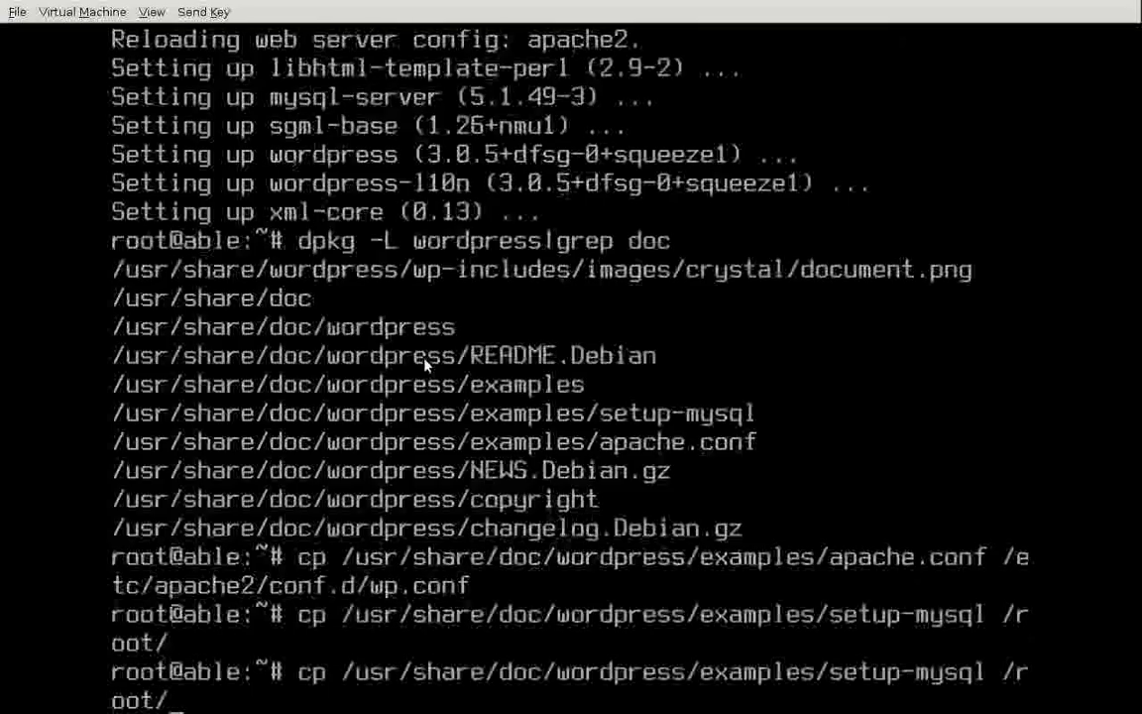
key("Return")
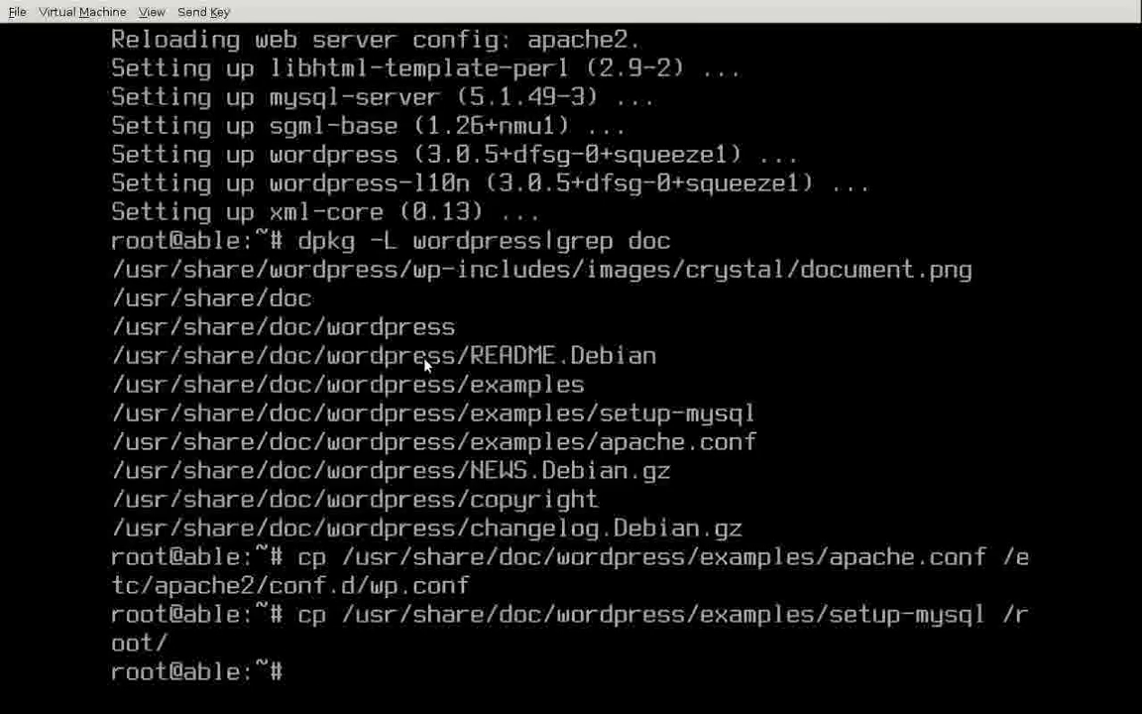
Change to /etc/apache2/conf.d, list its files and prepare nano wp.conf
type("cd")
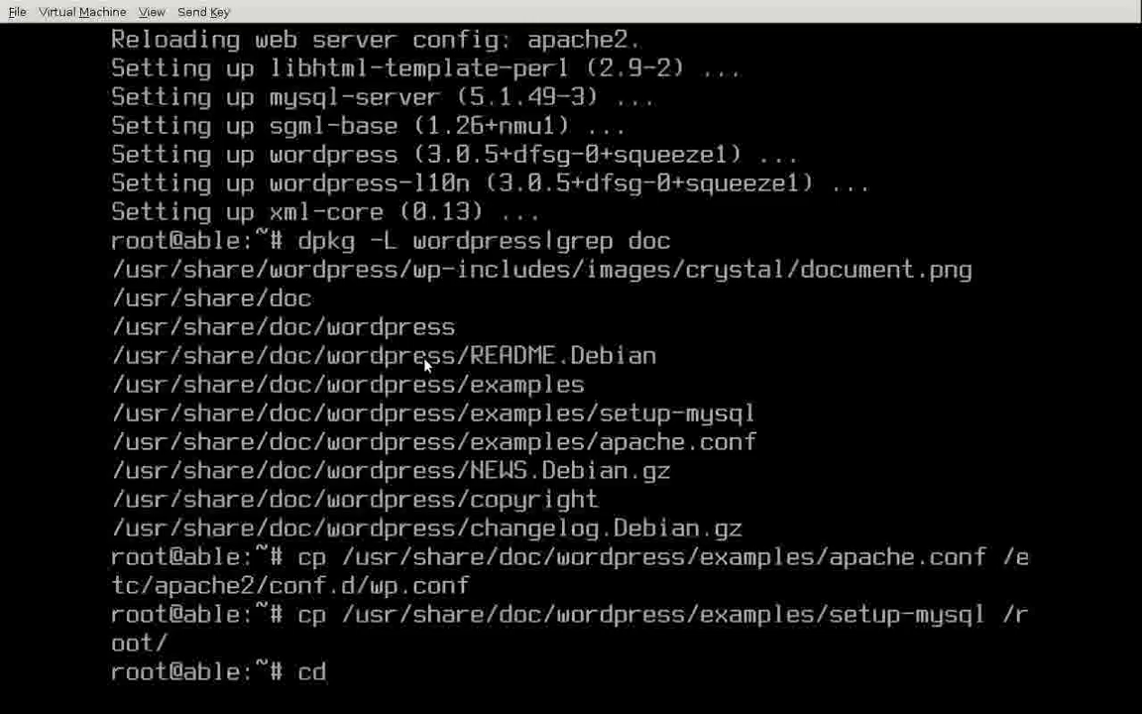
type("/etc/a")
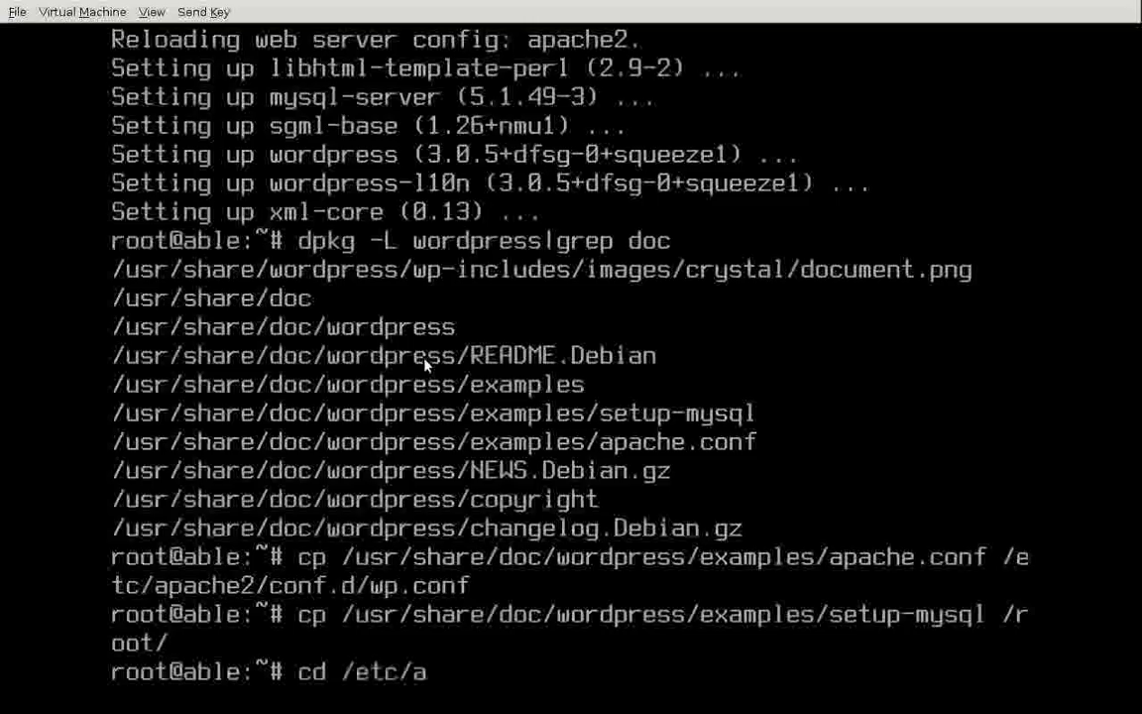
type("pache2/conf.d")
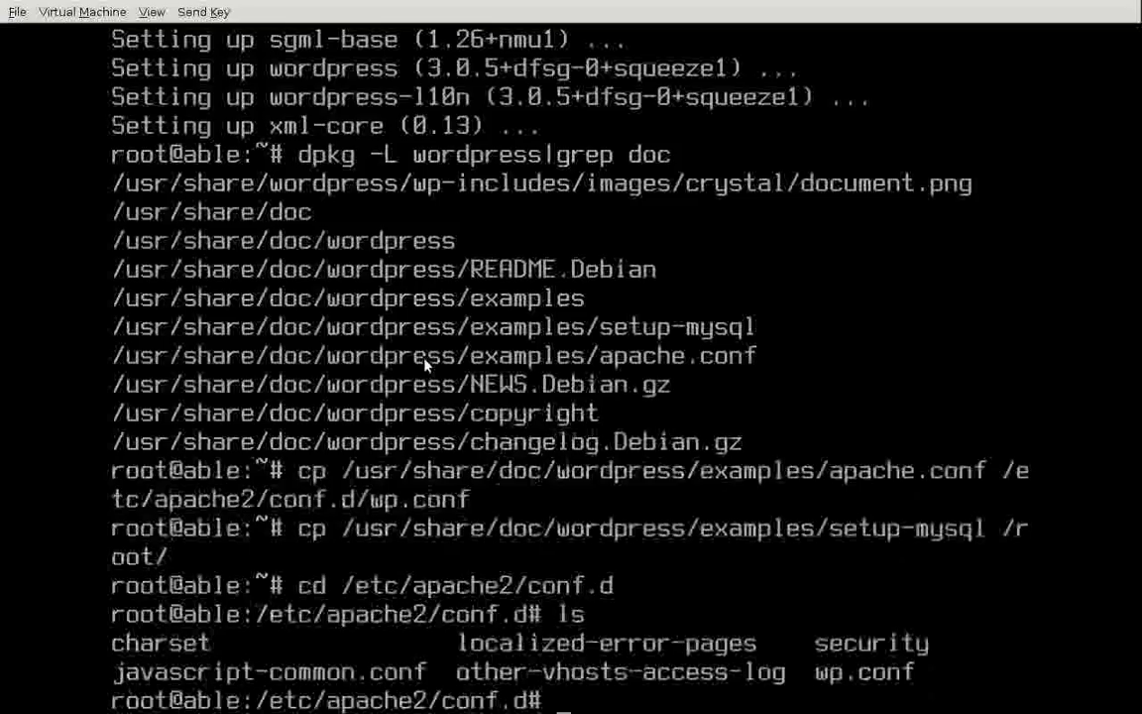
type("na")
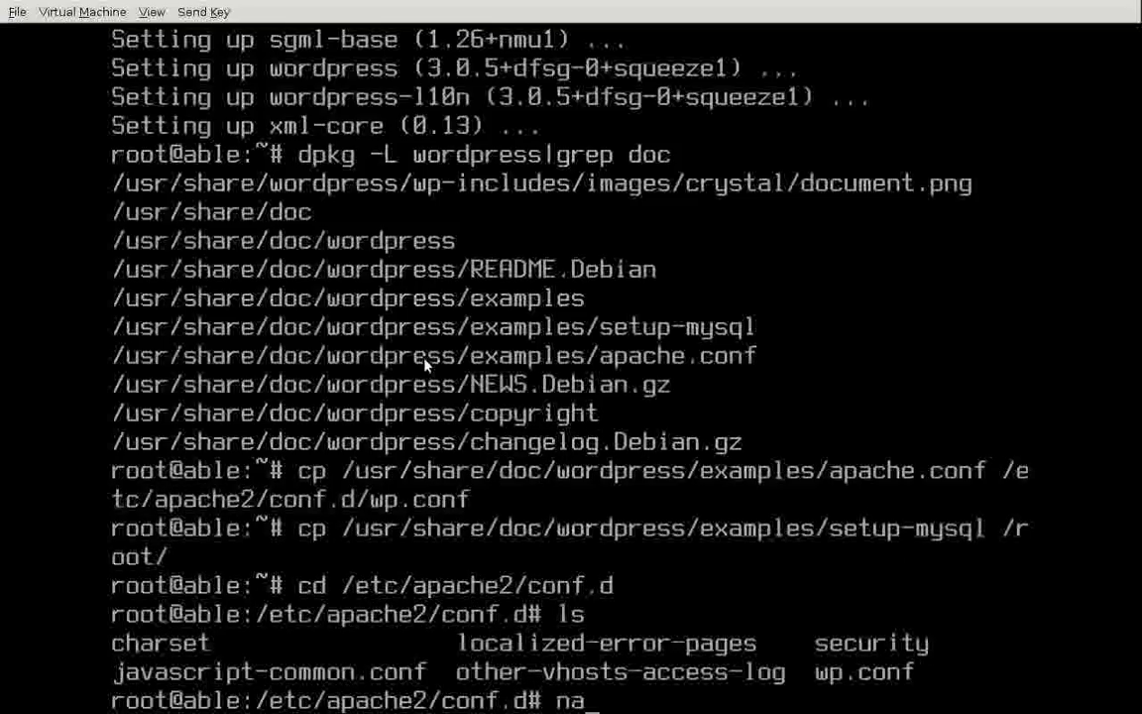
type("no wp.conf")
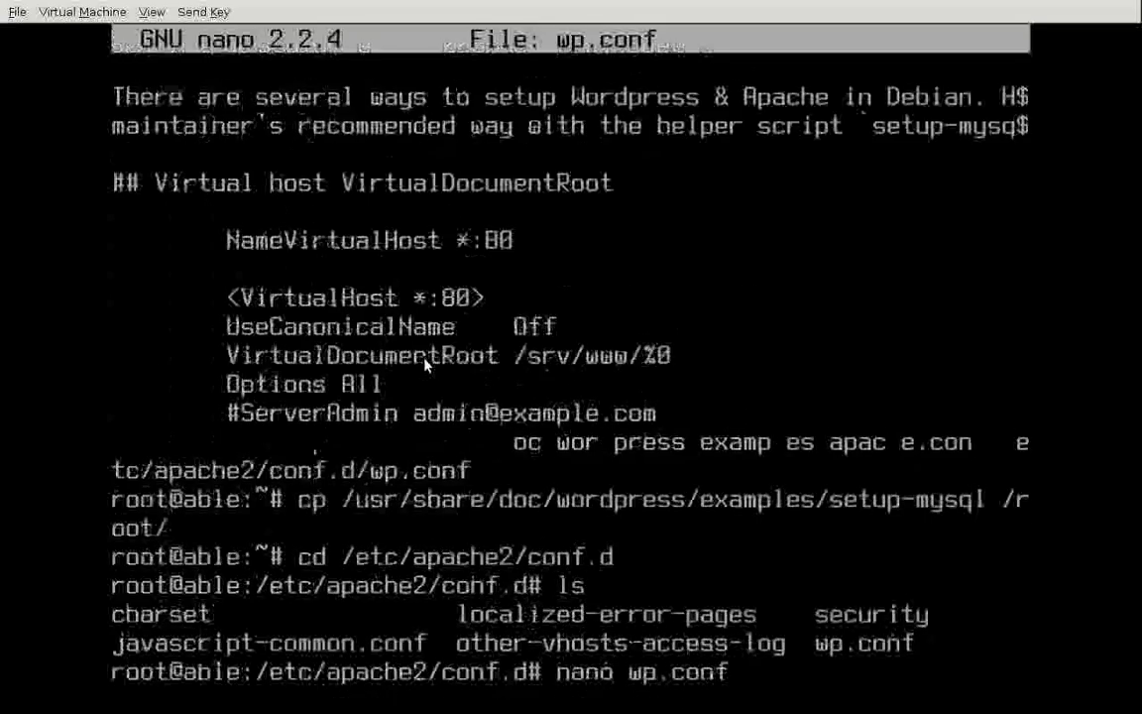
Edit wp.conf in nano, cutting it down to the /blog Alias and Directory block
key("Return")
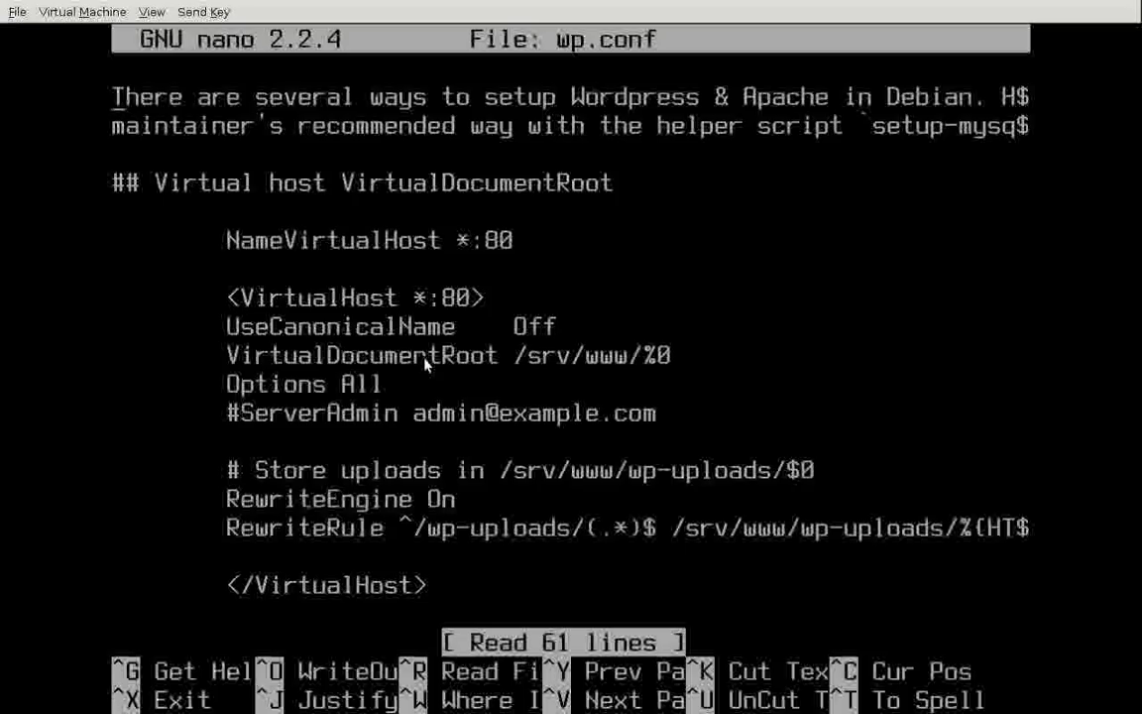
scroll("down", 3)
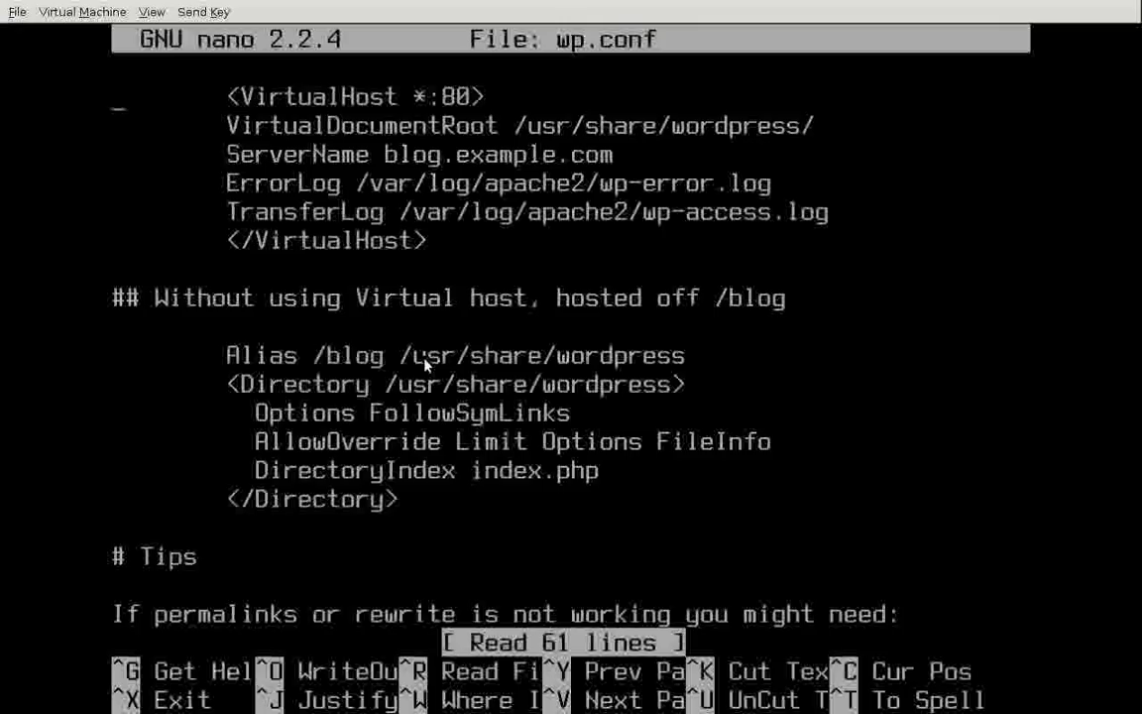
scroll("up", 3)
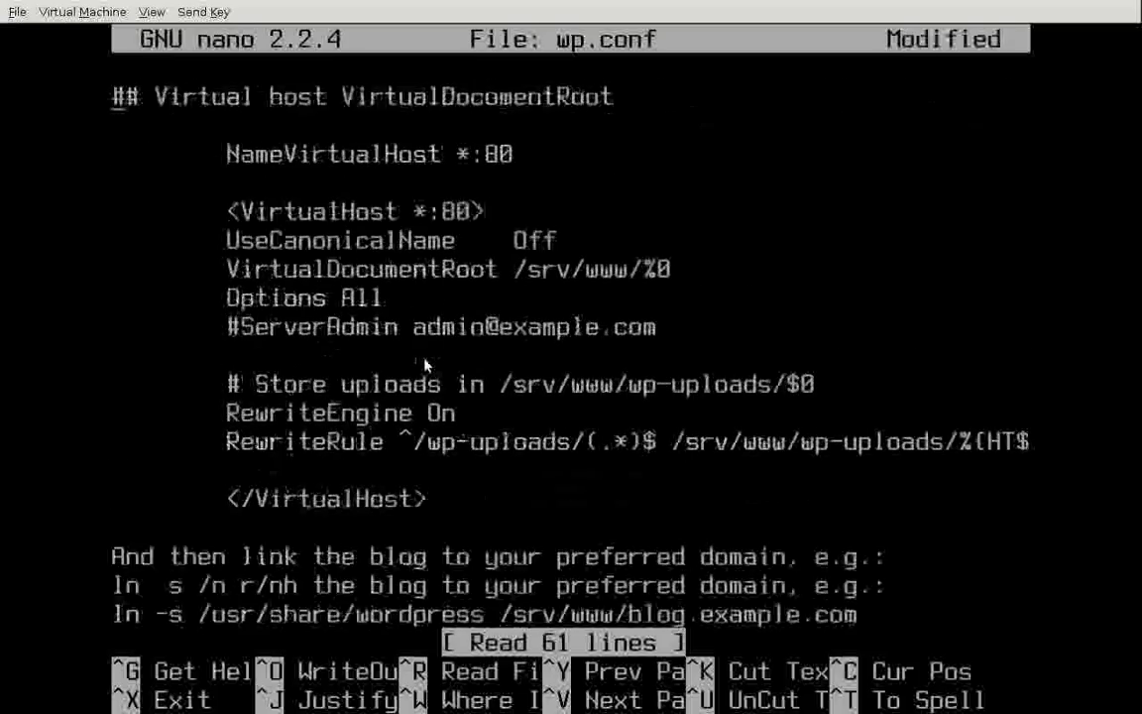
scroll("down", 3)
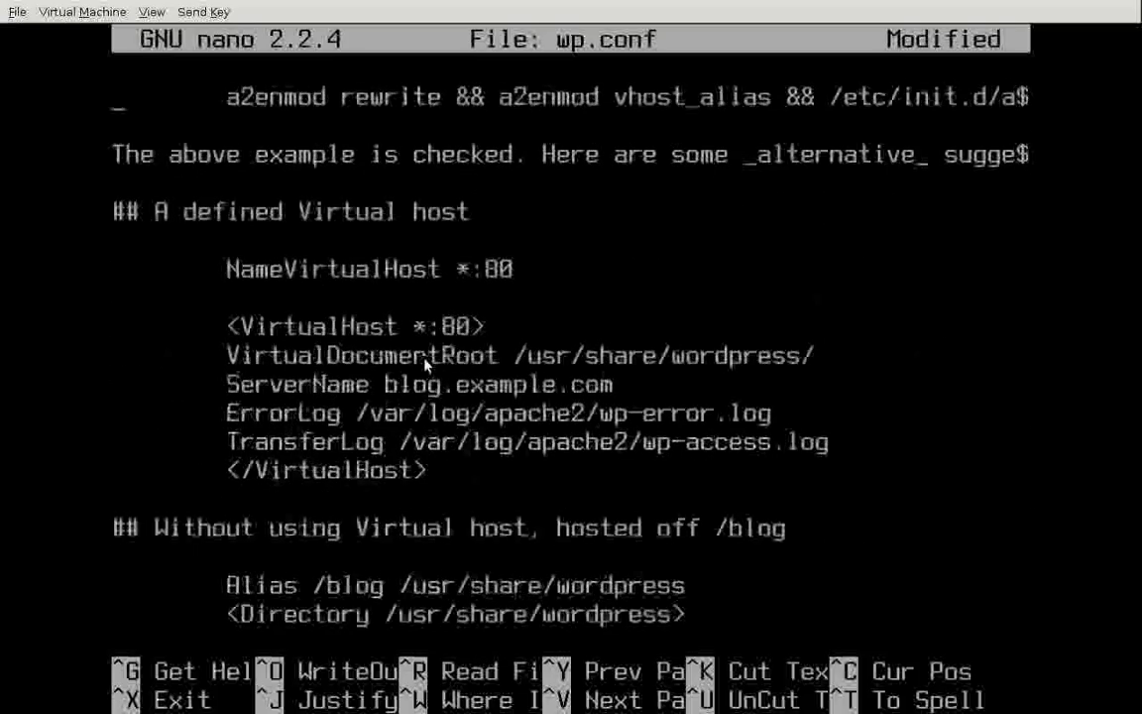
scroll("down", 3)
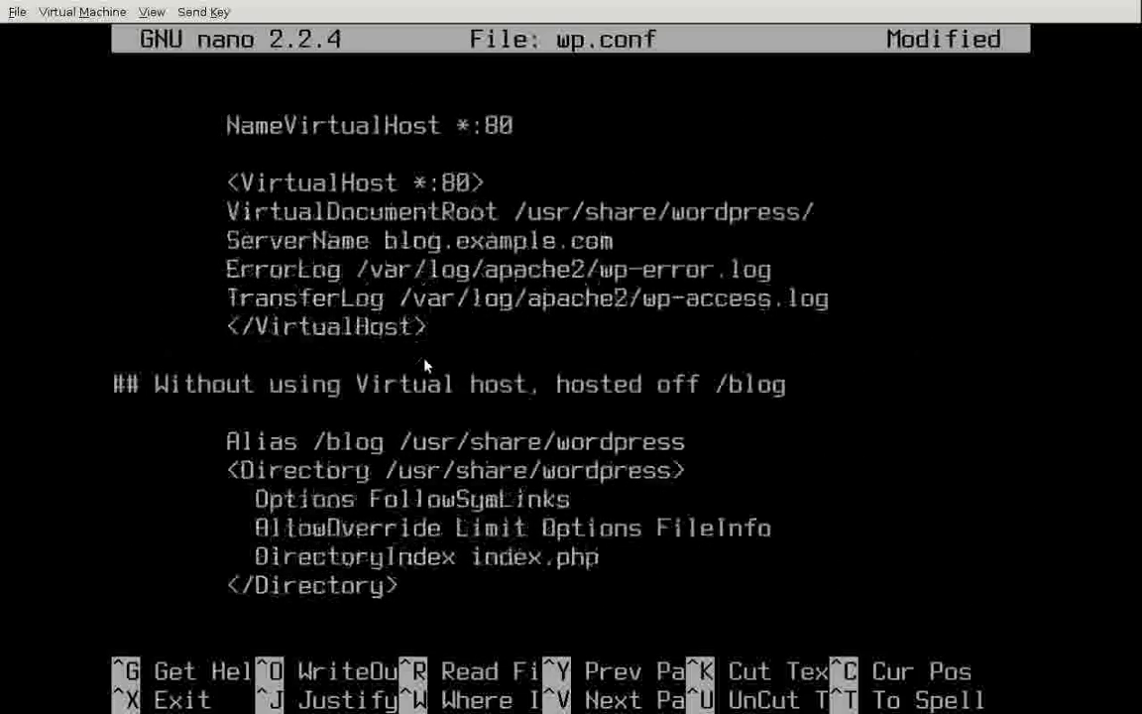
scroll("down", 3)
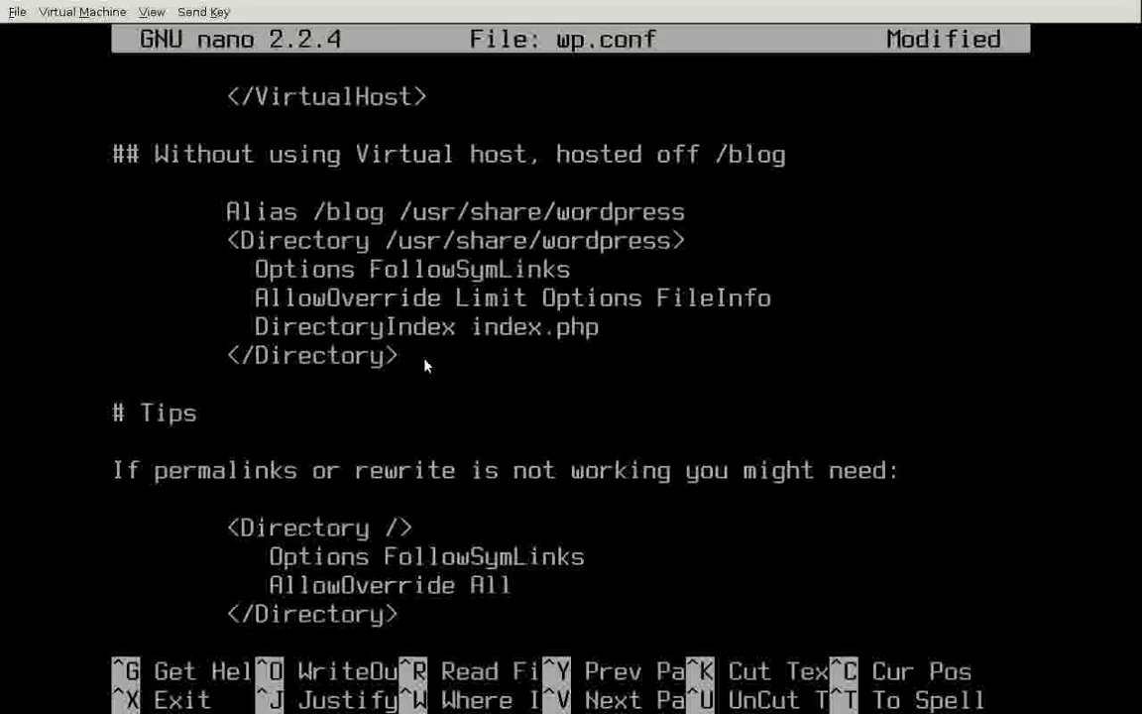
scroll("down", 3)
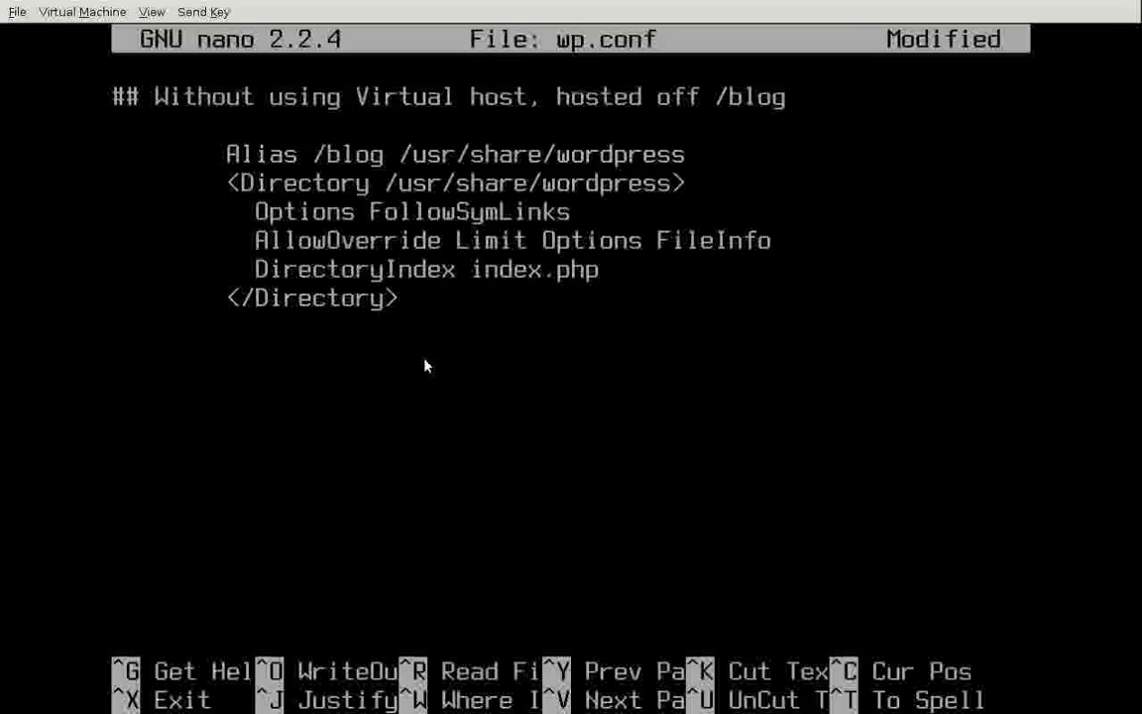
Save the trimmed wp.conf under its existing name as 8 lines
key("ctrl+o")
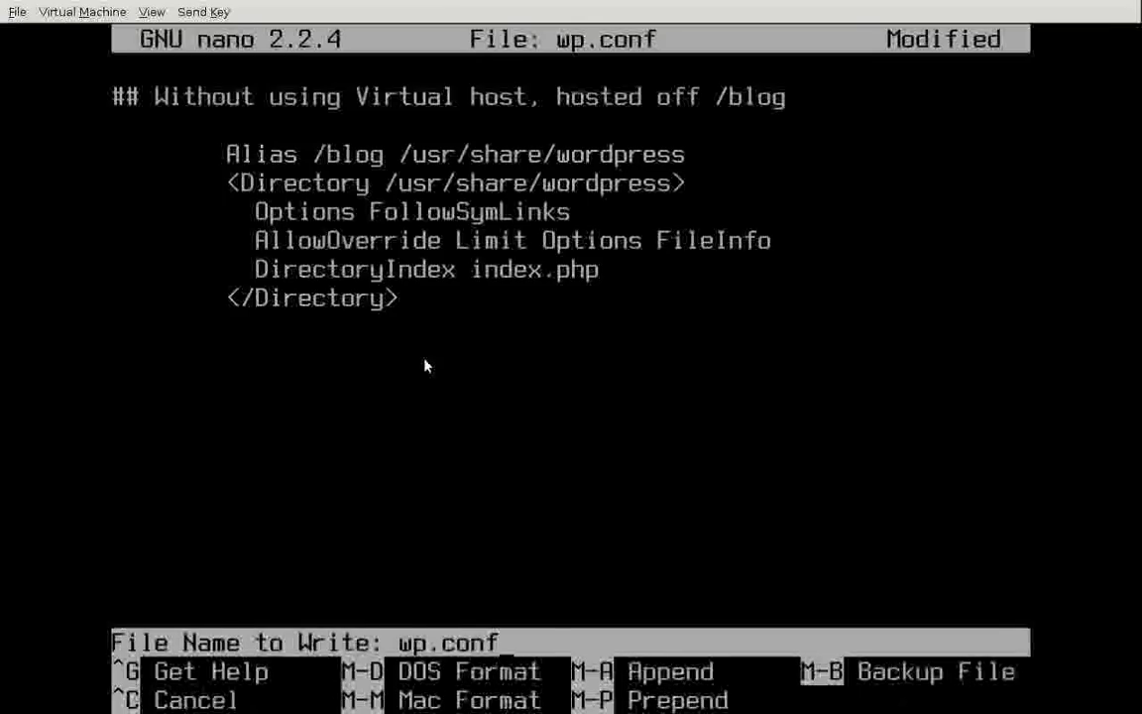
key("Return")
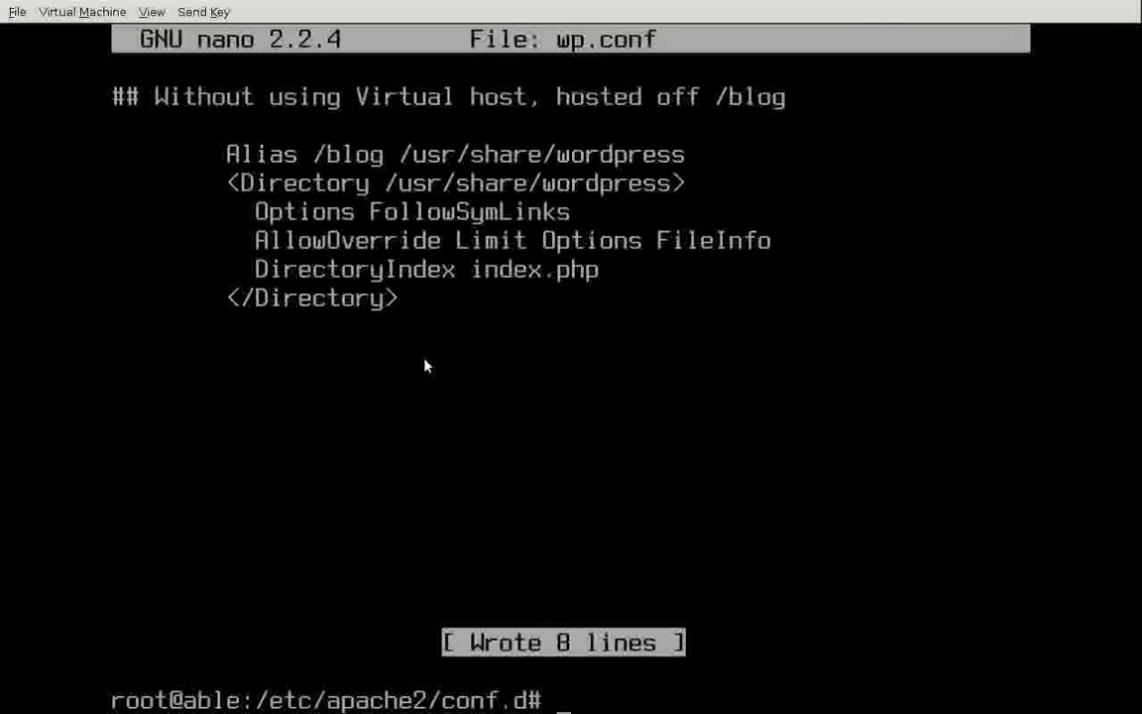
Run /etc/init.d/apache2 restart to restart the Apache web server
type("/etc/apache2")
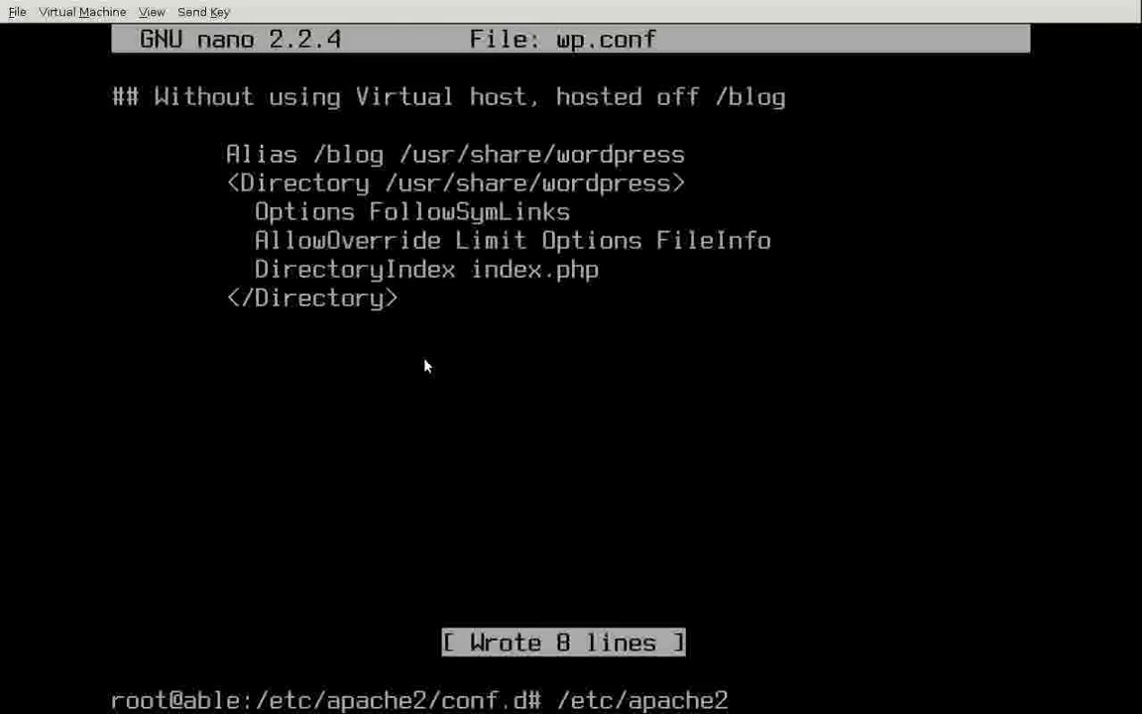
type("/etc/i")
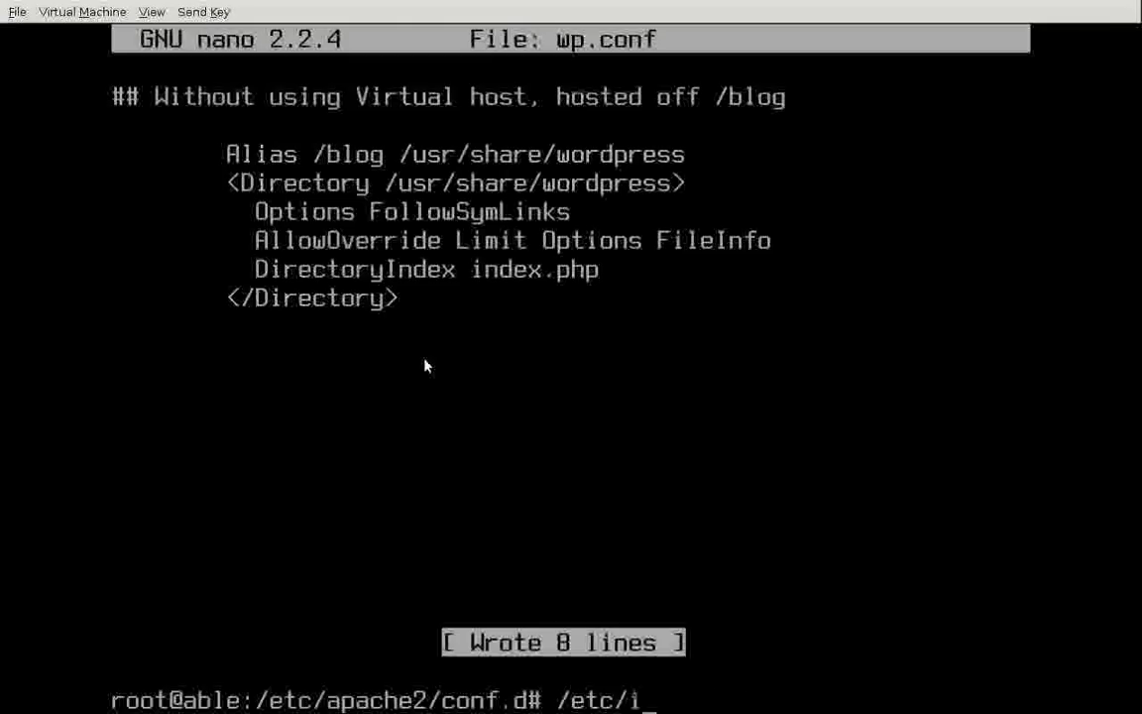
type("nit d/apa")
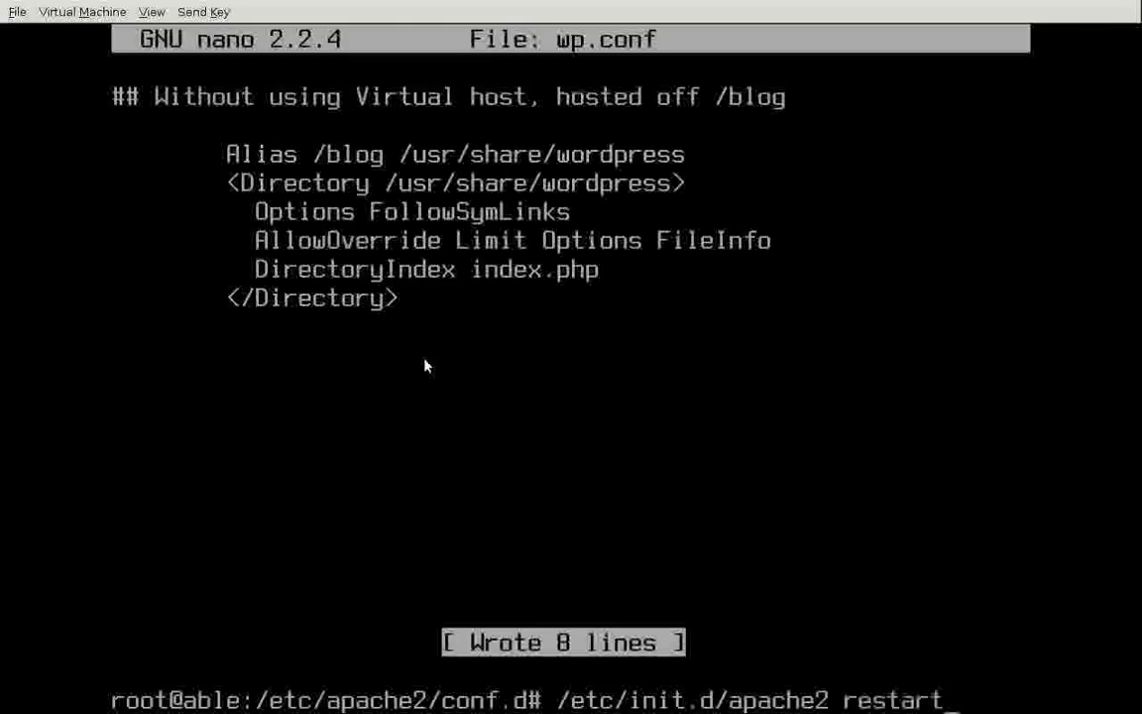
key("Return")
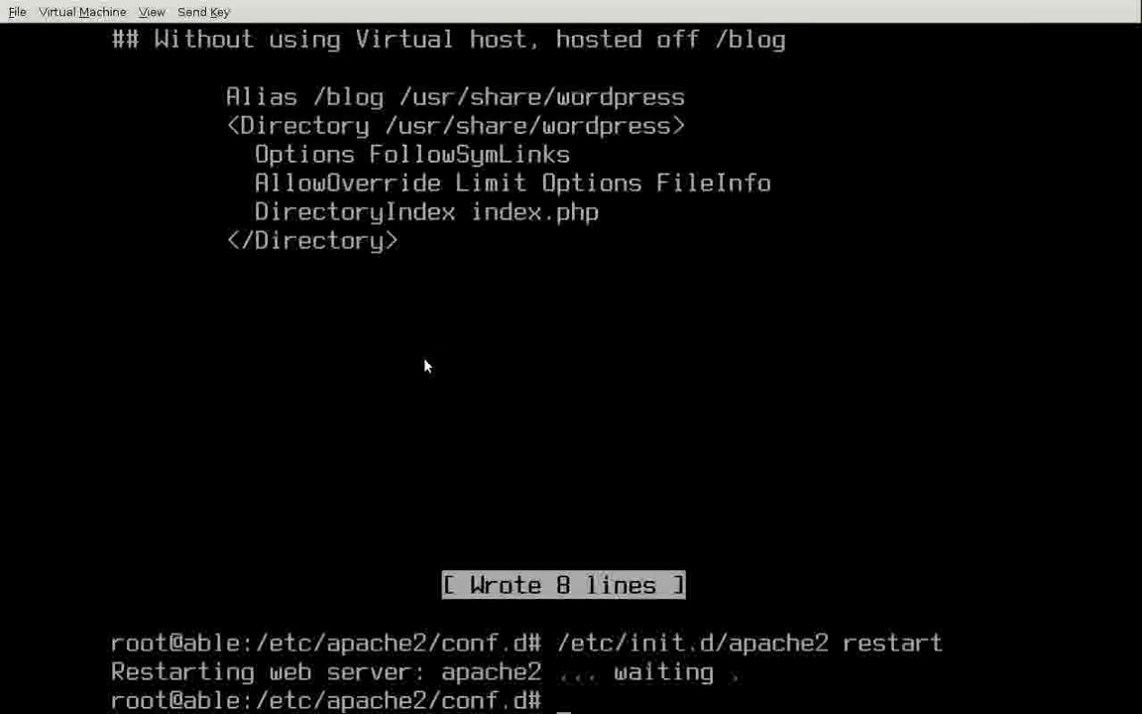
Return to the home directory and list its files with ls and ls -l
type("cd")
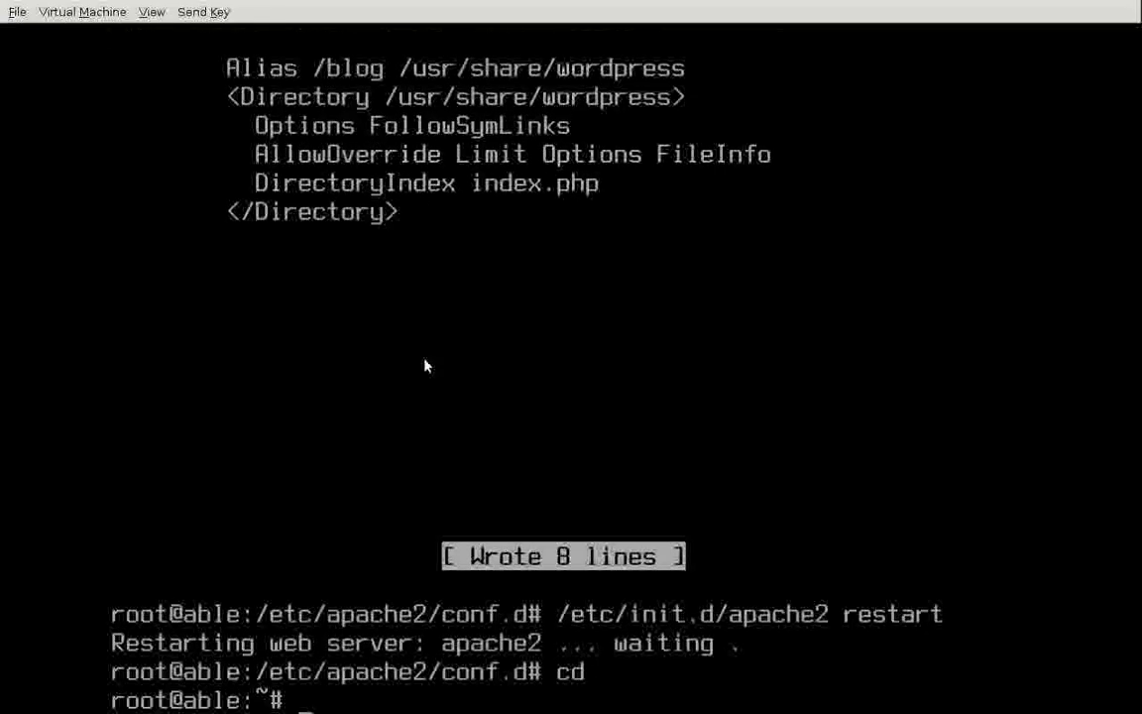
type("ls")
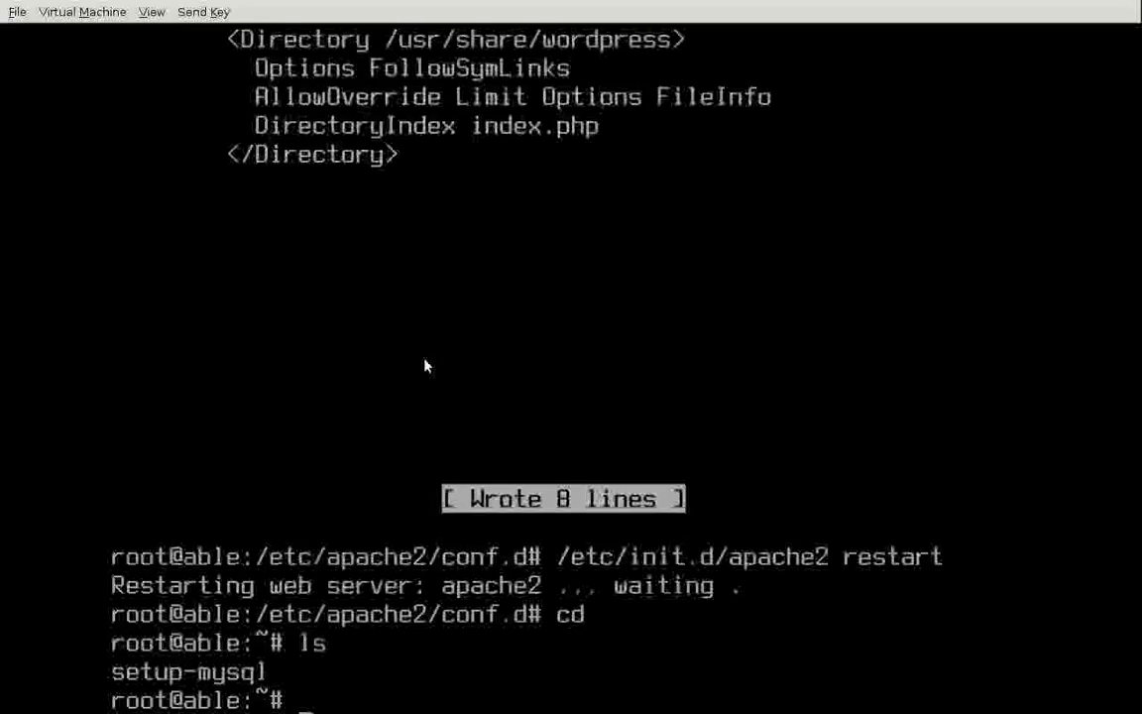
type("ls -l")
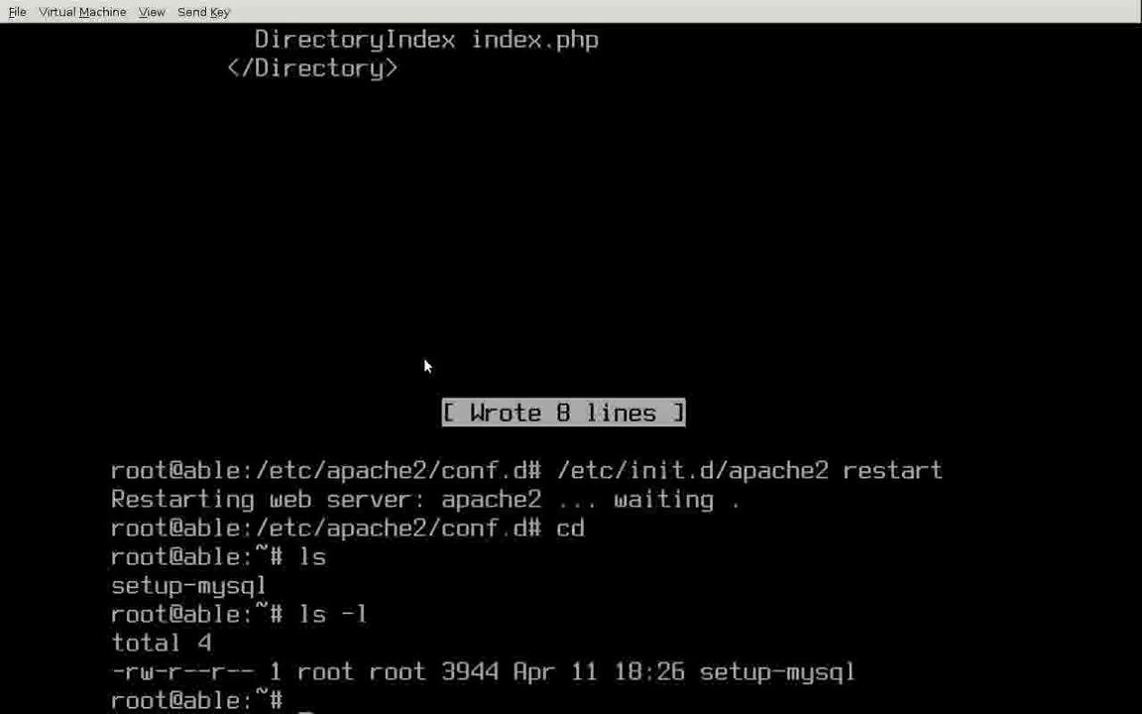
Make the setup-mysql script executable with chmod u+x
type("ch")
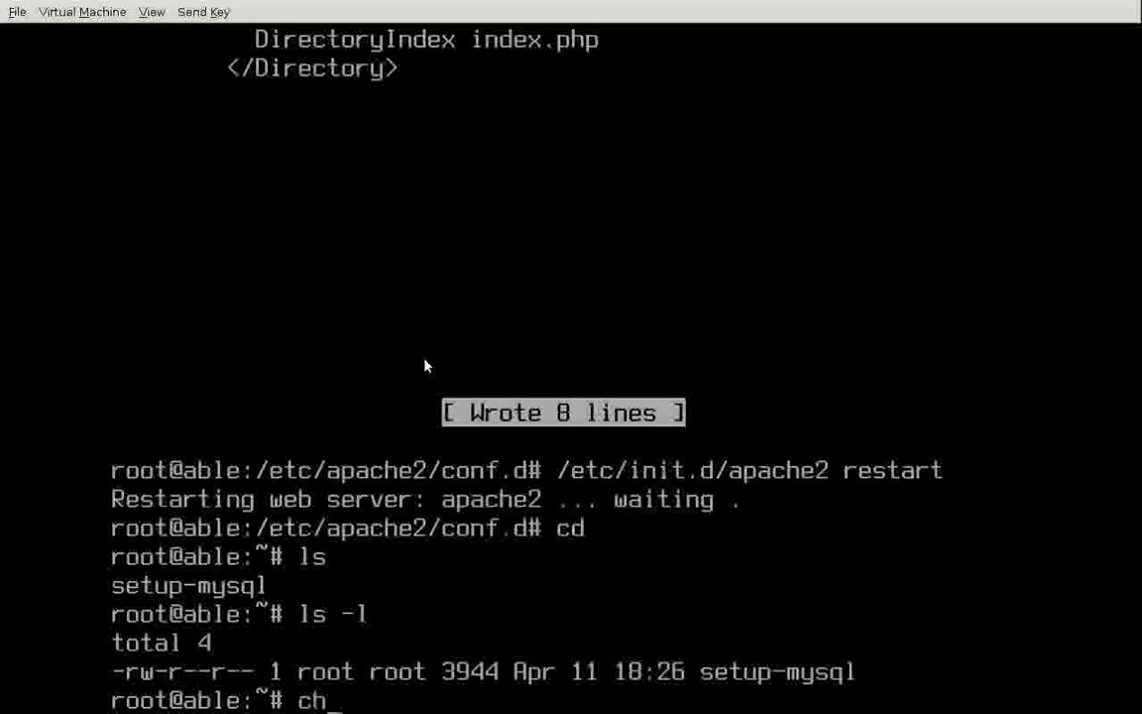
type("mod")
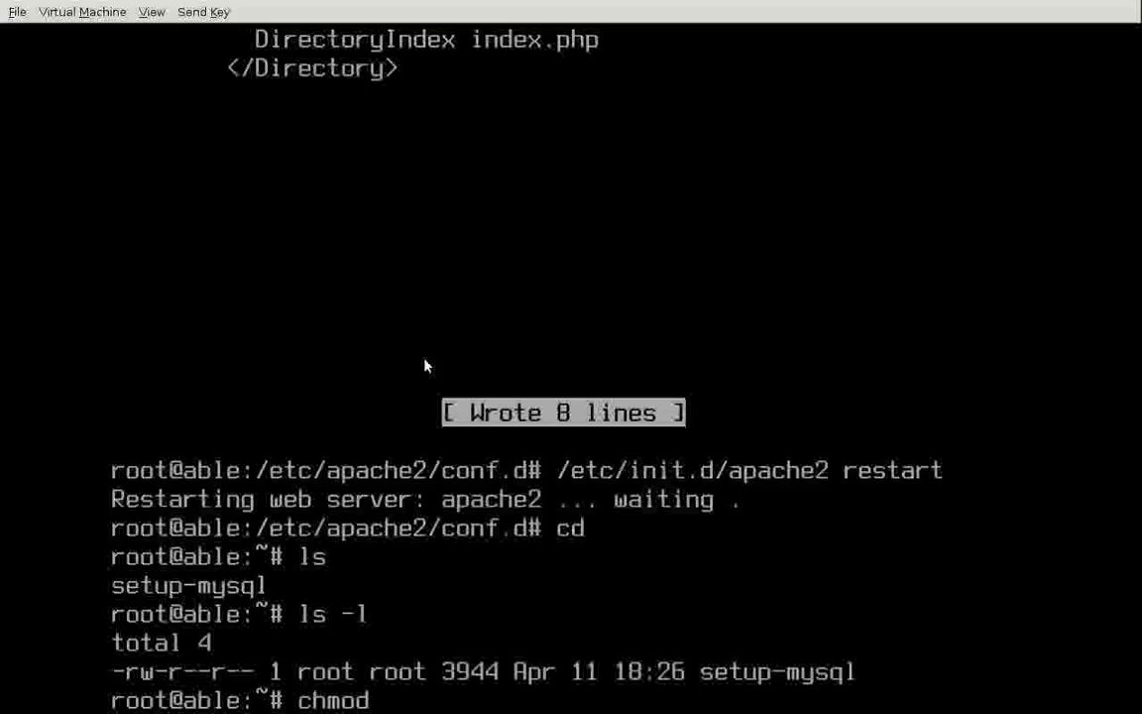
type("u")
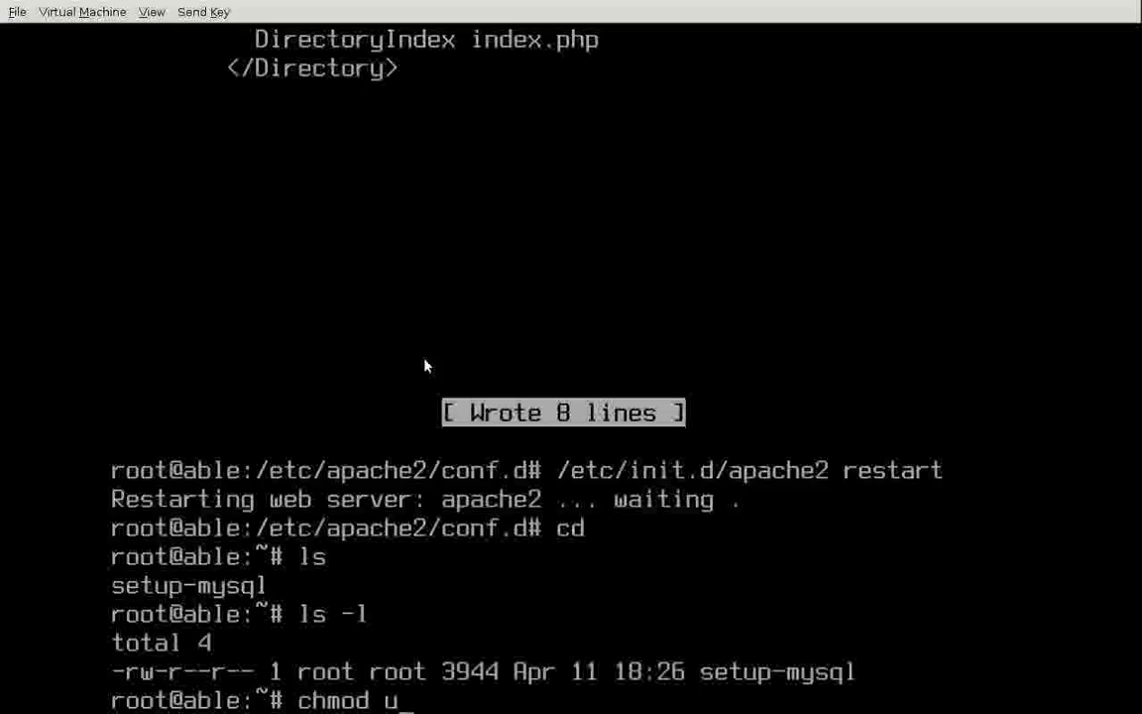
type("+x")
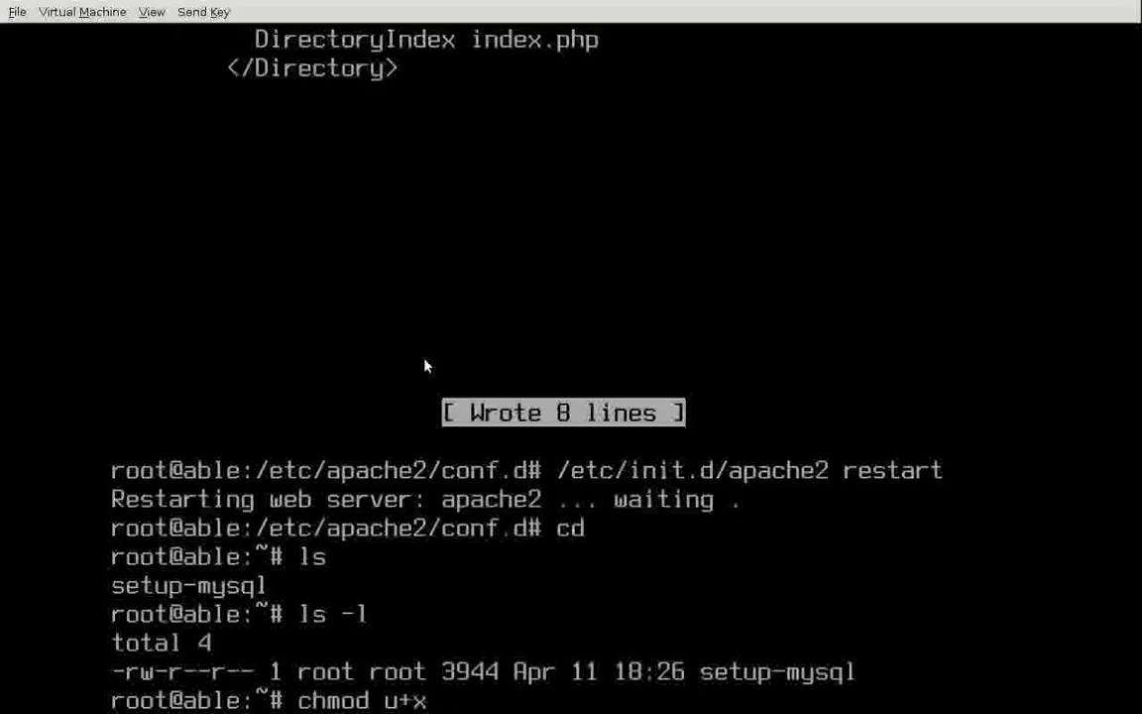
type("setup-mysql")
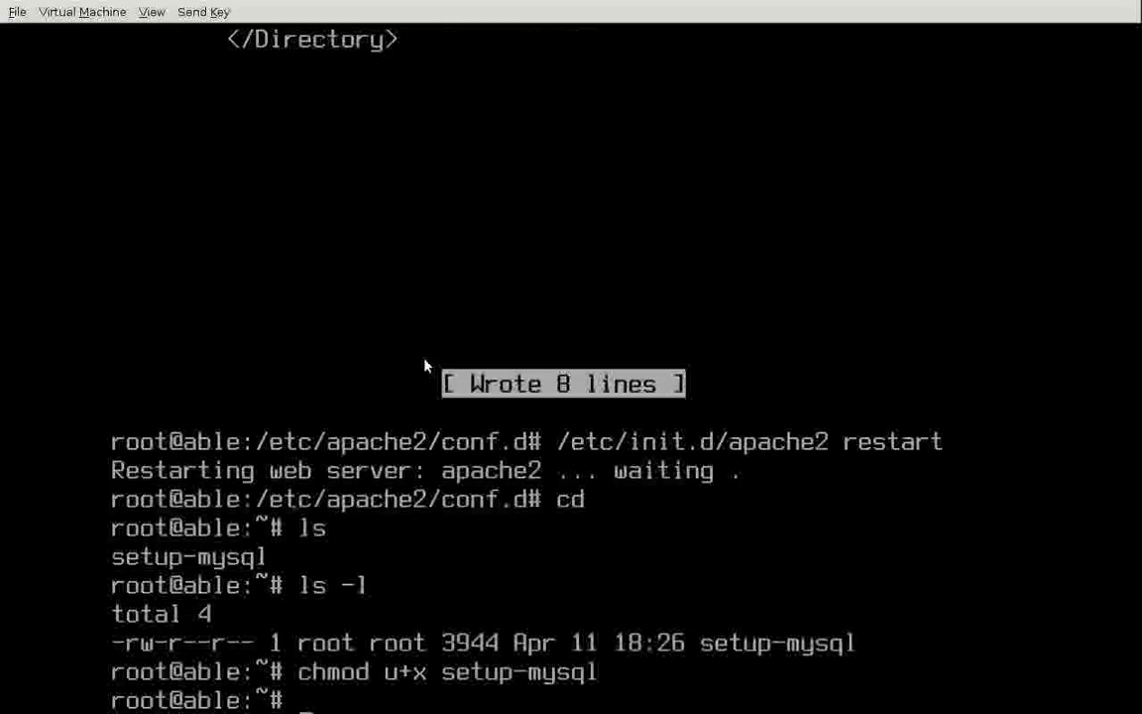
Run ./setup-mysql with no arguments to print its usage help
type("./setup-mysql")
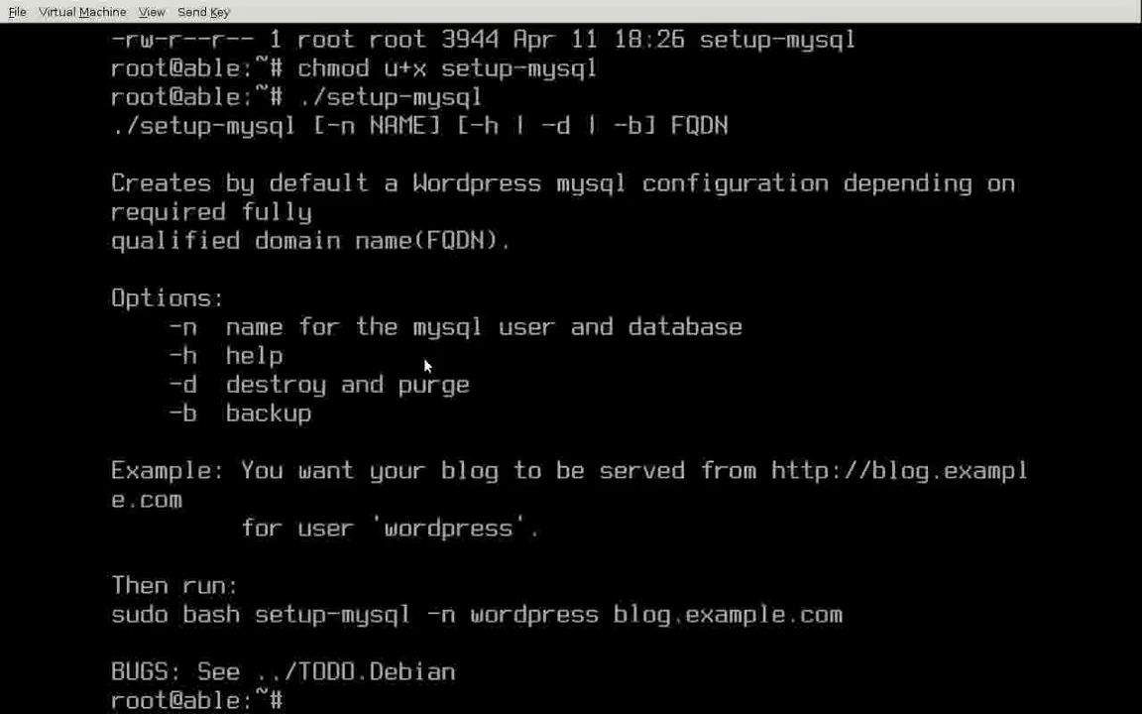
Run ./setup-mysql -n wordpress 192.168.122.236 to set up the WordPress database
type("./set")
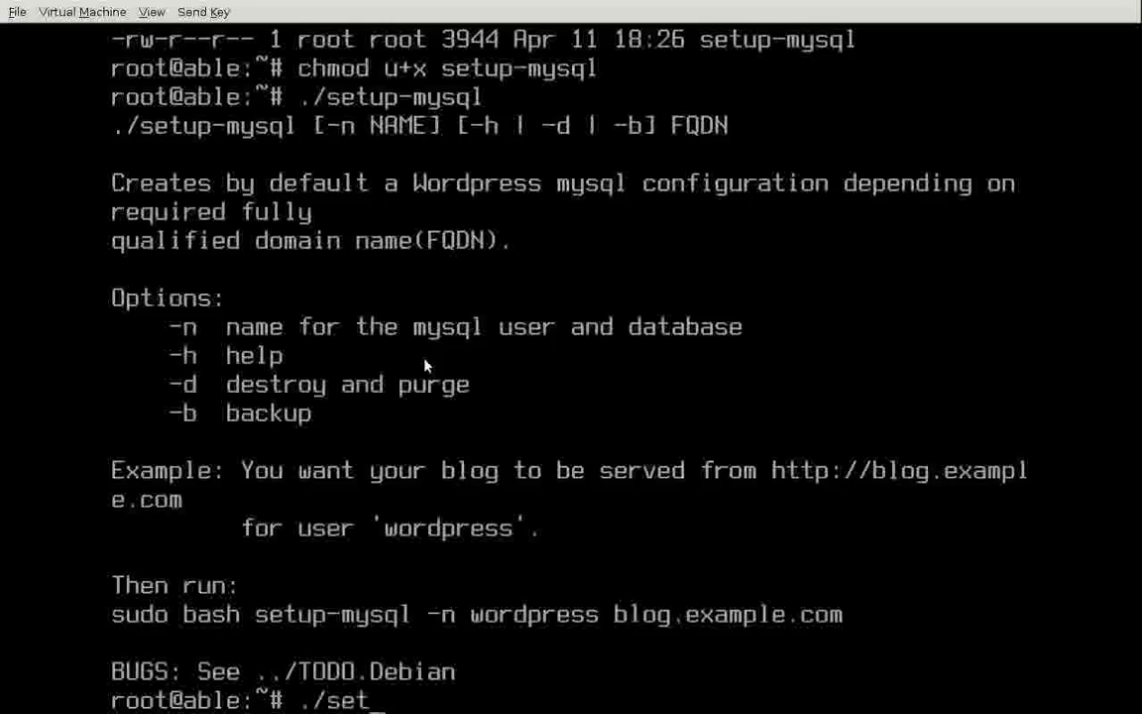
type("up-mysql")
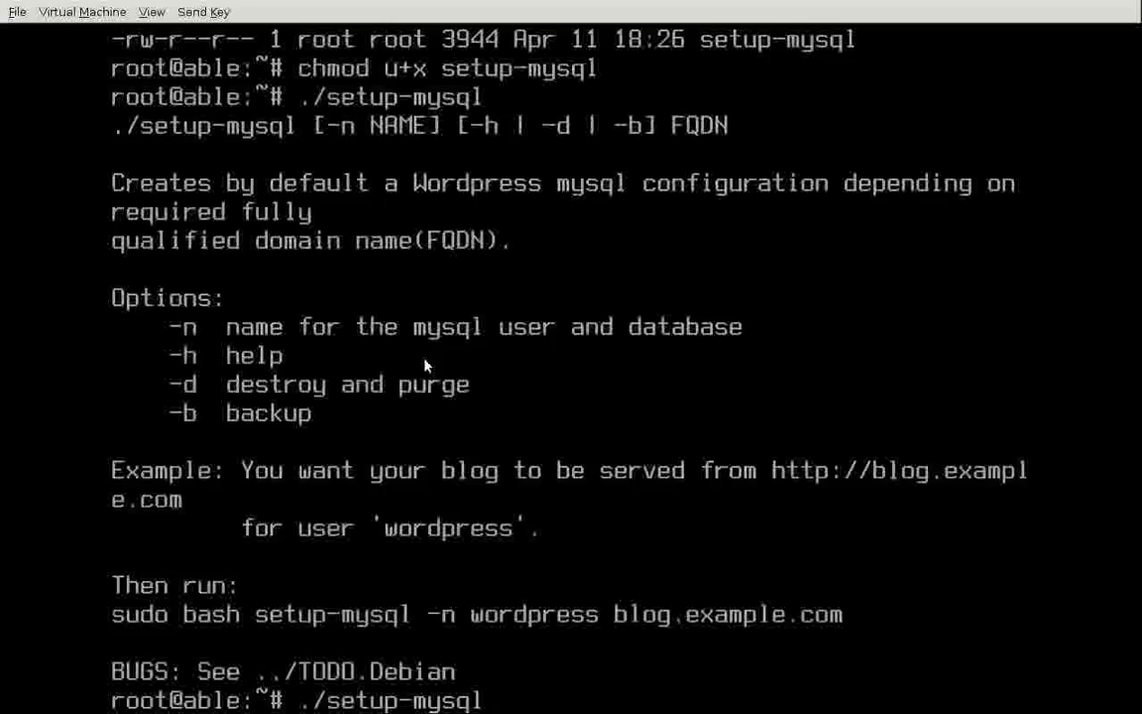
type("-n")
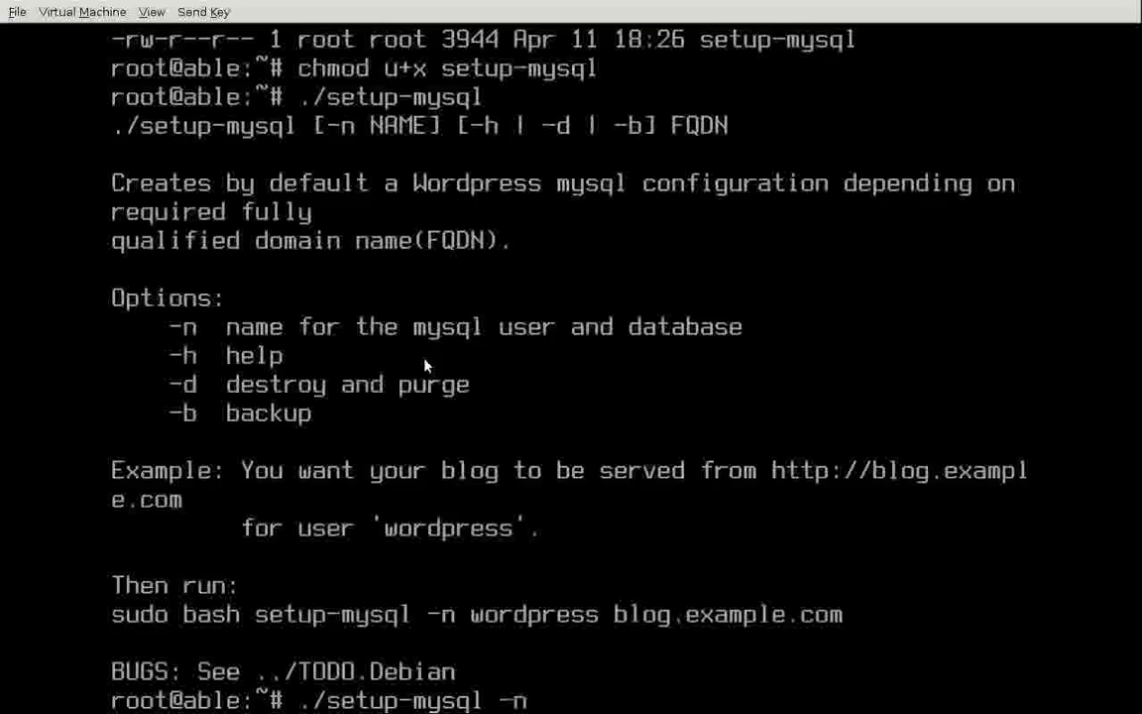
type("wor")
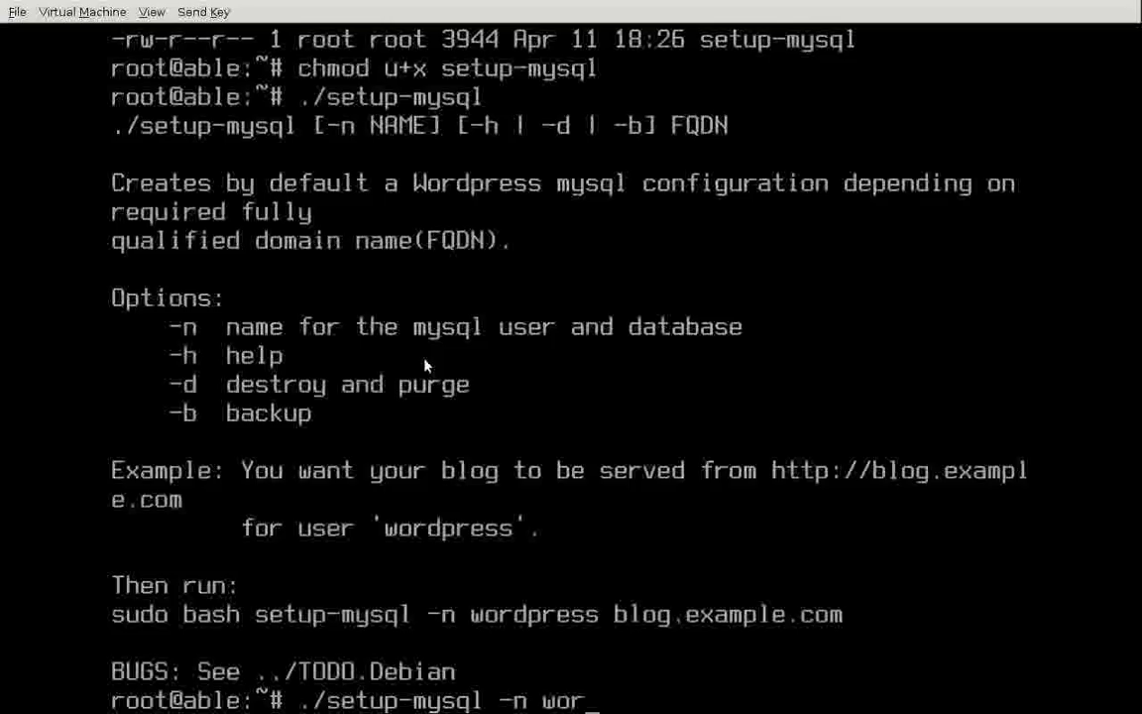
type("dpress")
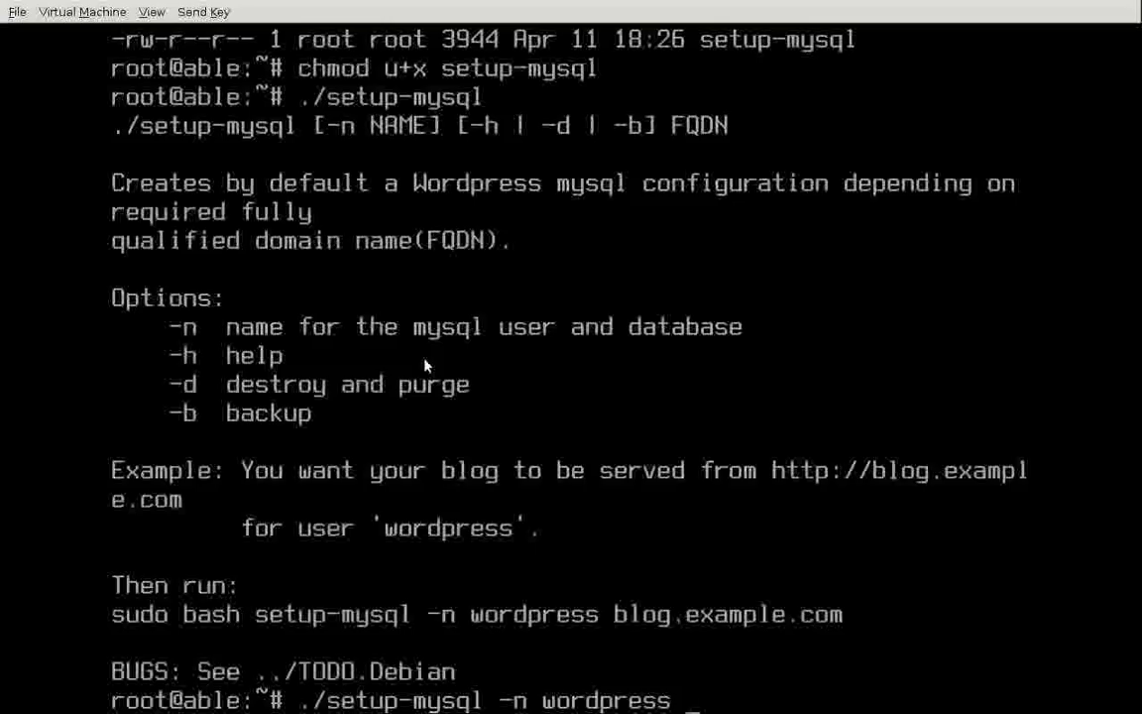
type("1")
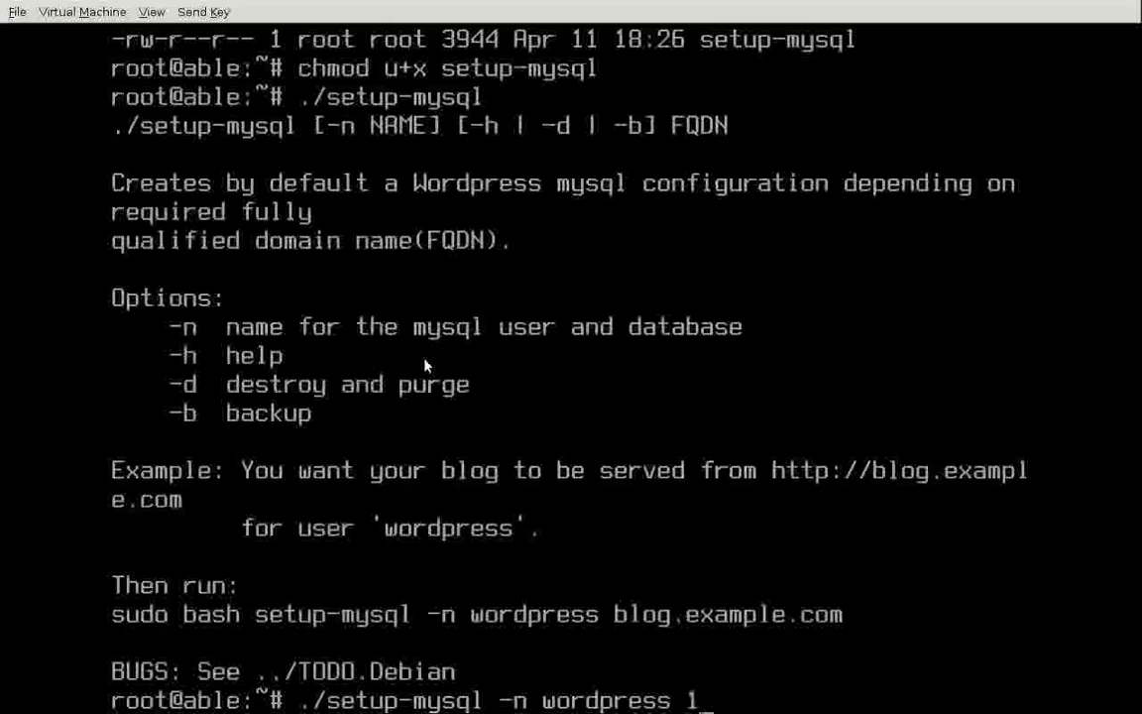
type("92.")
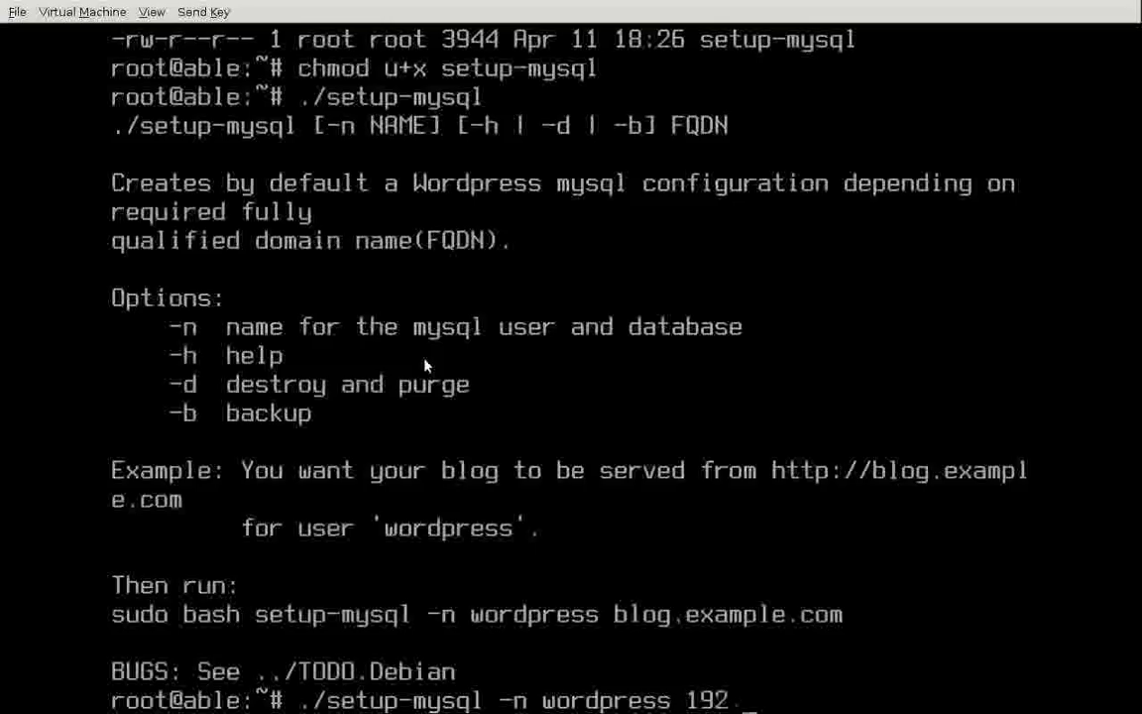
type("168.")
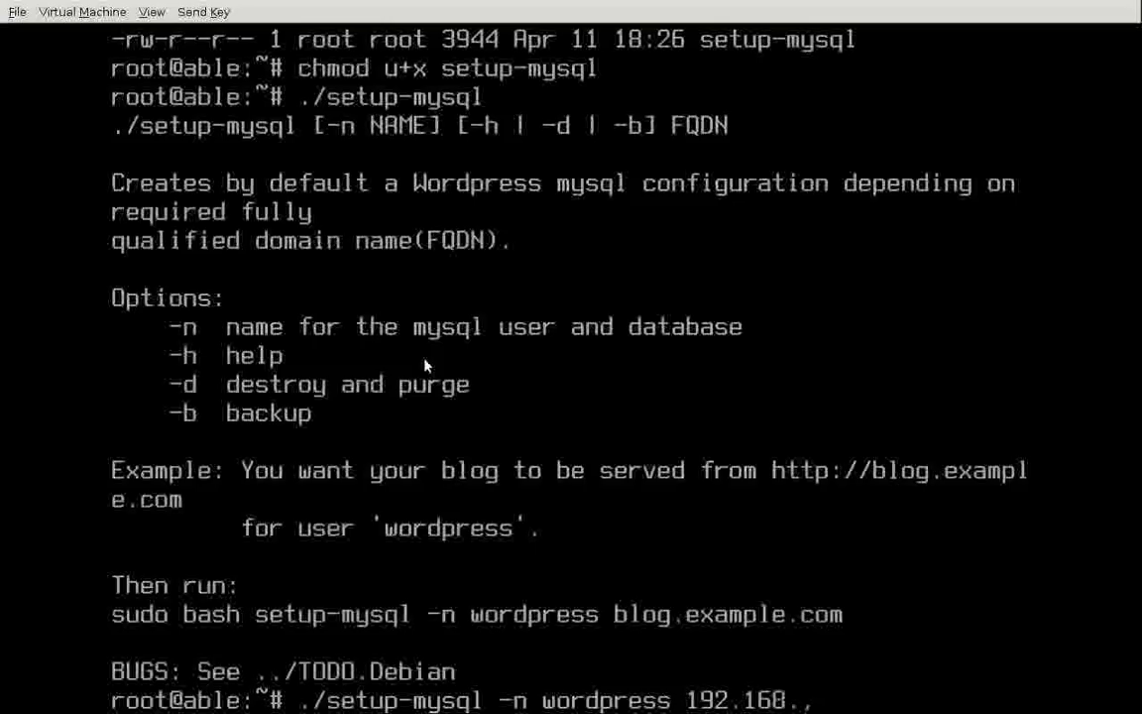
type("122")
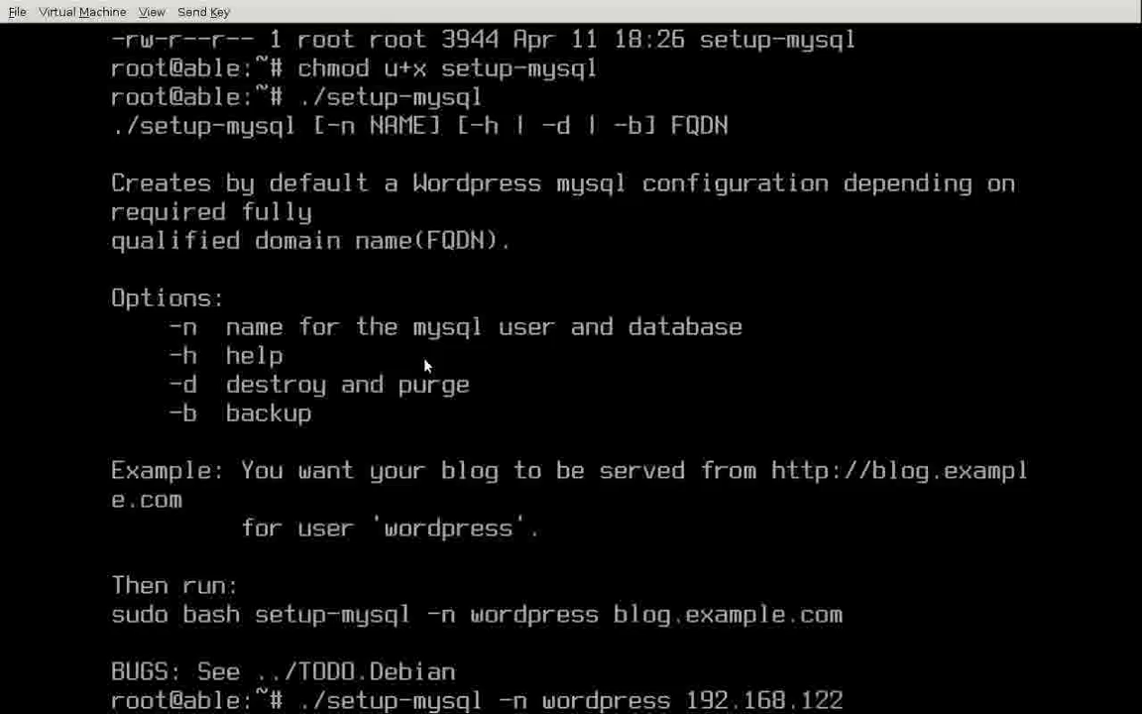
type(".236")
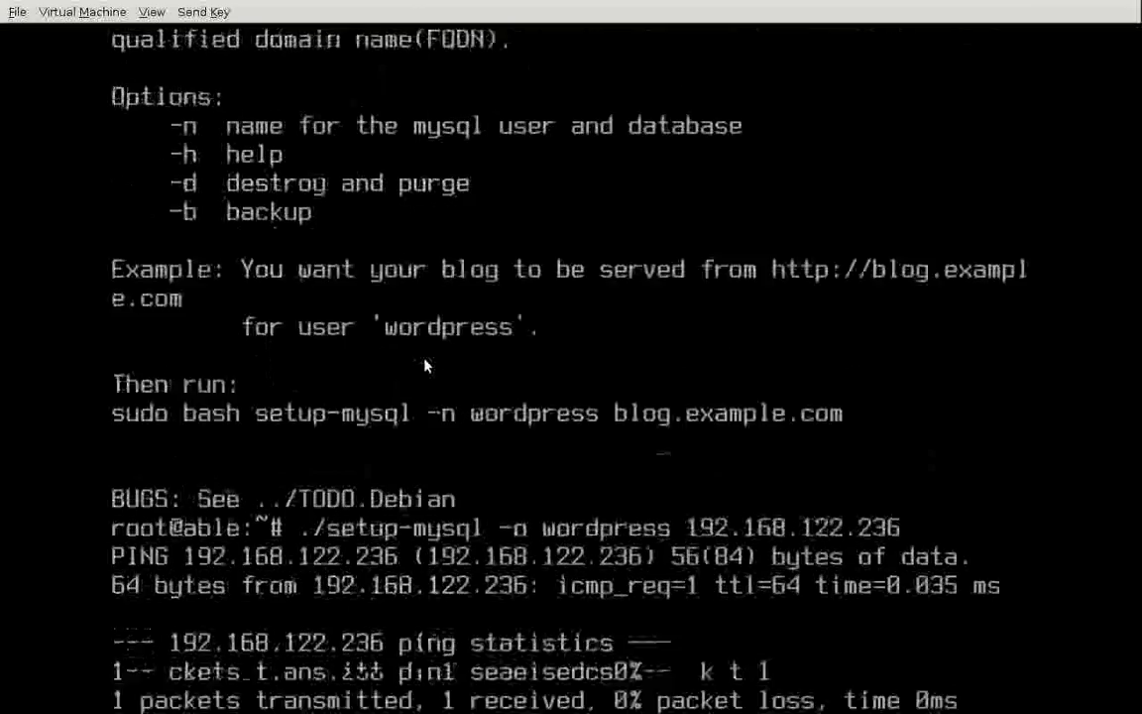
Scroll the Iceweasel page showing the unable-to-connect error for 192.168.122.236
scroll("down", 3)
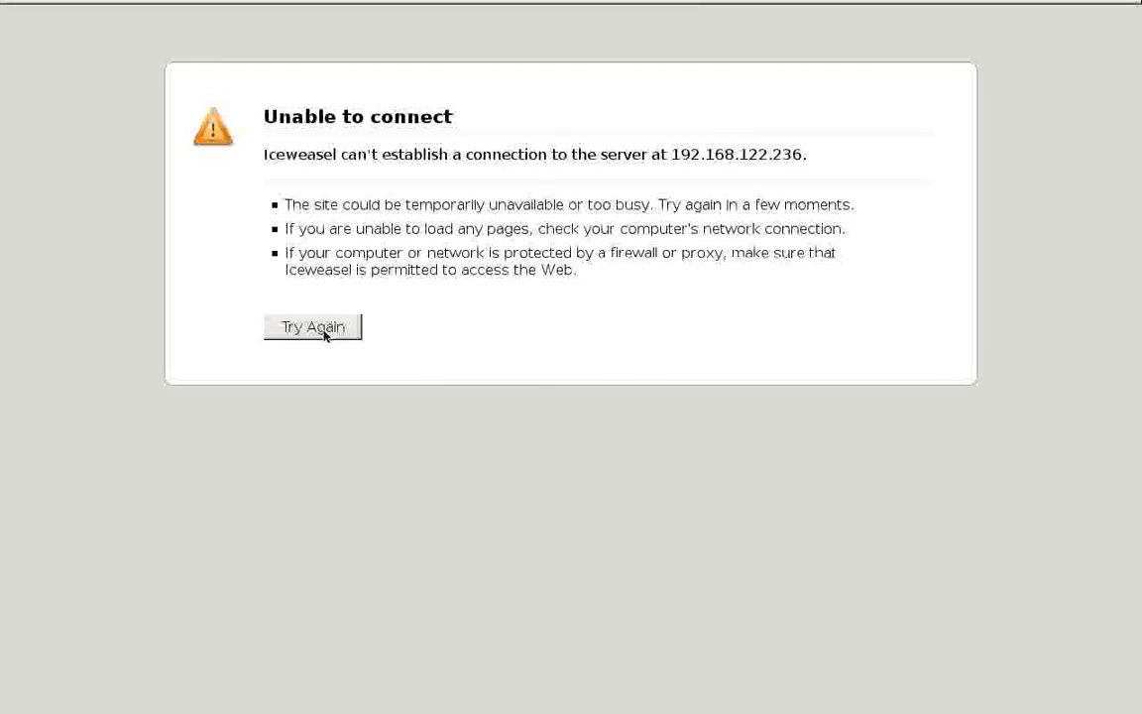
Reload the install page, enter Site Title 'Our Blog' and begin the admin password
left_click(313, 325)
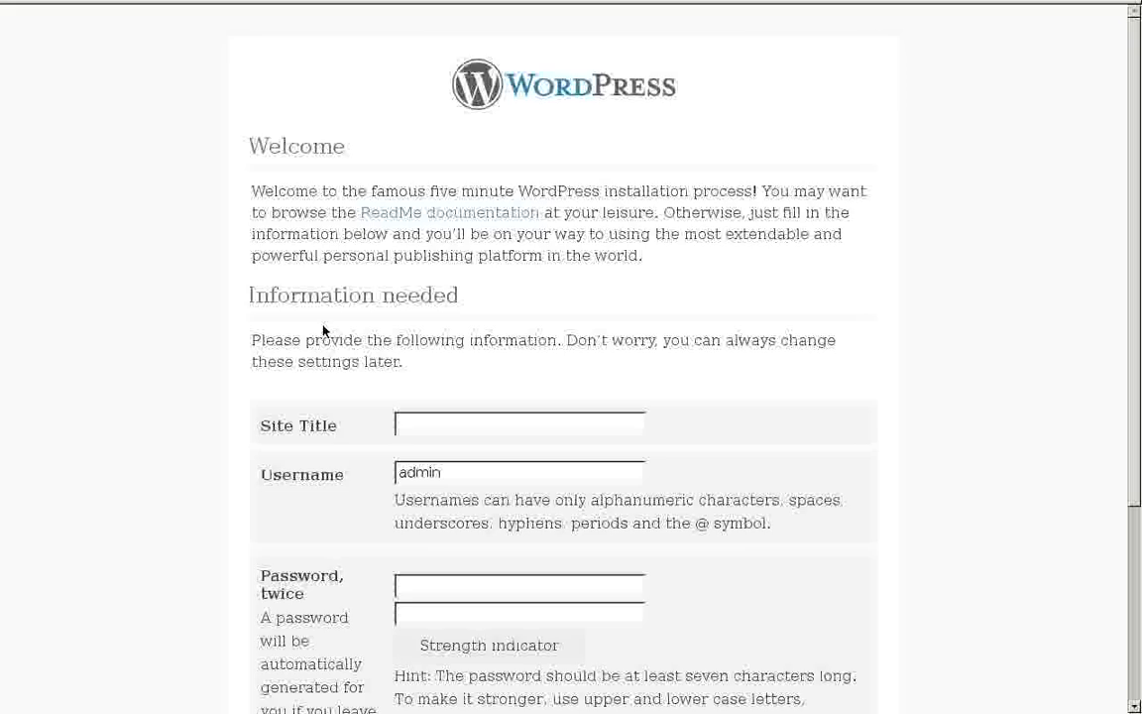
mouse_move(149, 333)
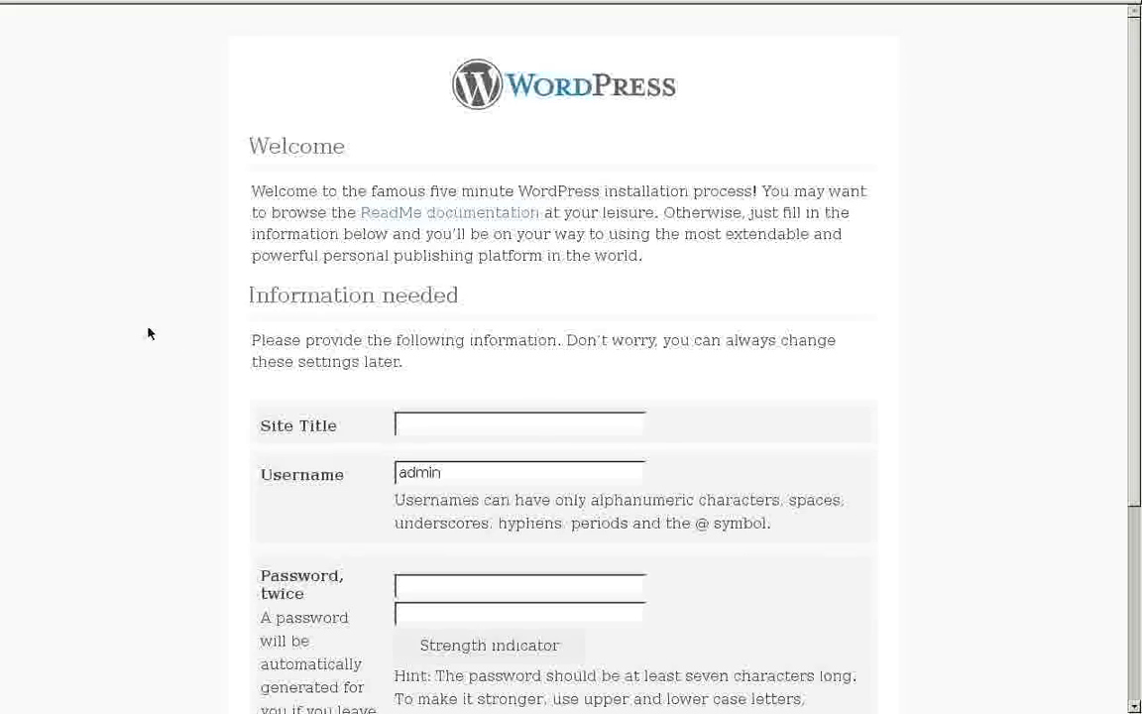
left_click(520, 424)
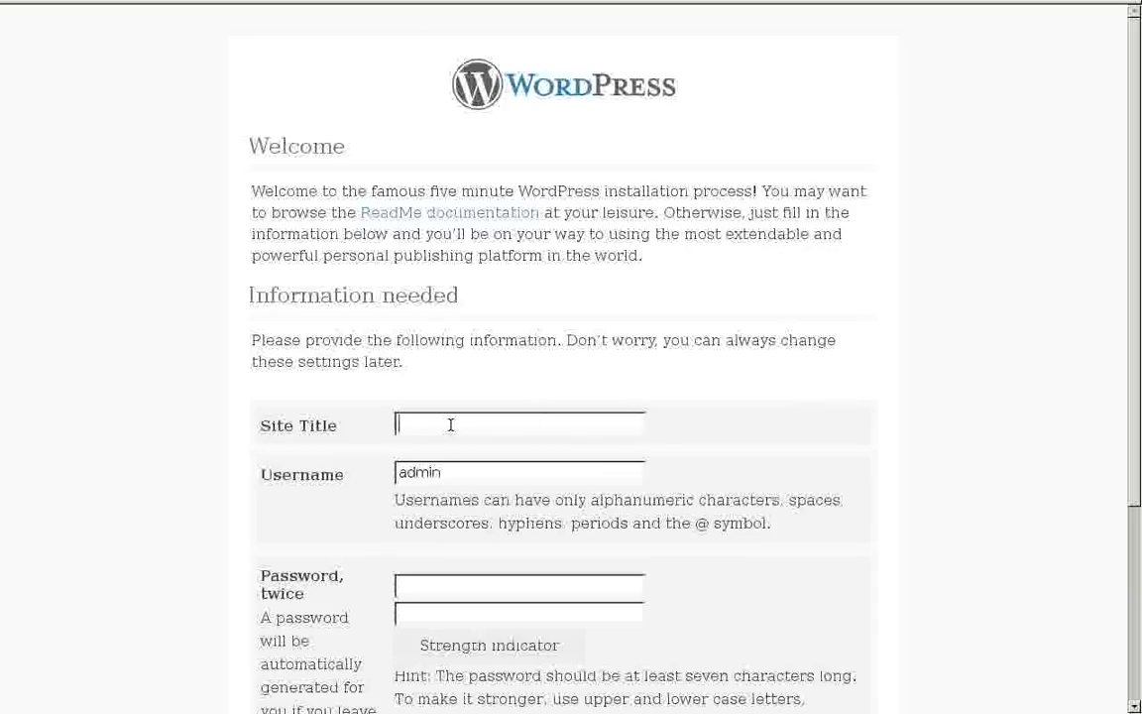
type("Our Blog")
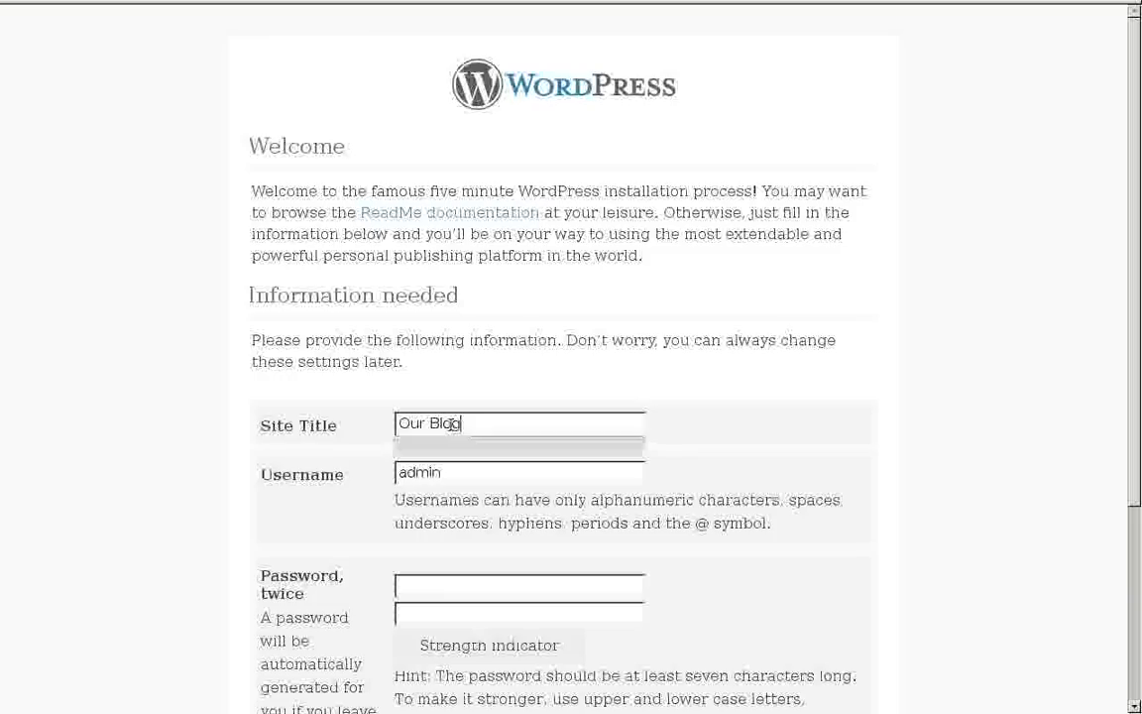
left_click(519, 587)
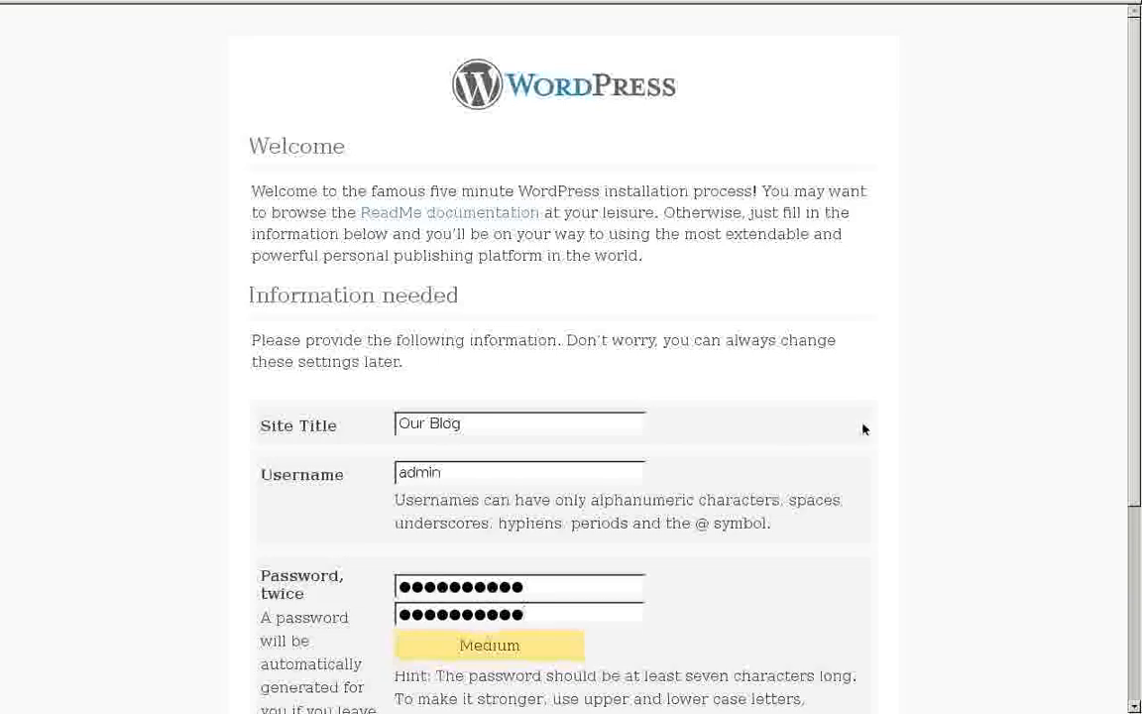
scroll("down", 3)
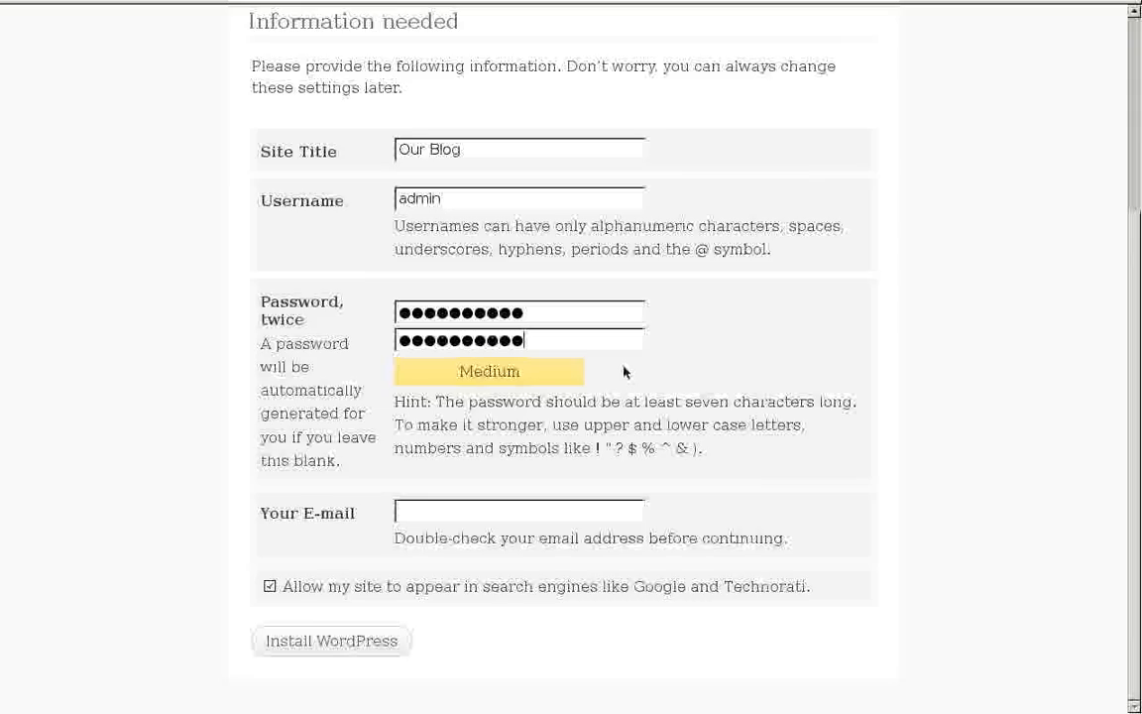
mouse_move(523, 425)
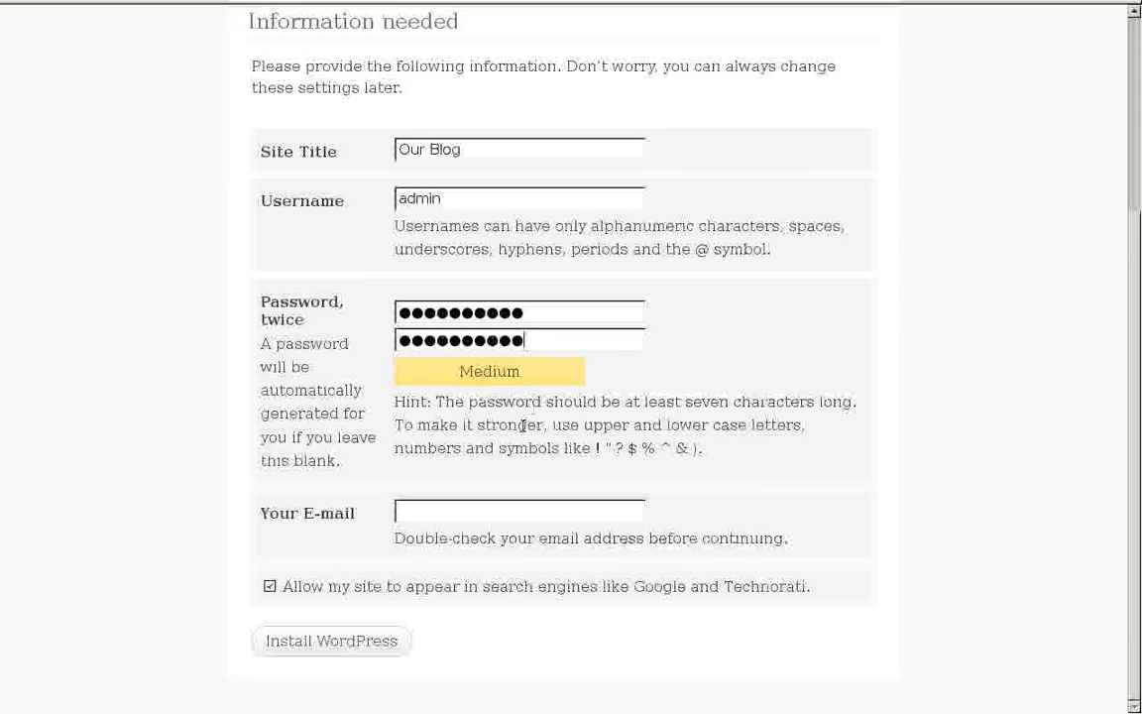
left_click(519, 510)
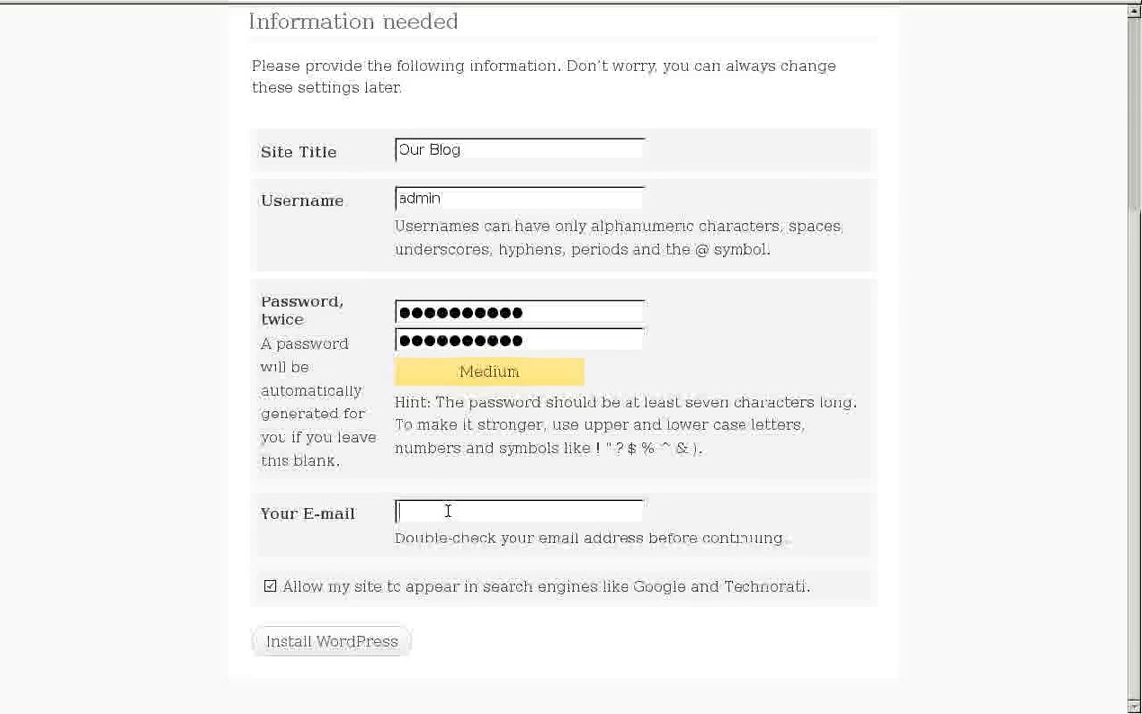
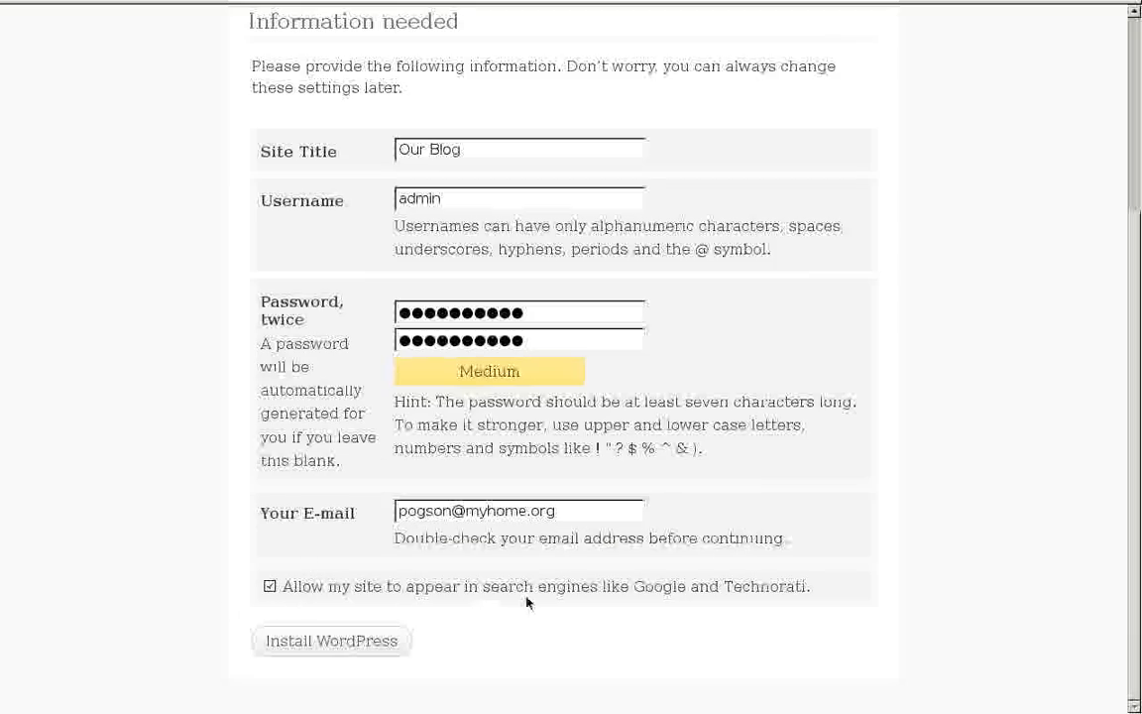
mouse_move(257, 606)
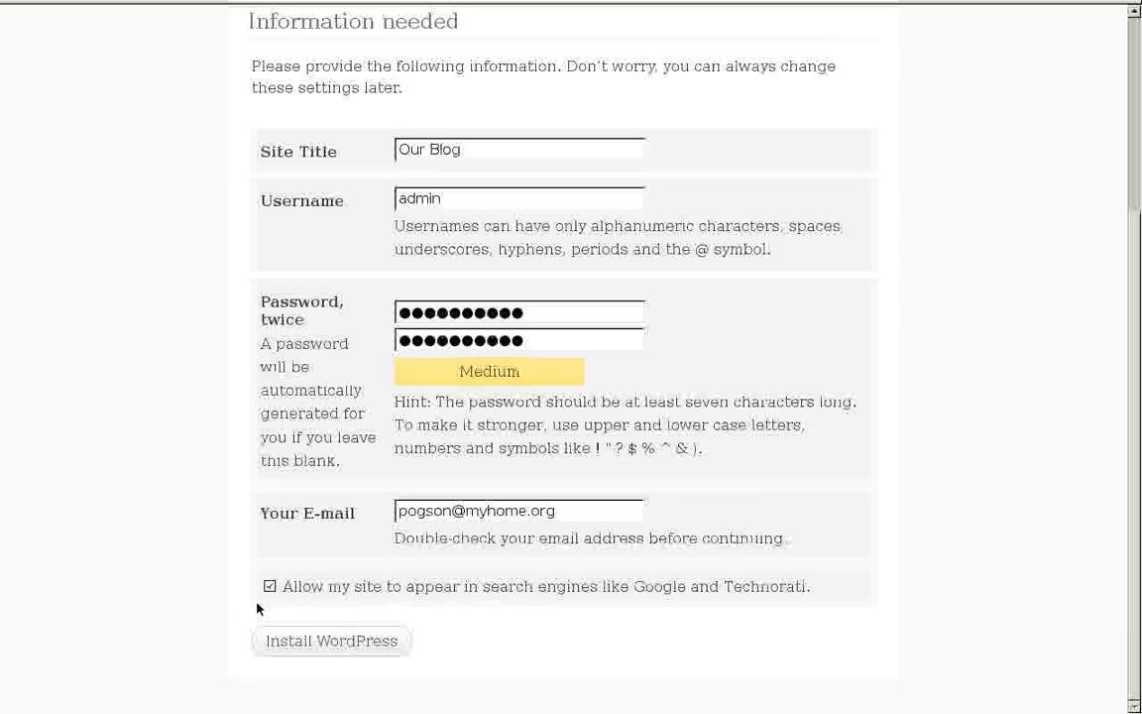
left_click(269, 586)
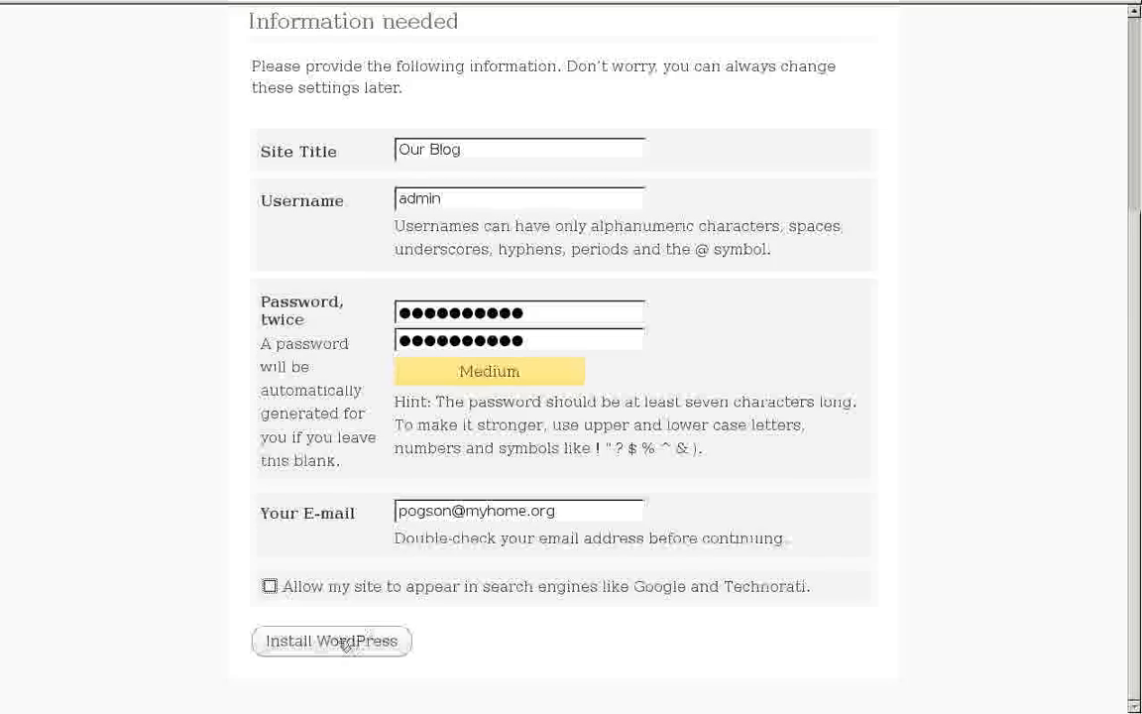
Install WordPress with the entered details and reach the Success page
left_click(331, 640)
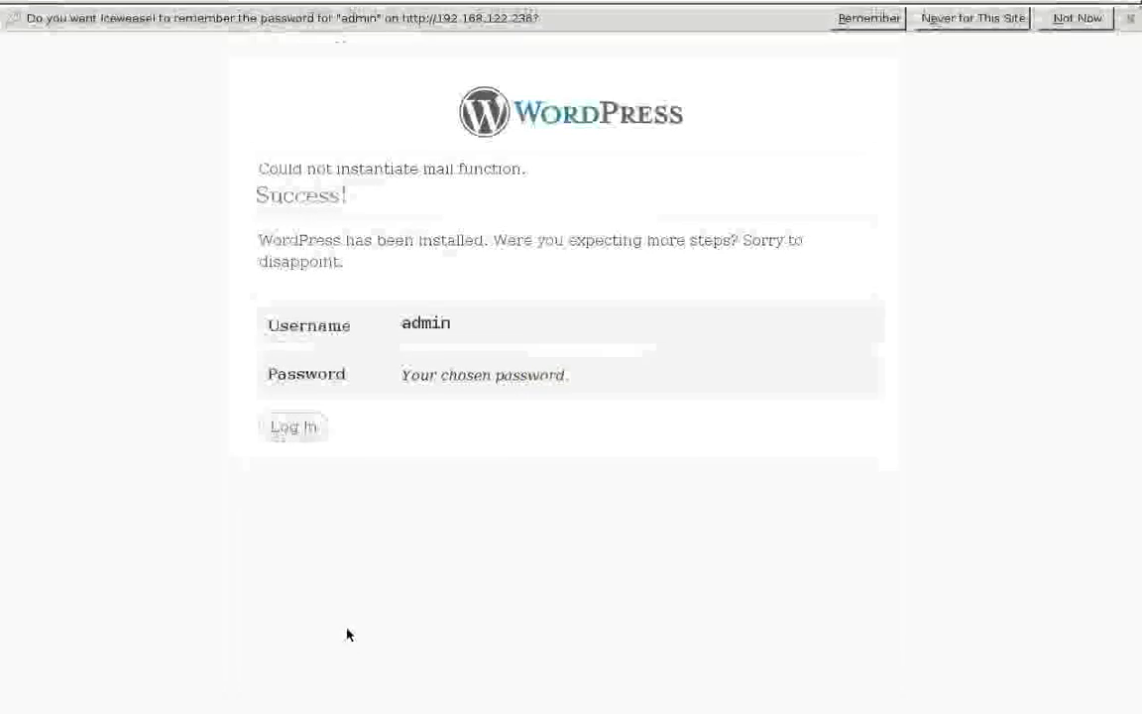
mouse_move(499, 187)
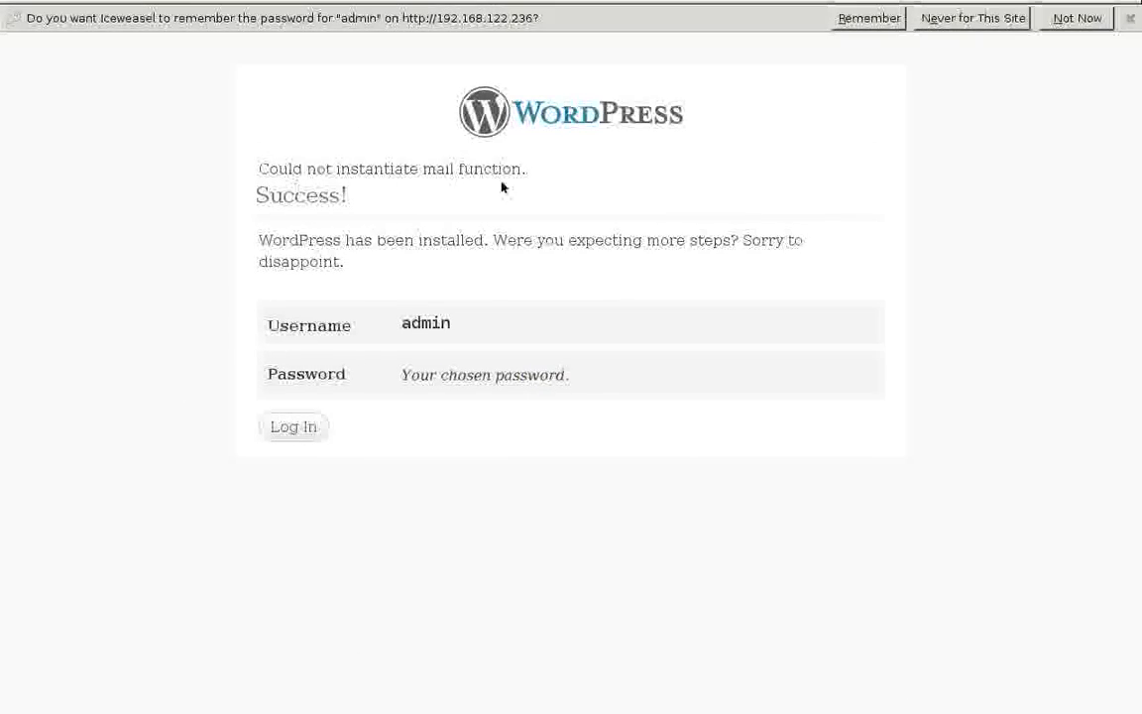
mouse_move(531, 187)
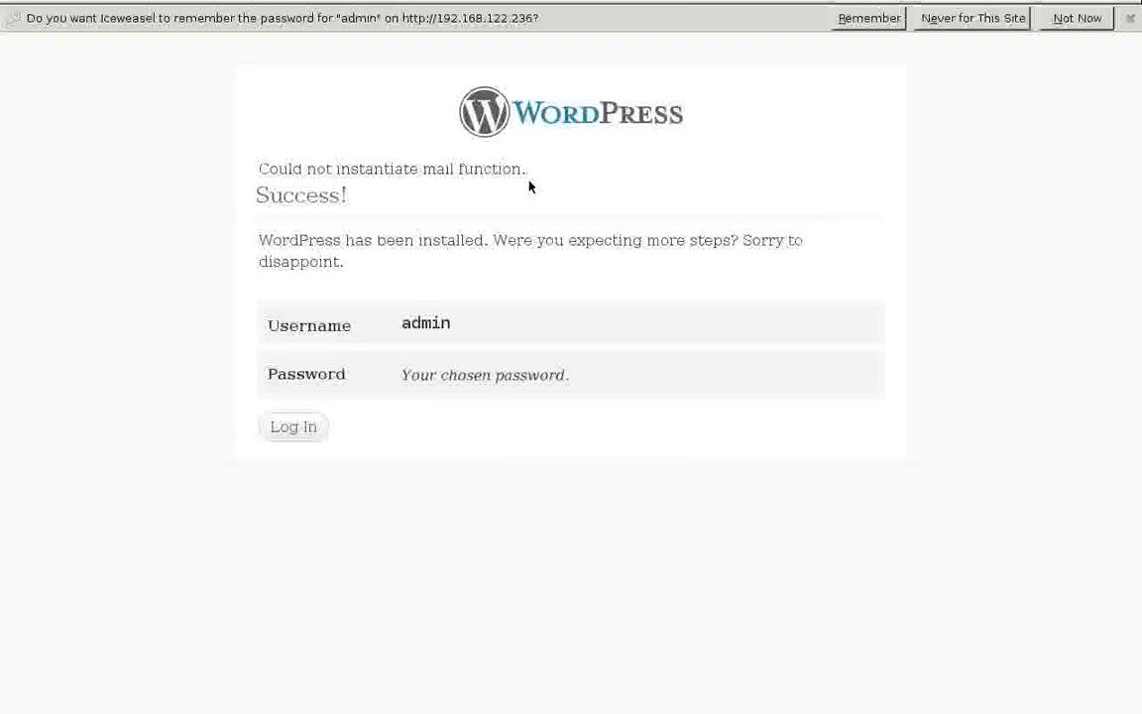
mouse_move(235, 226)
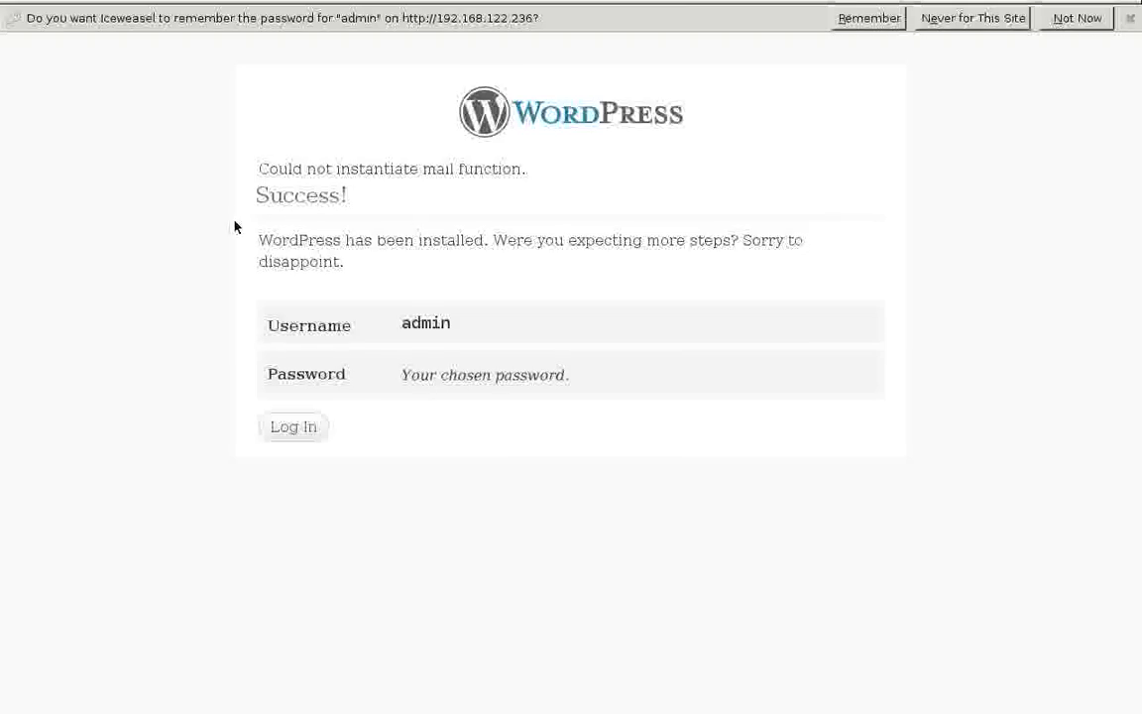
mouse_move(372, 256)
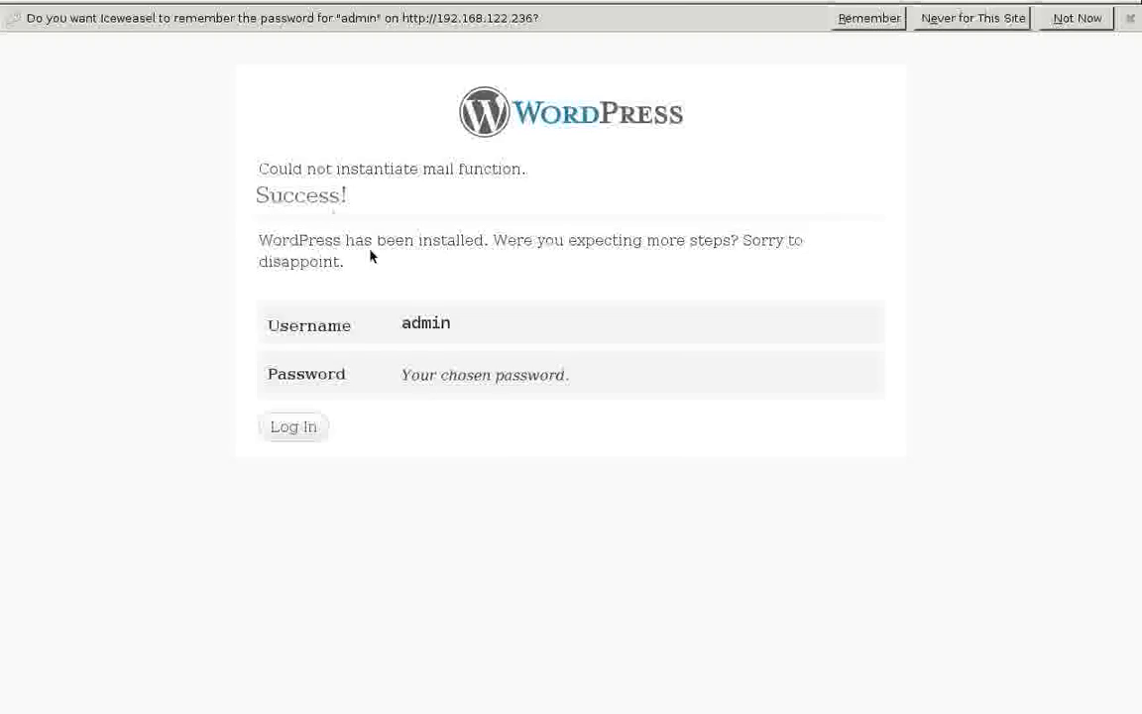
mouse_move(484, 256)
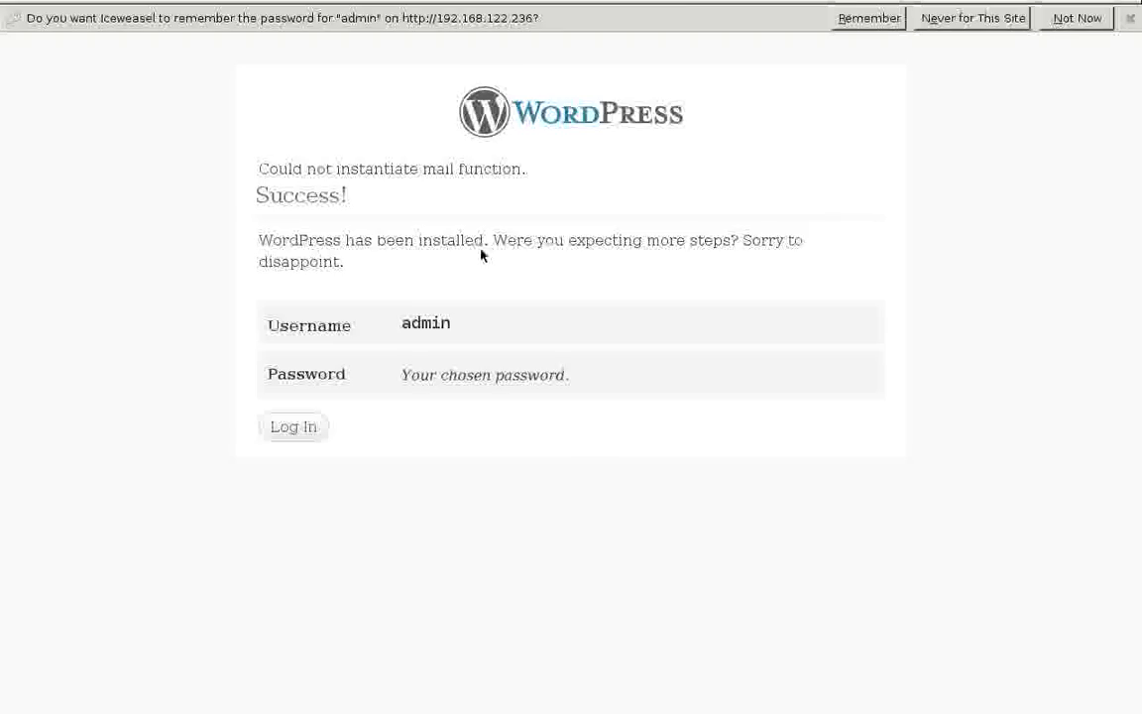
mouse_move(619, 266)
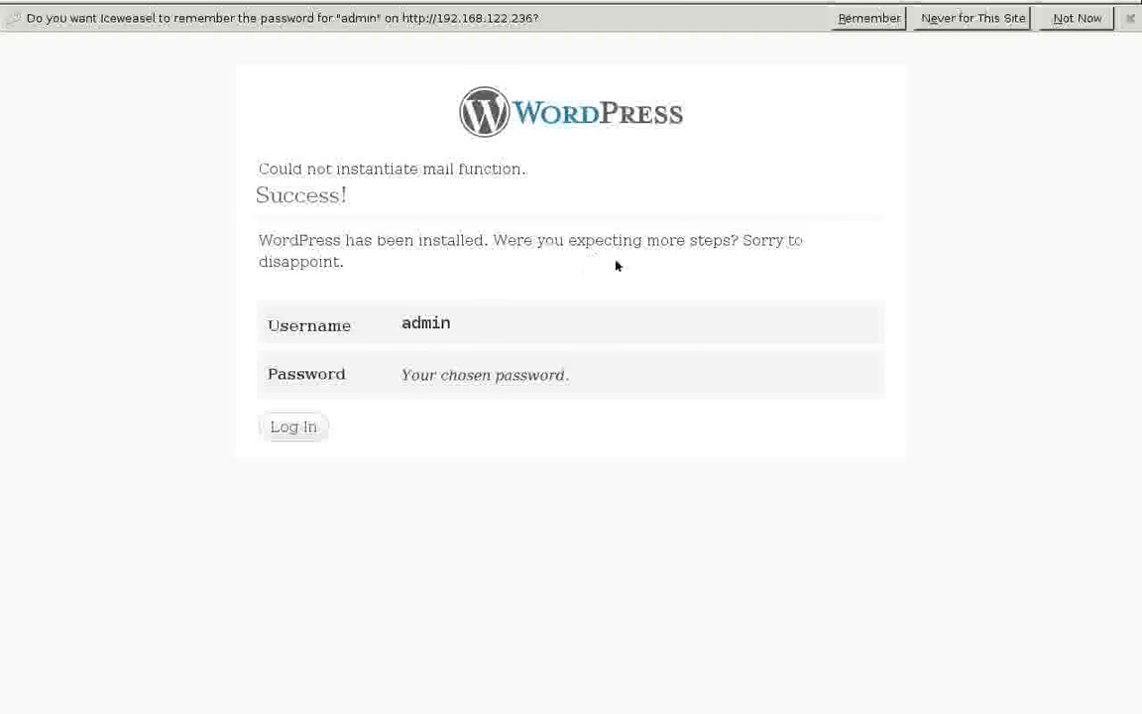
mouse_move(488, 331)
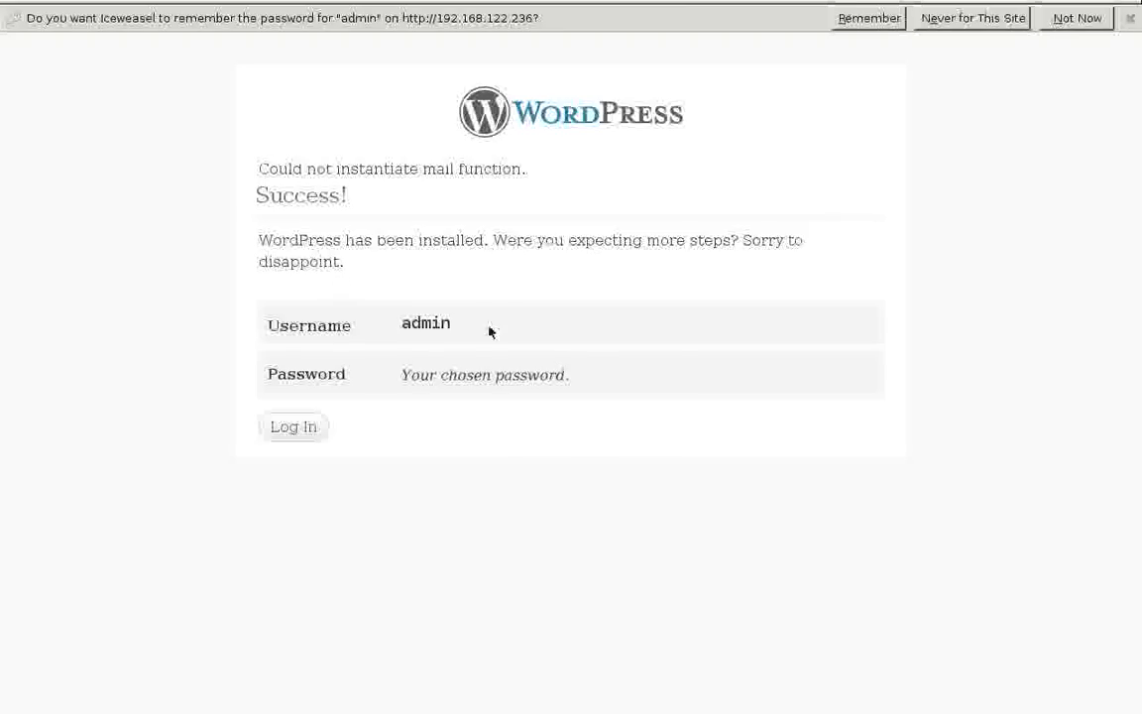
mouse_move(440, 357)
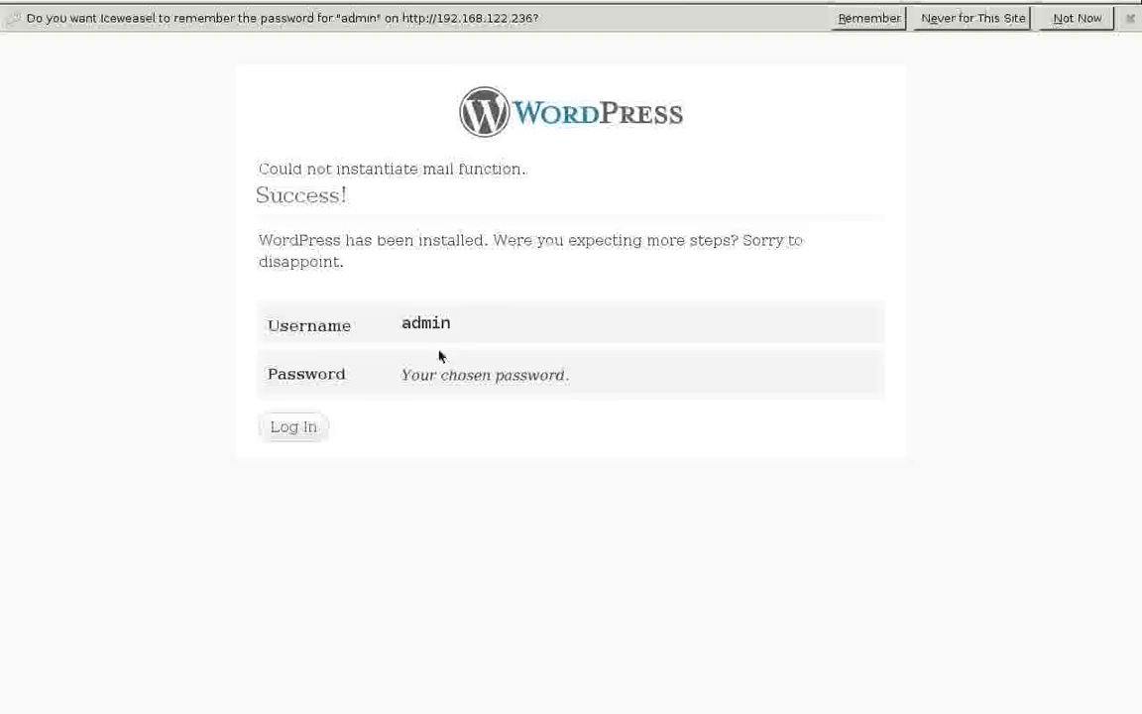
mouse_move(293, 426)
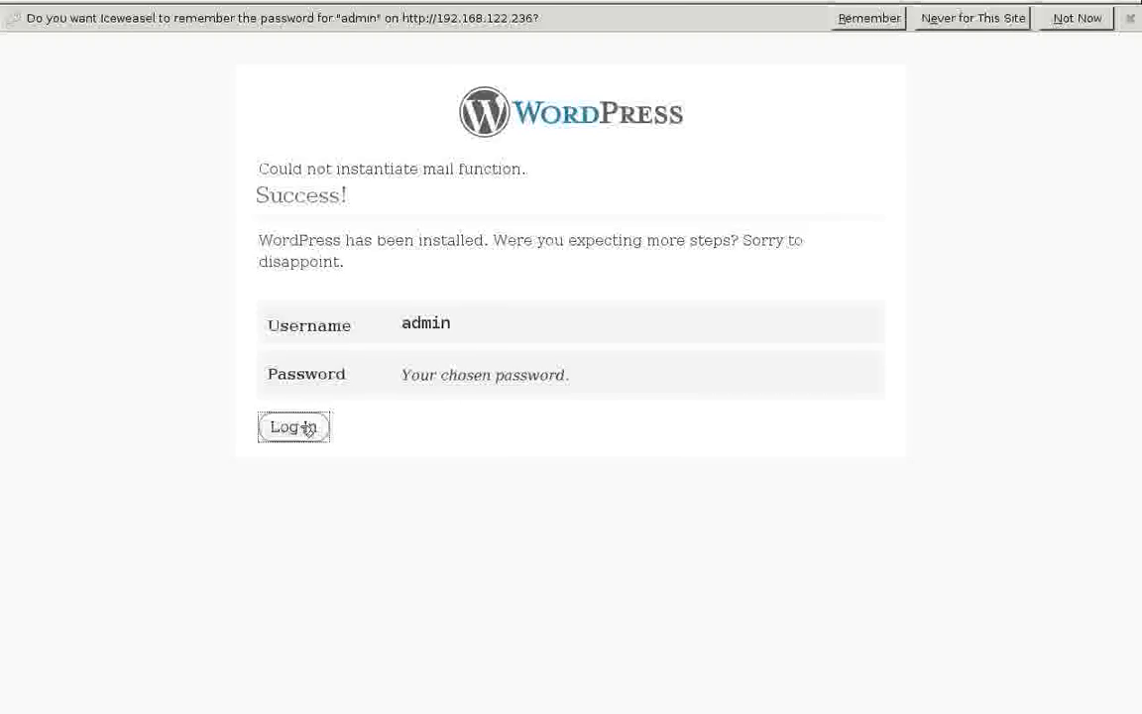
Log in to the dashboard as admin with the chosen password
left_click(293, 426)
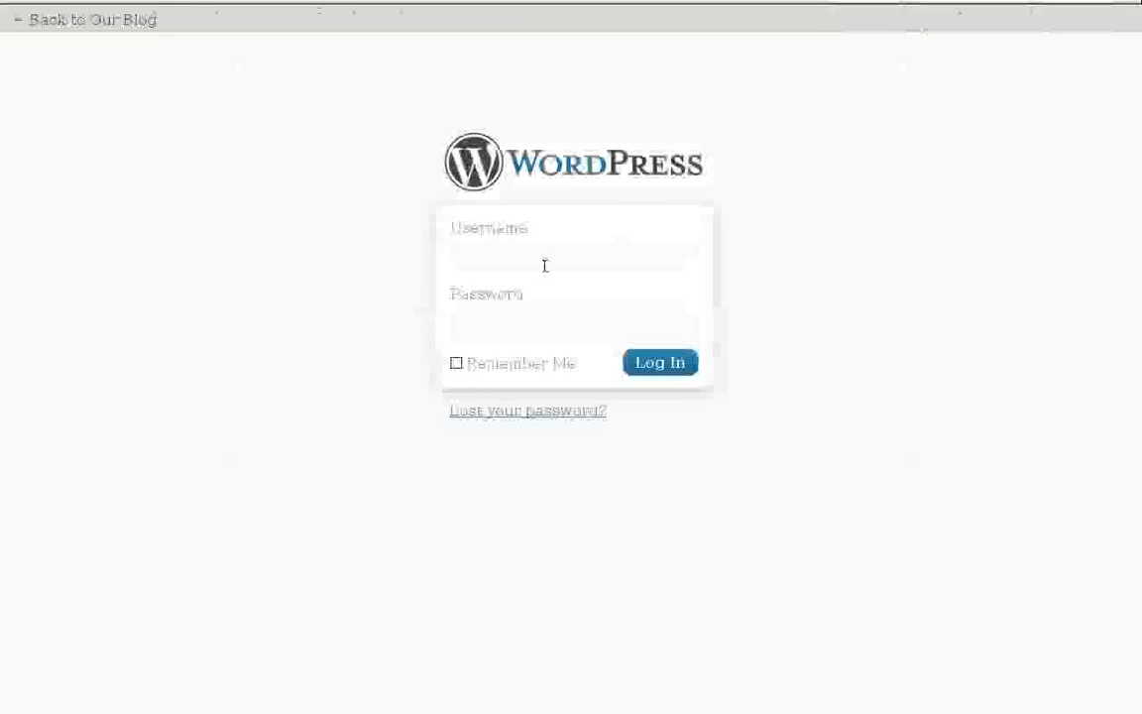
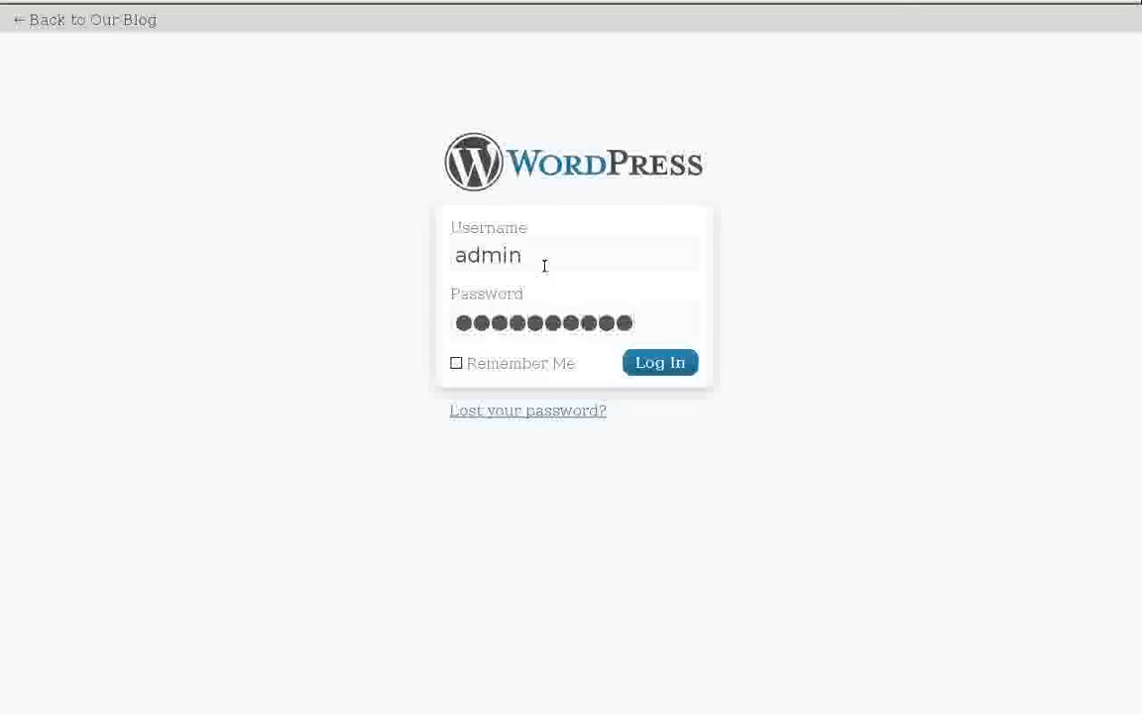
left_click(658, 360)
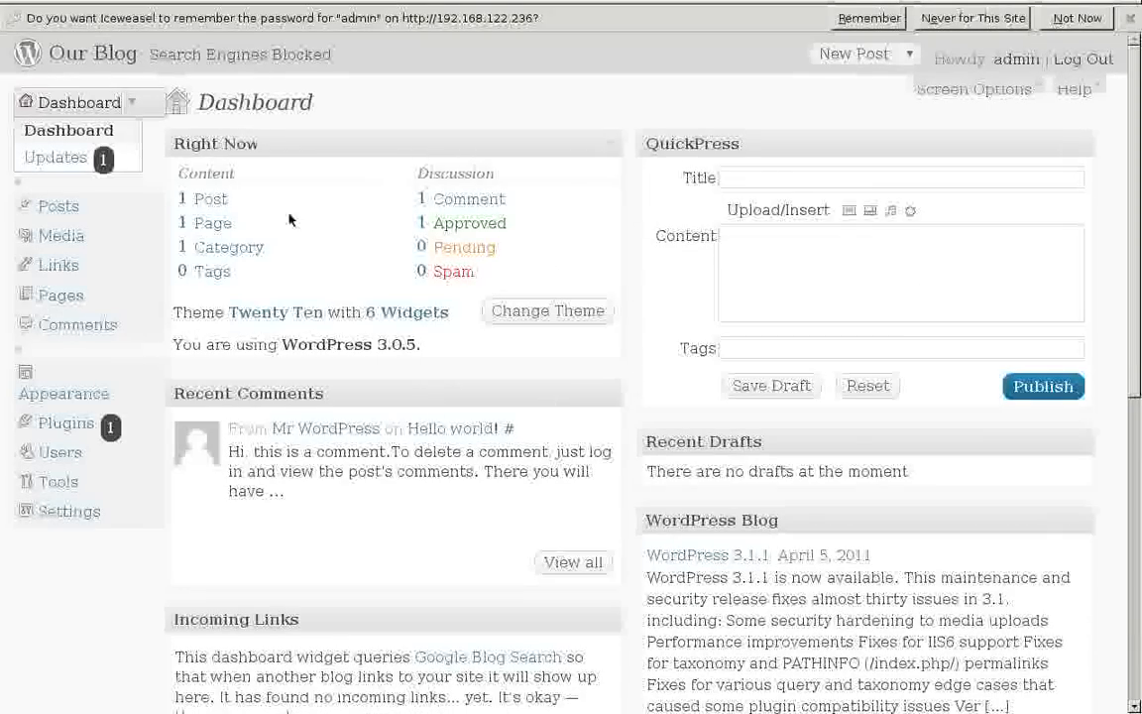
mouse_move(166, 283)
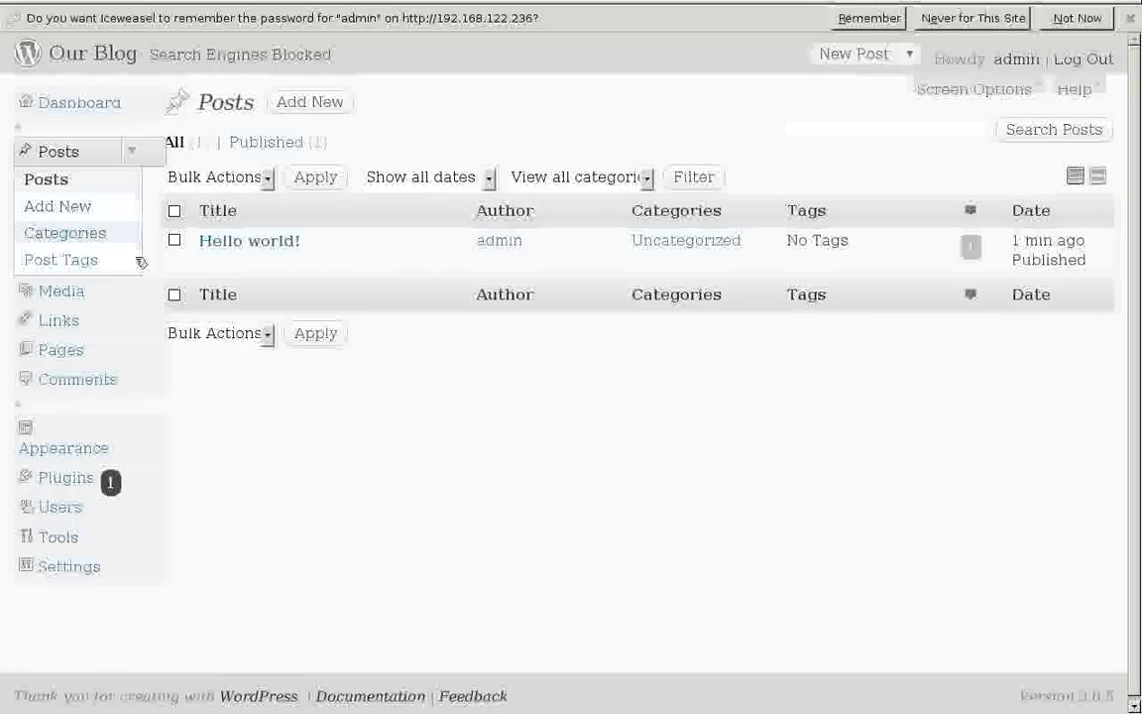
mouse_move(218, 287)
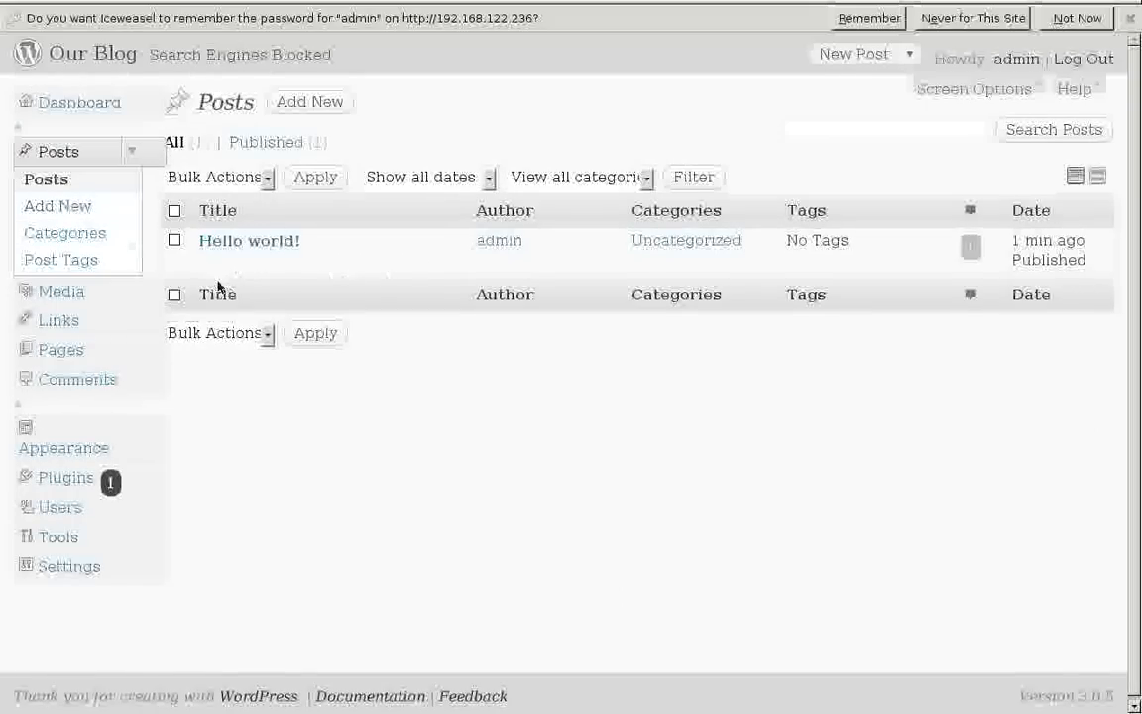
mouse_move(250, 240)
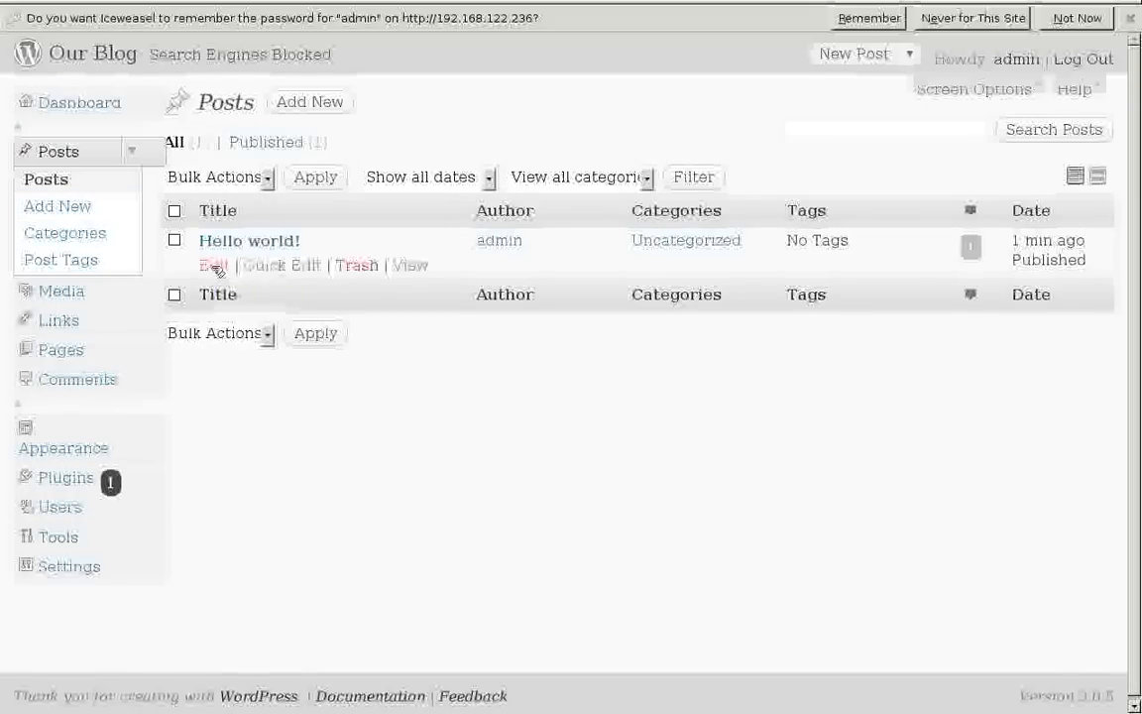
Edit Hello world! to read 'This is from Part 2 of Fun With Debian...' and update it
left_click(210, 265)
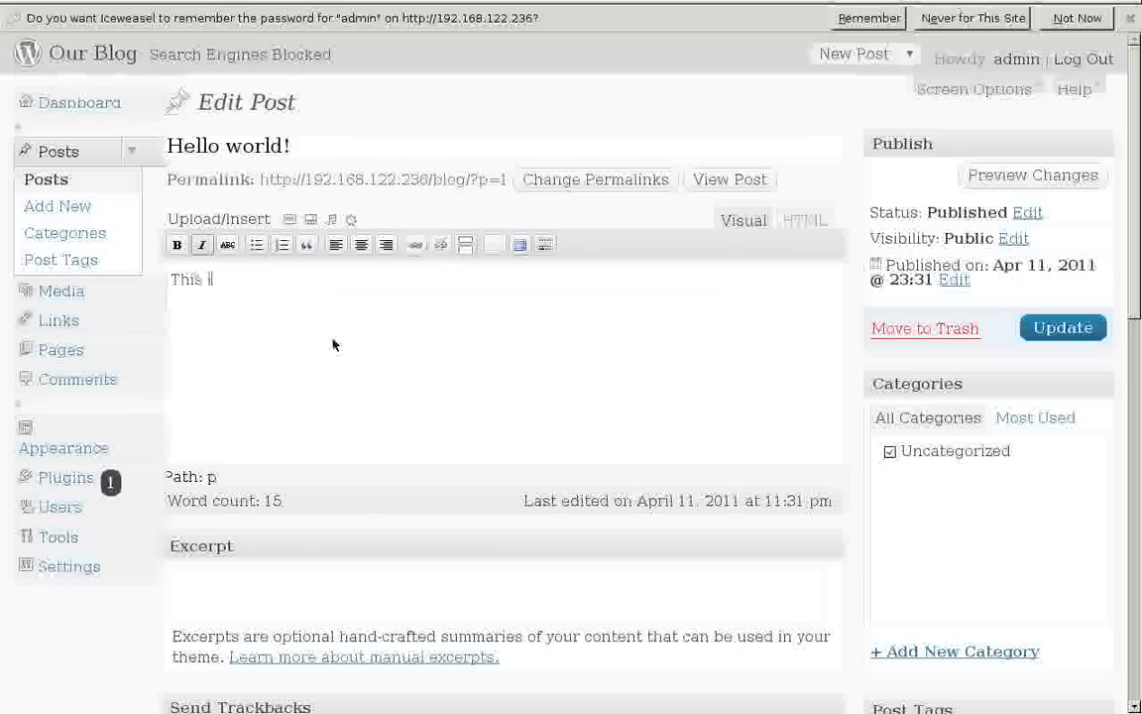
type("is from")
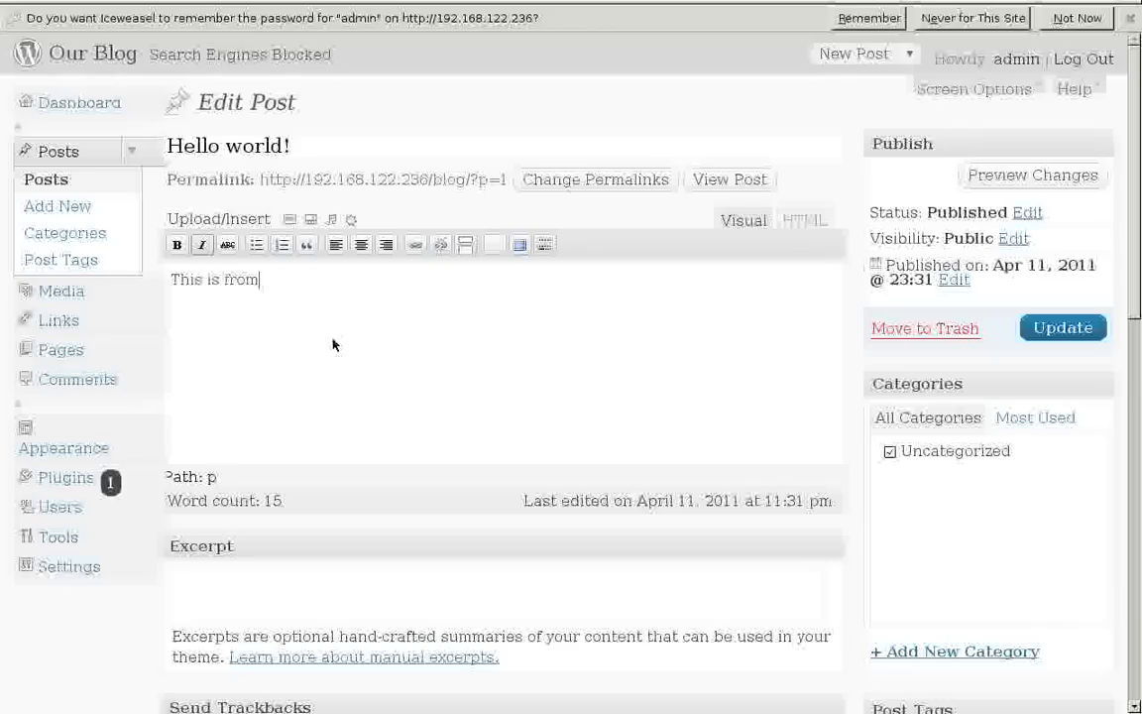
type("Part")
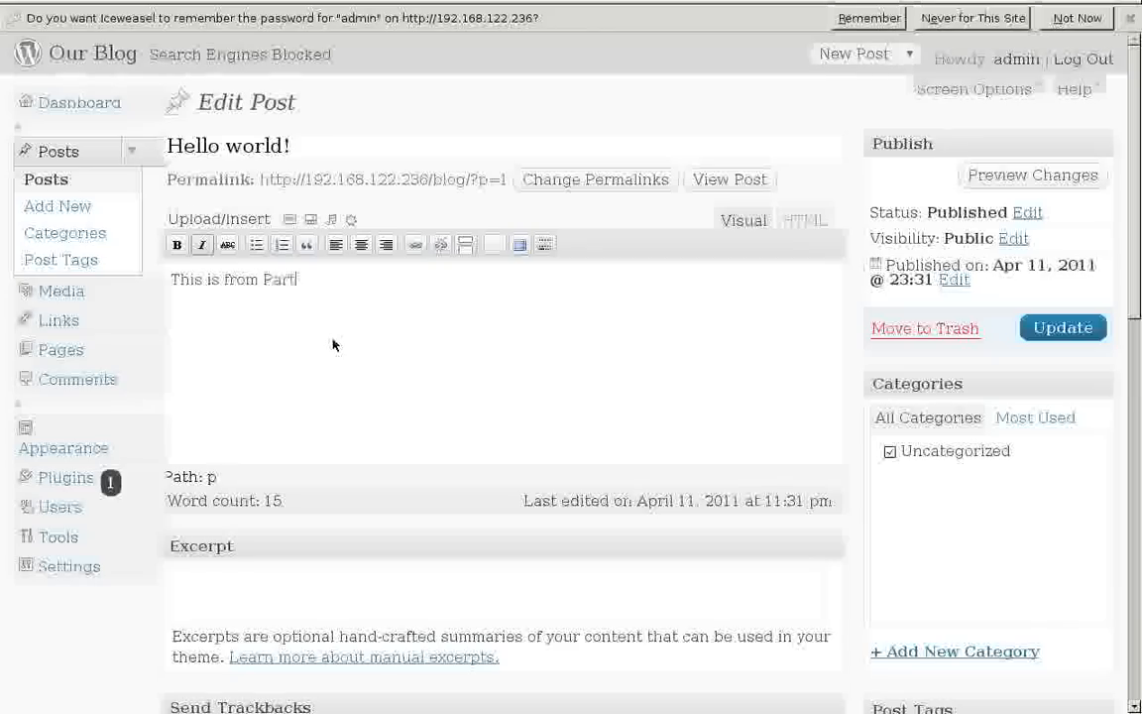
type("3 of Fun With.")
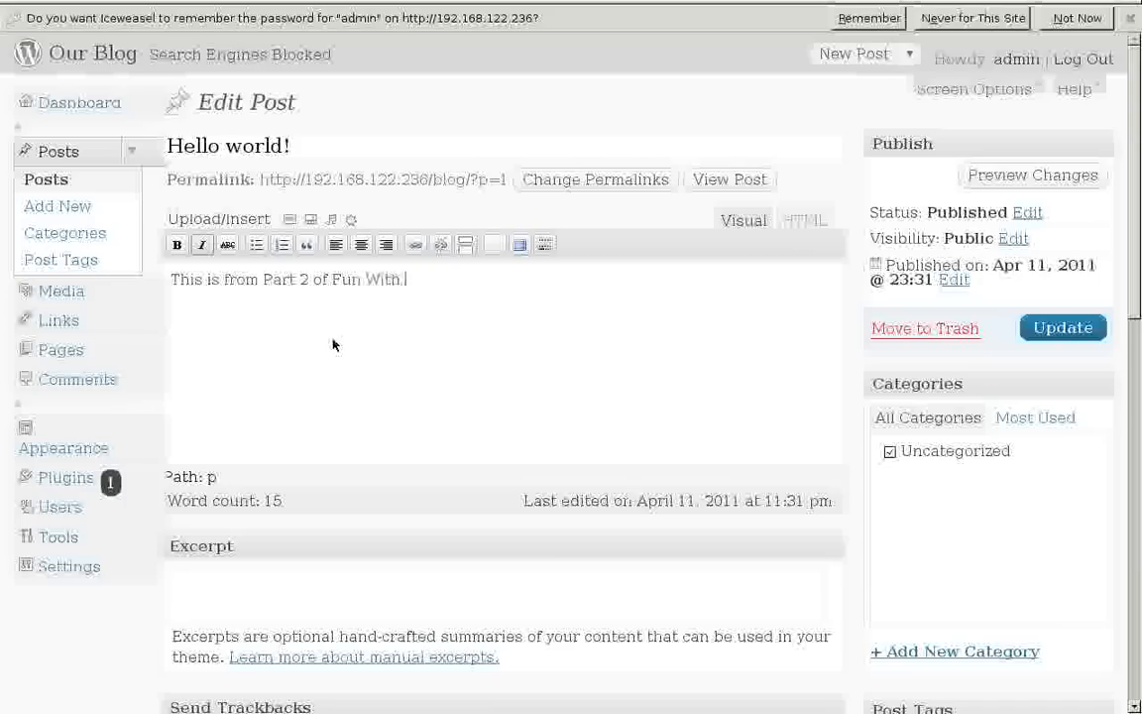
type("Debian...")
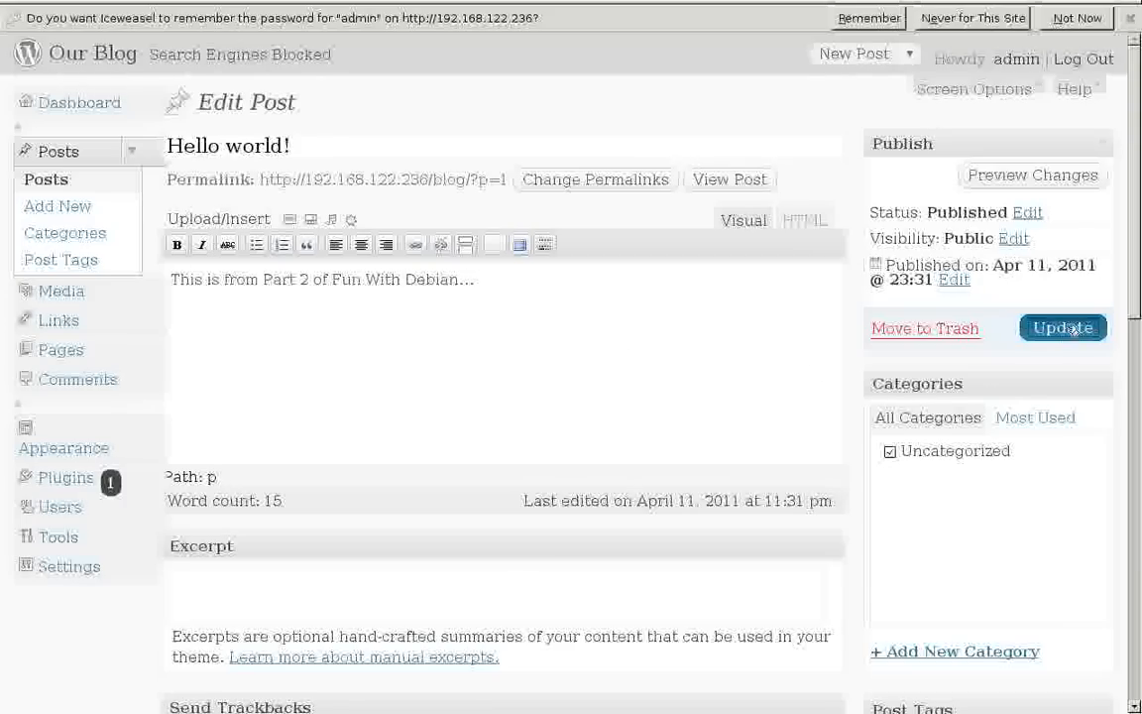
left_click(1062, 327)
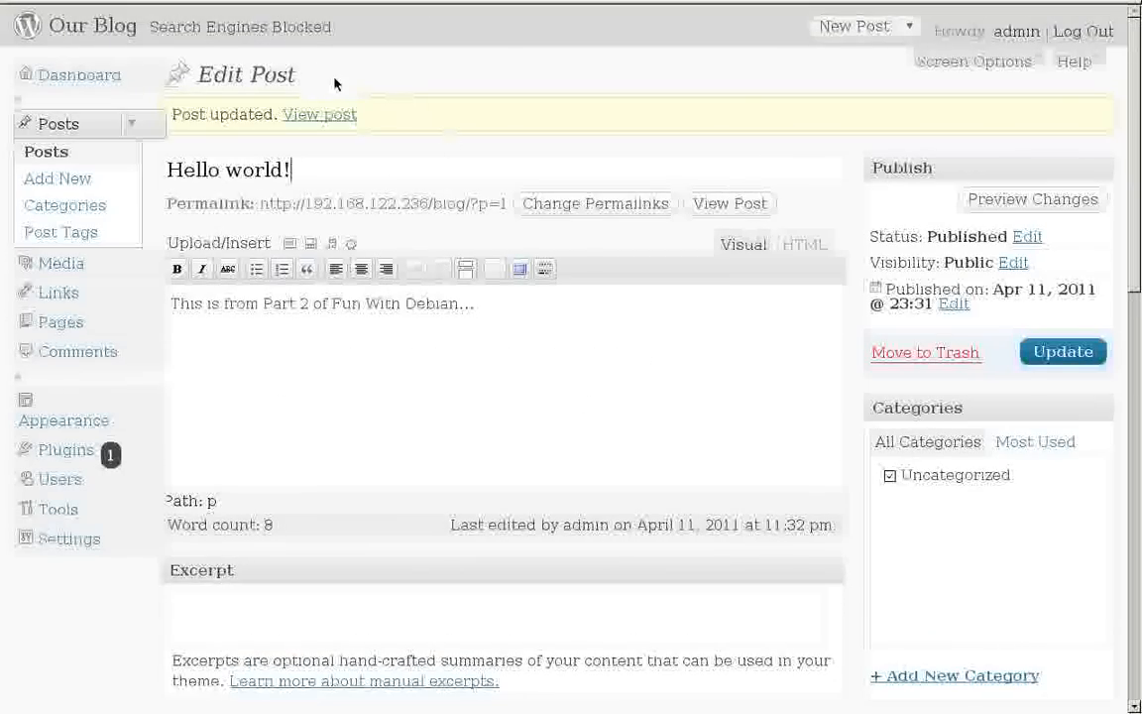
mouse_move(91, 26)
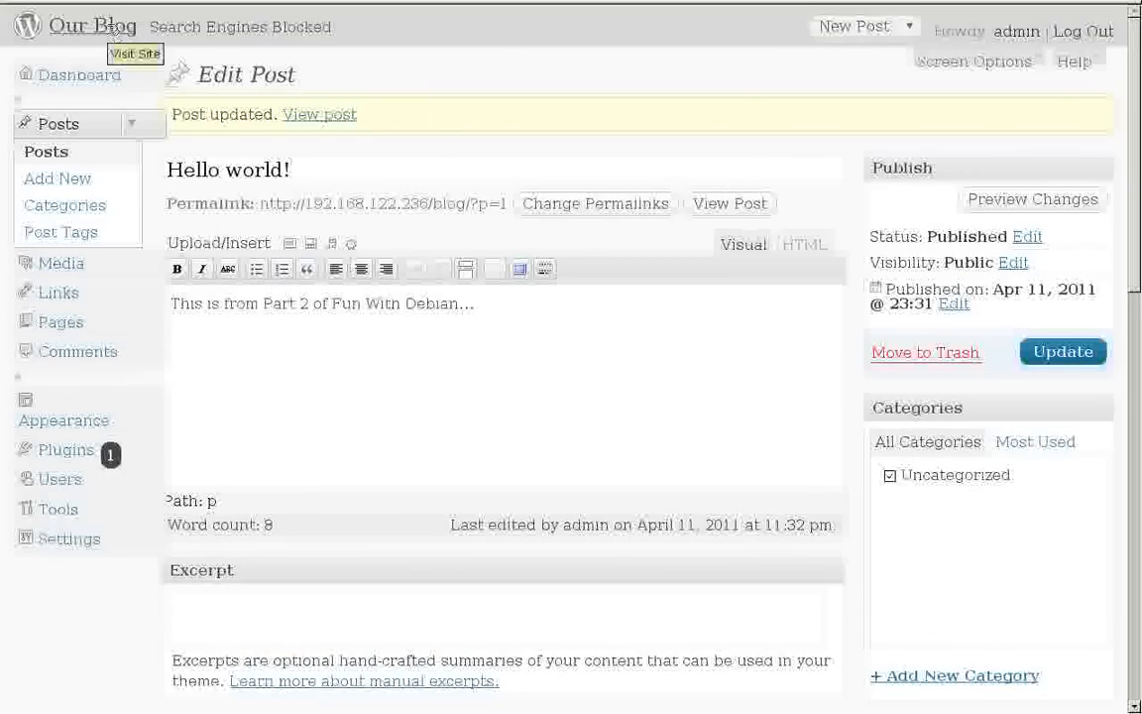
View the live Our Blog site in a new tab and find the updated Hello world! post
right_click(115, 28)
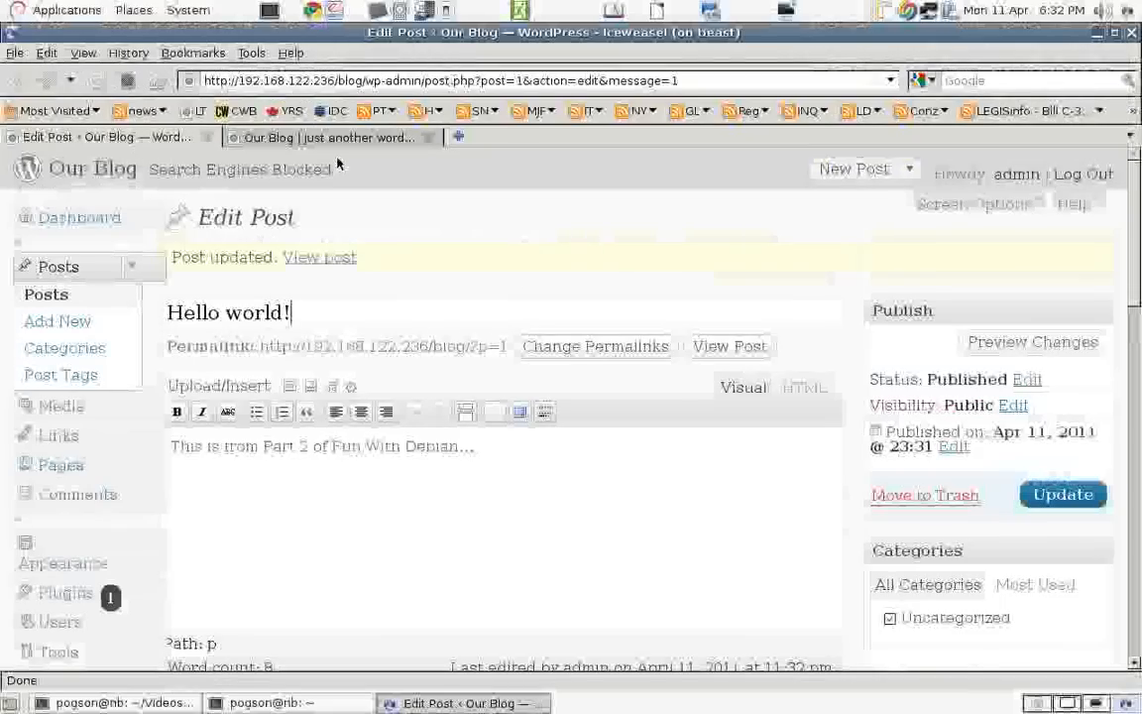
left_click(327, 136)
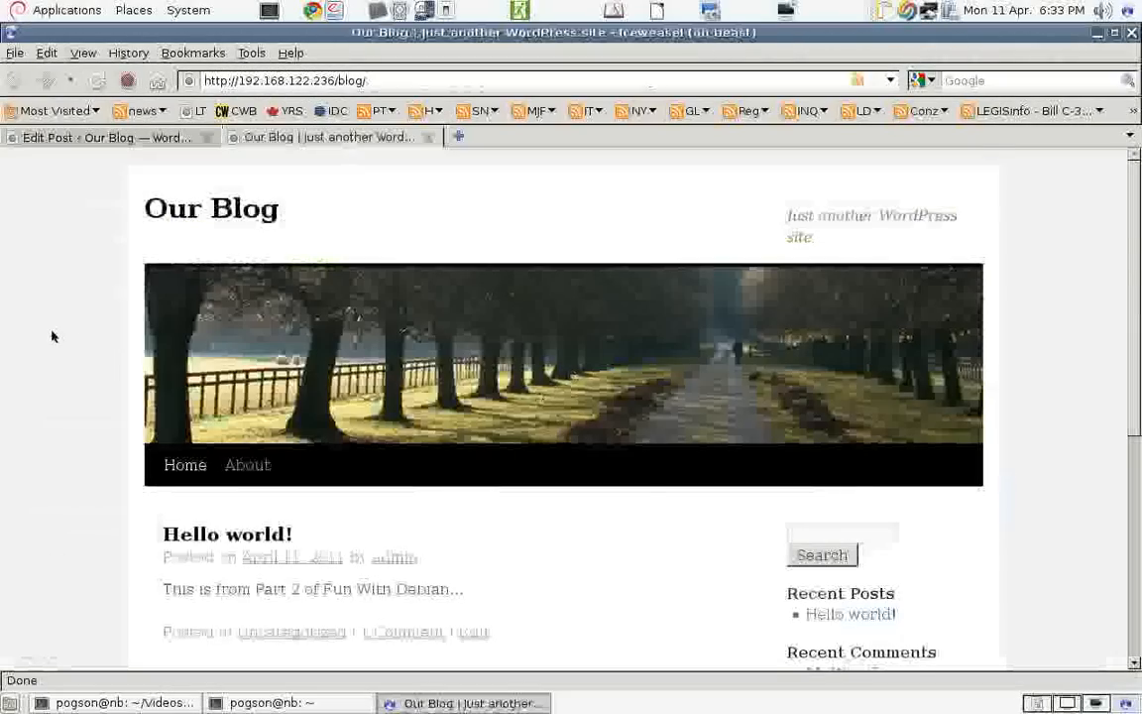
scroll("down", 3)
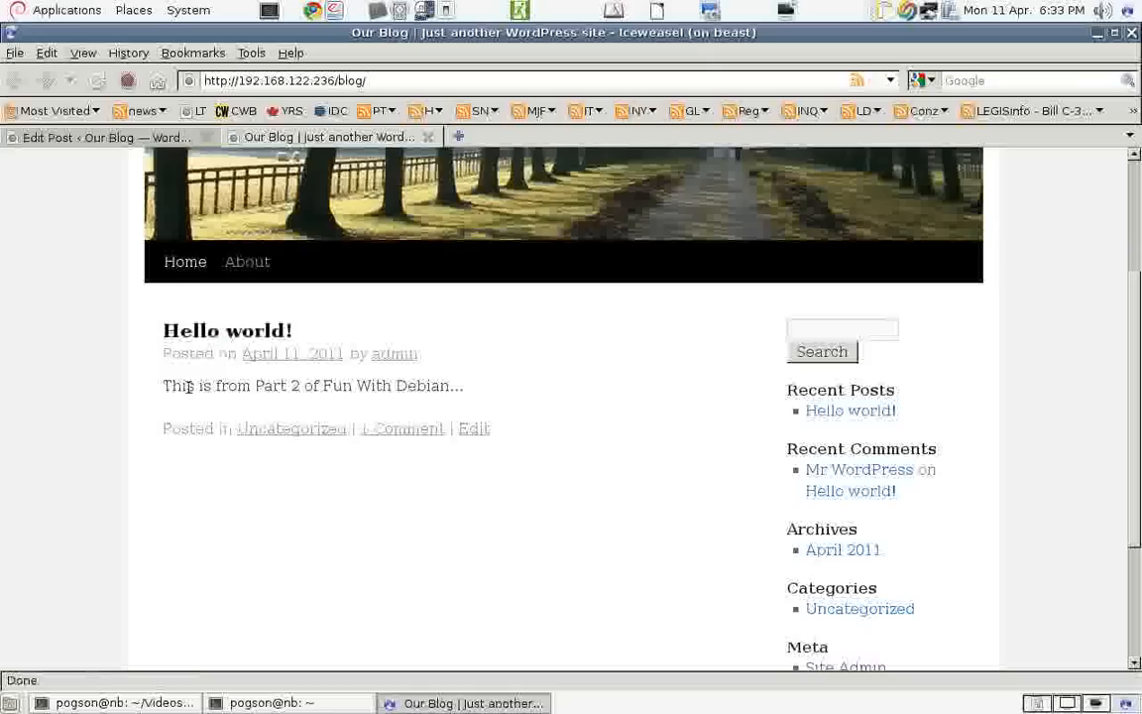
mouse_move(452, 400)
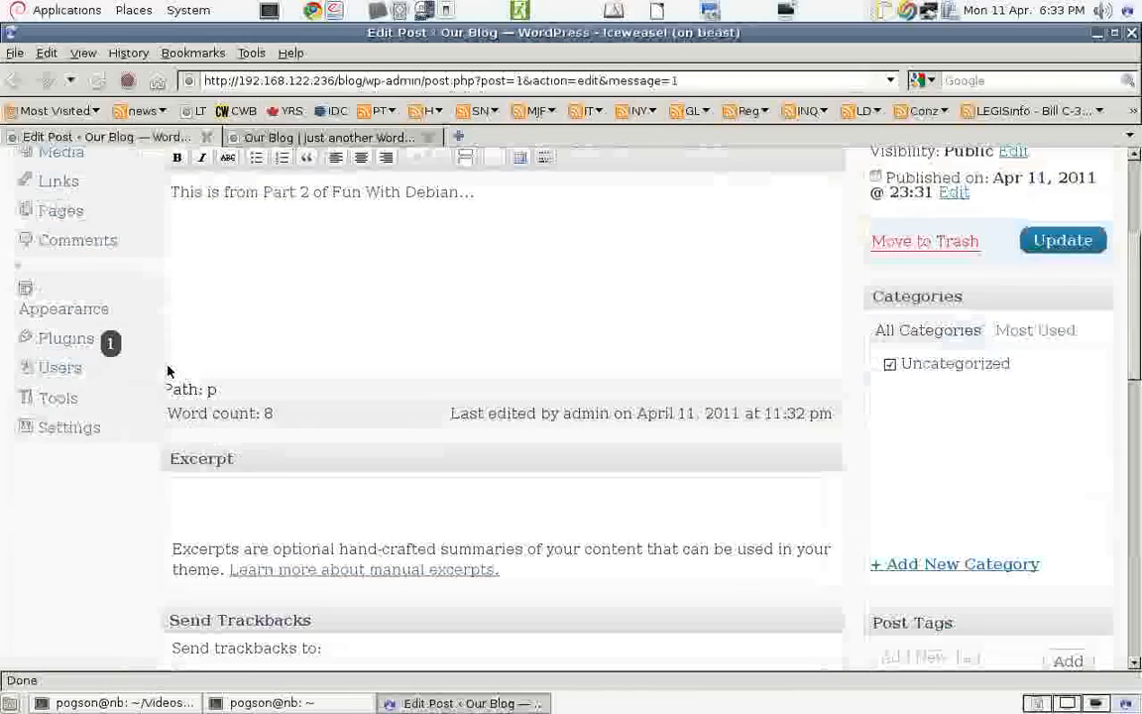
mouse_move(60, 366)
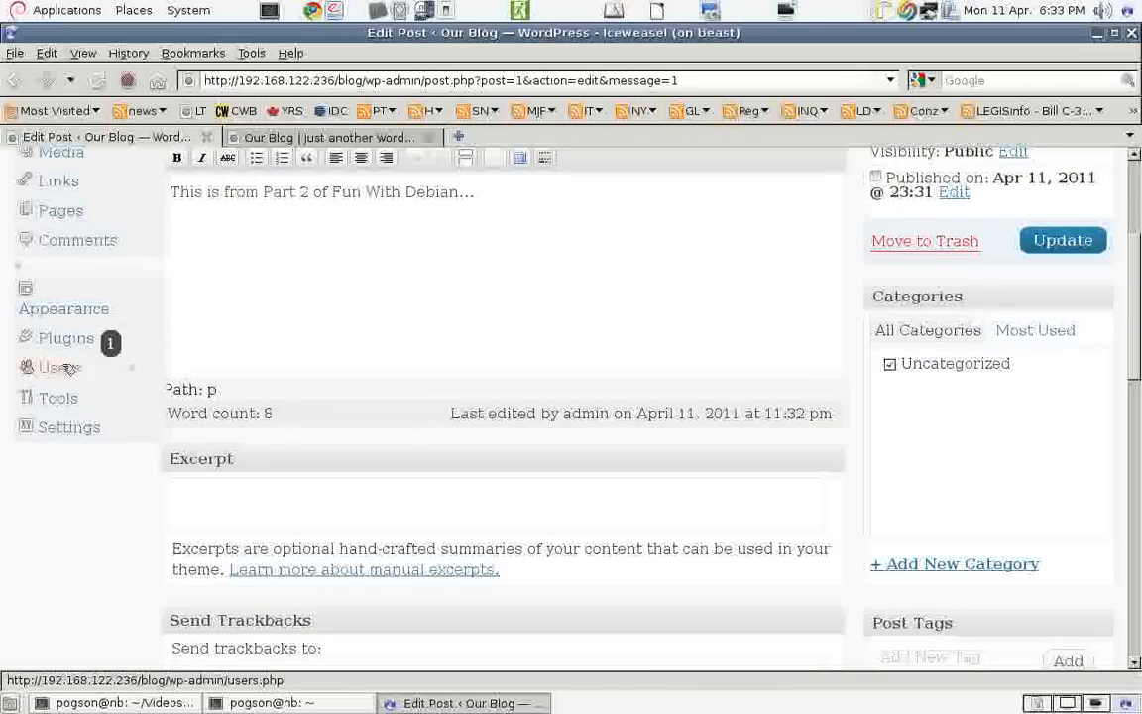
mouse_move(89, 374)
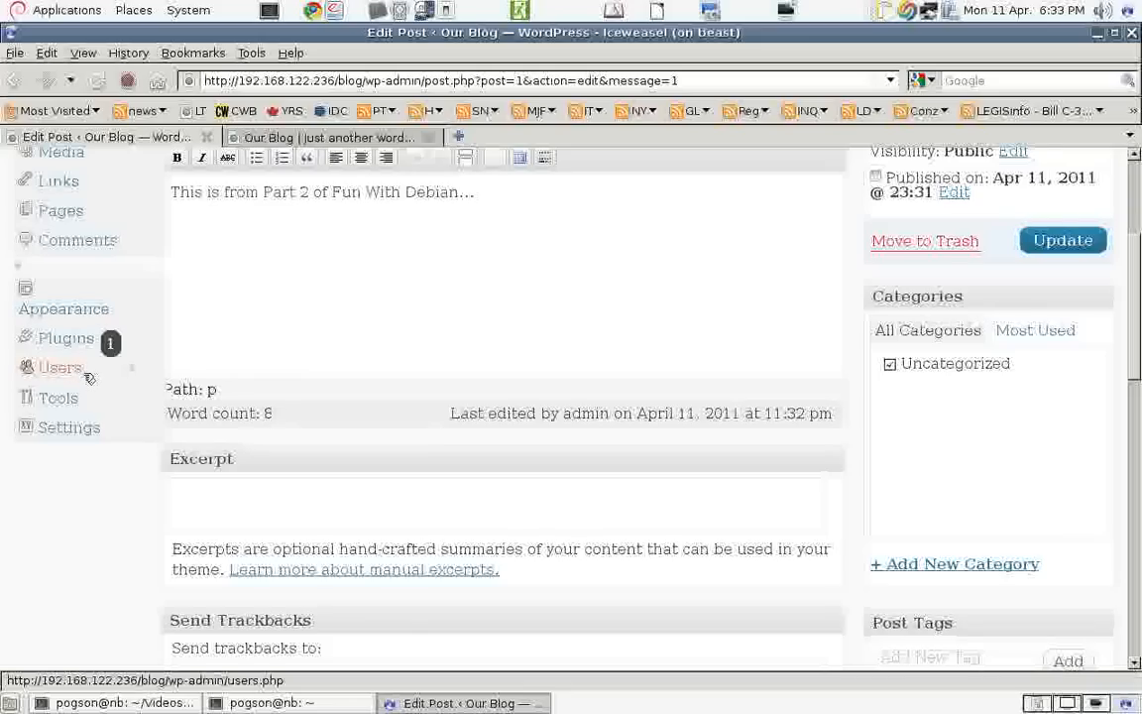
Scroll through the Edit Post page for Hello world! showing the 'Post updated' notice
scroll("up", 3)
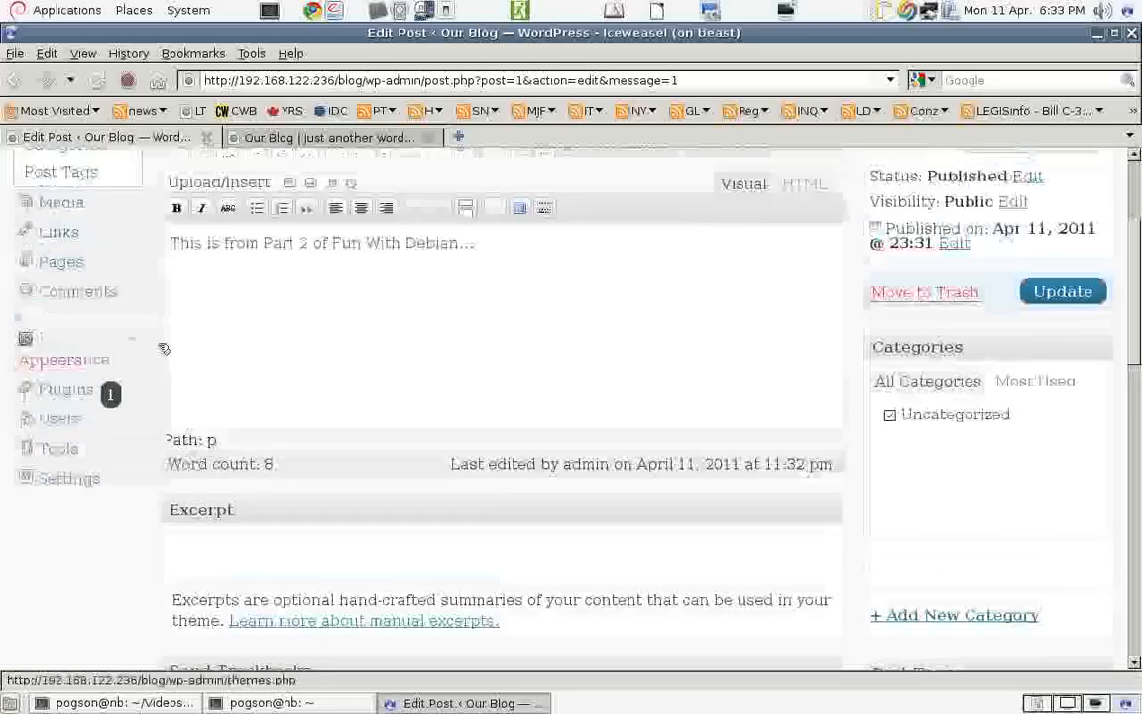
scroll("up", 3)
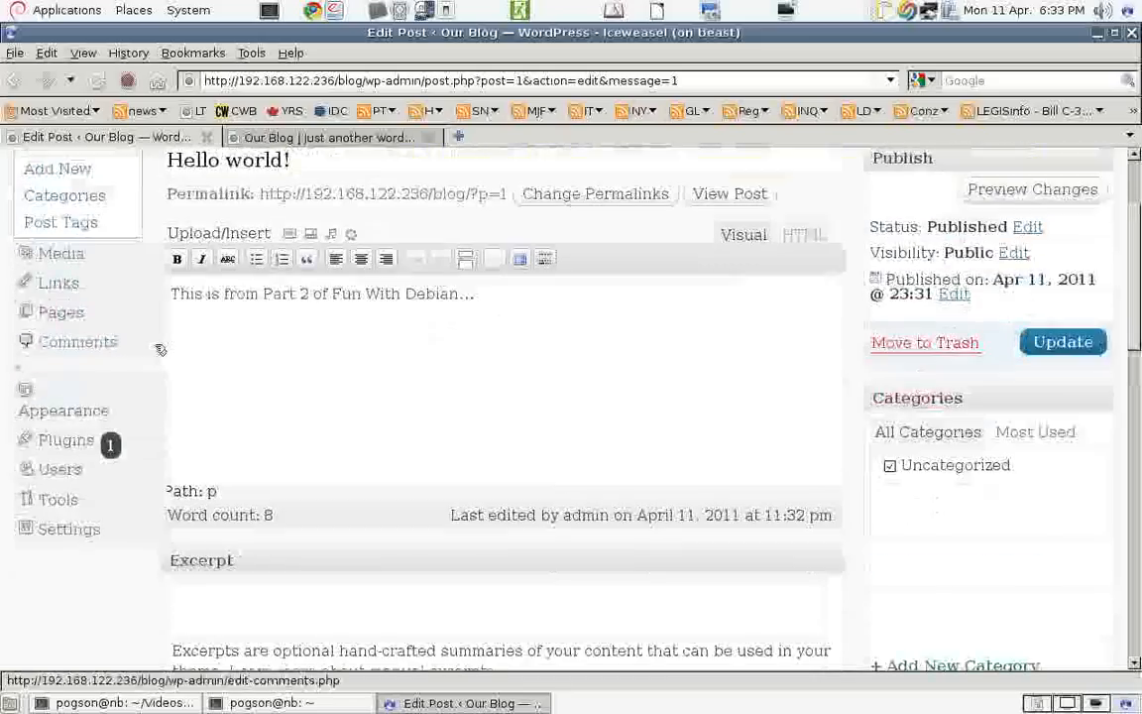
scroll("up", 3)
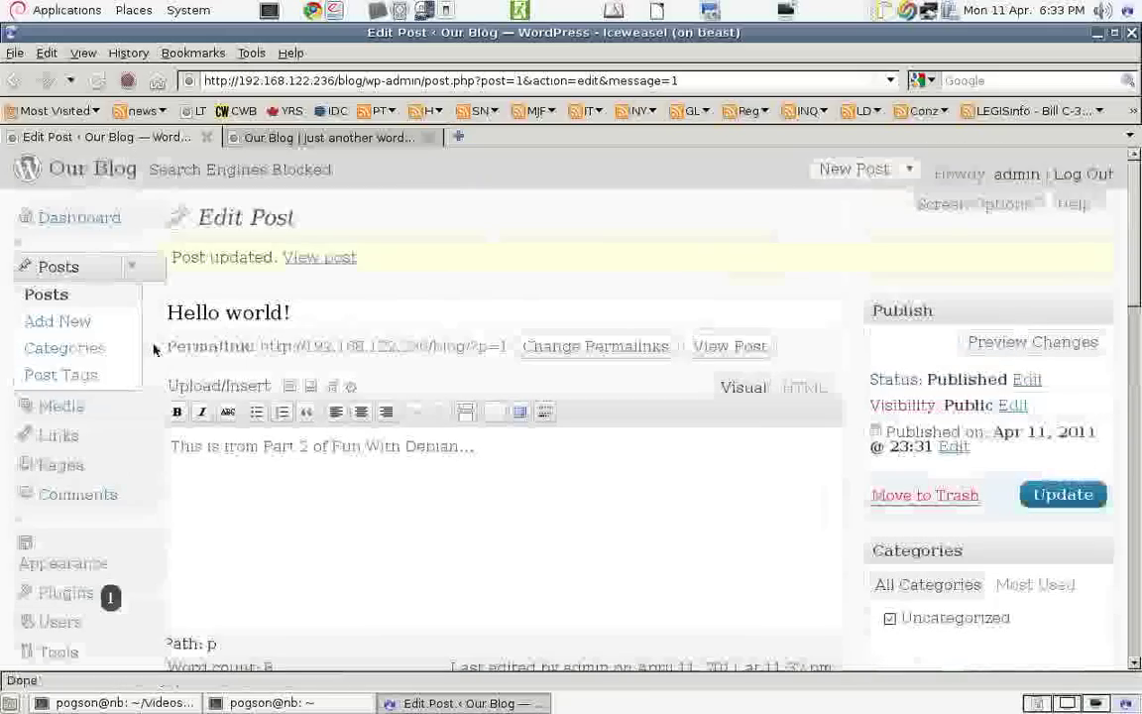
scroll("down", 3)
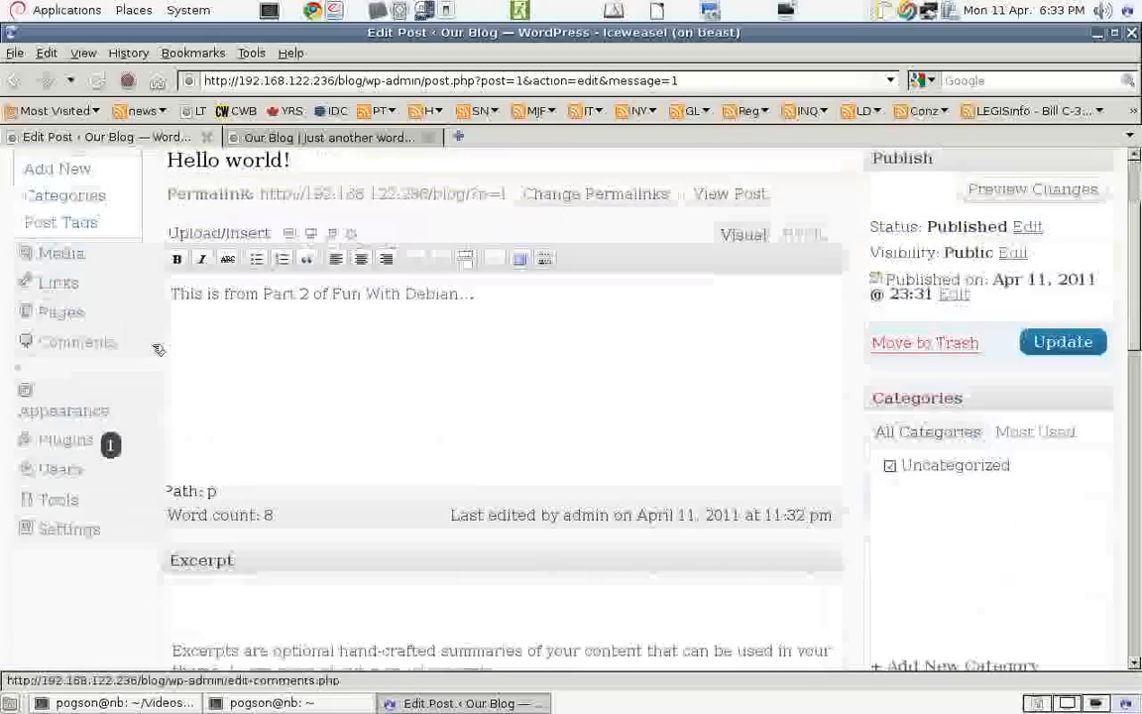
scroll("down", 3)
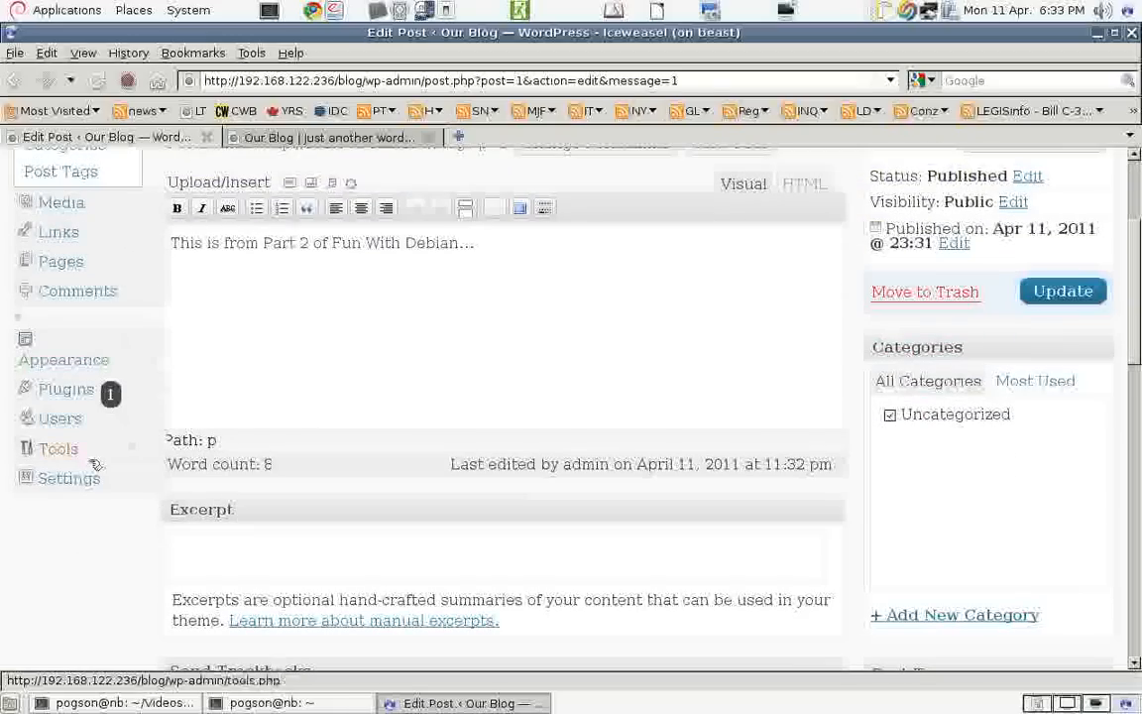
scroll("up", 3)
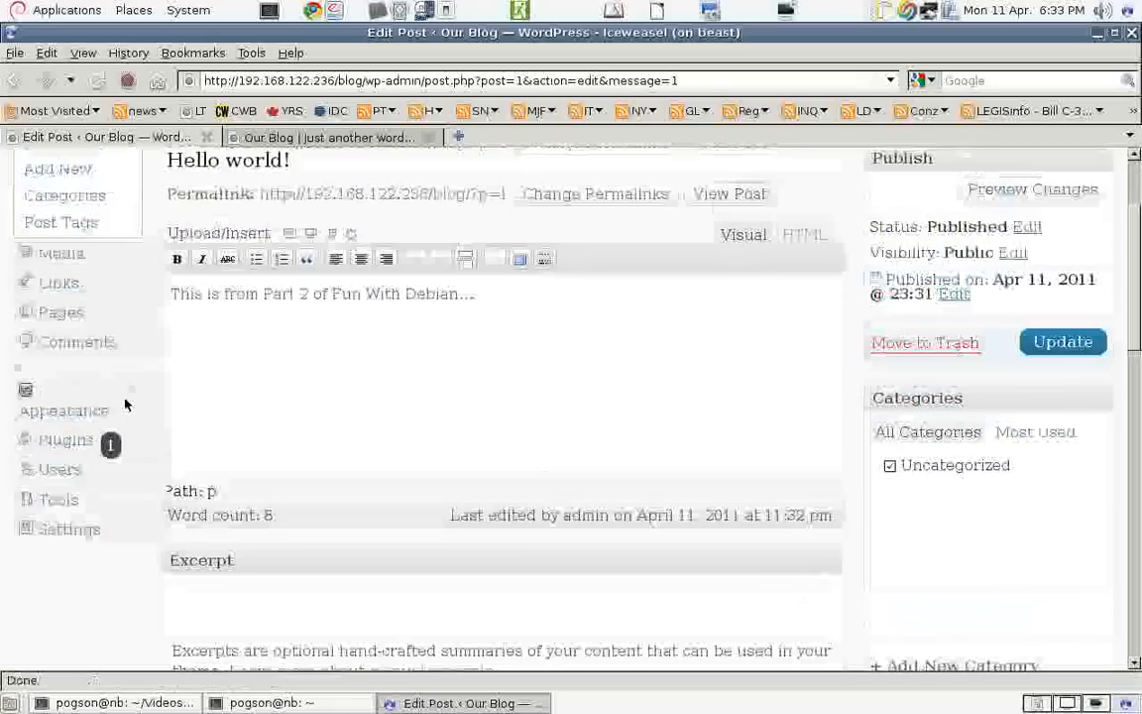
scroll("up", 3)
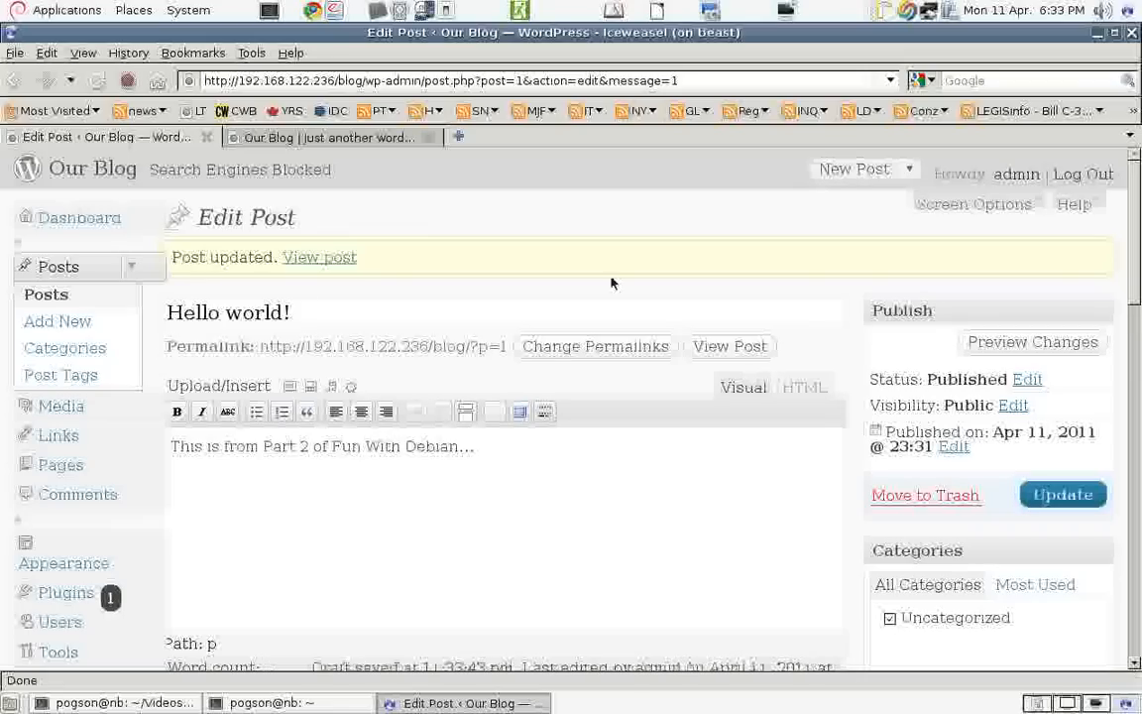
mouse_move(646, 226)
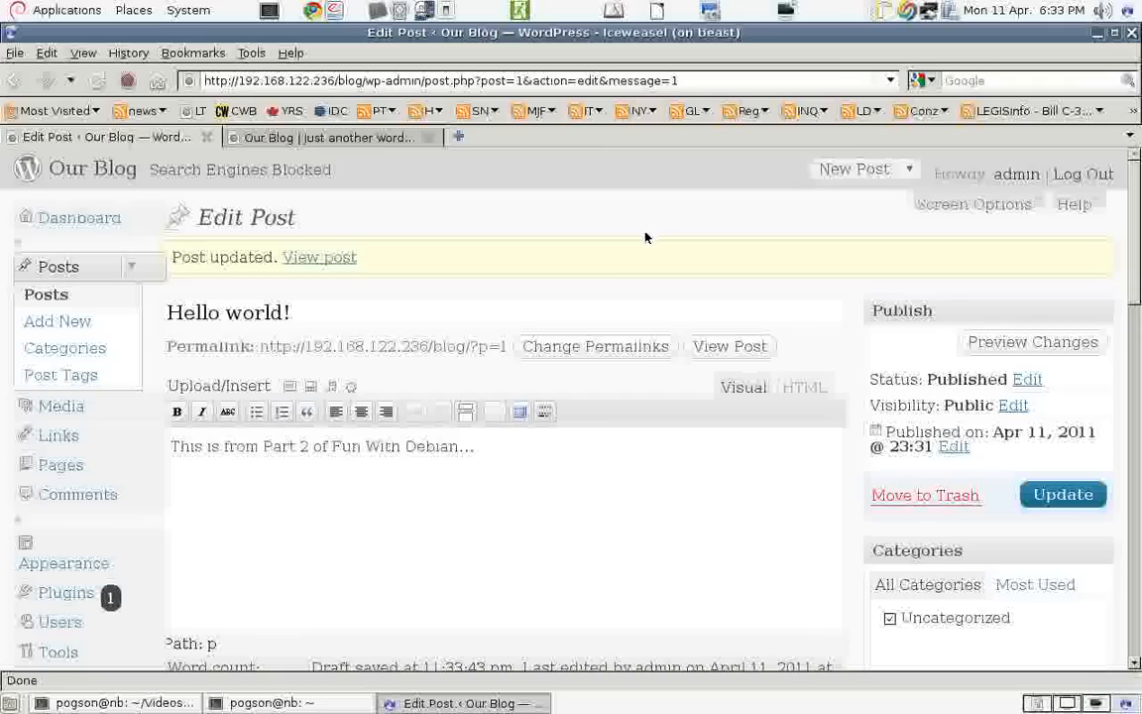
mouse_move(702, 224)
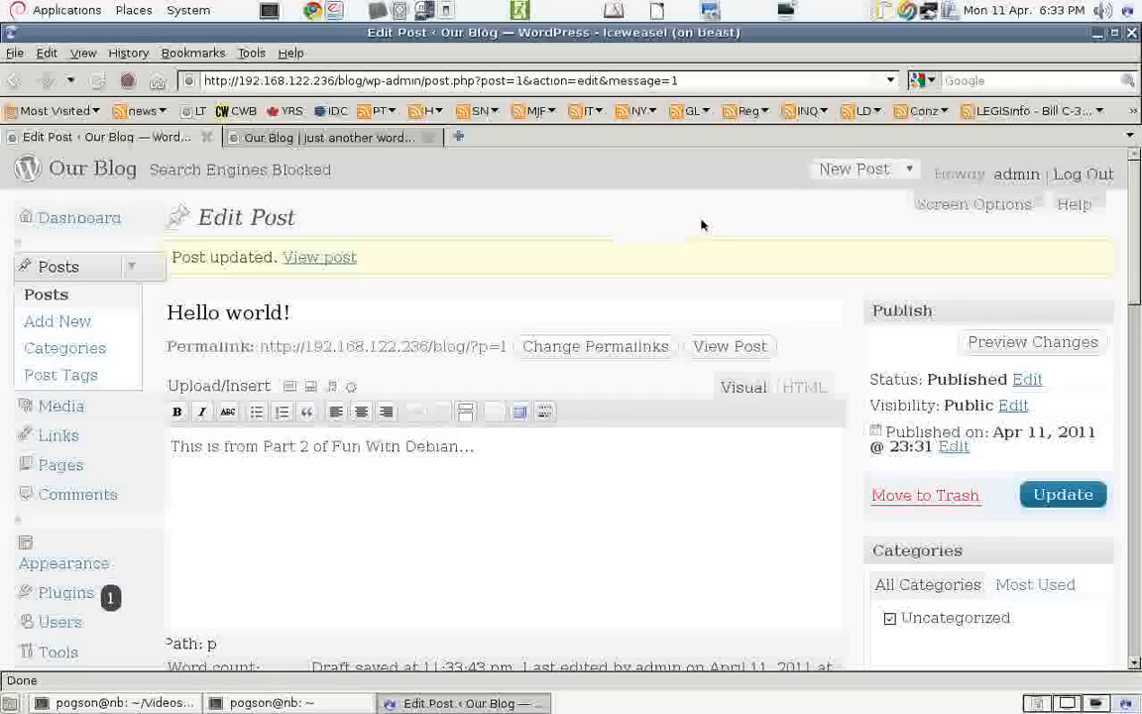
mouse_move(737, 214)
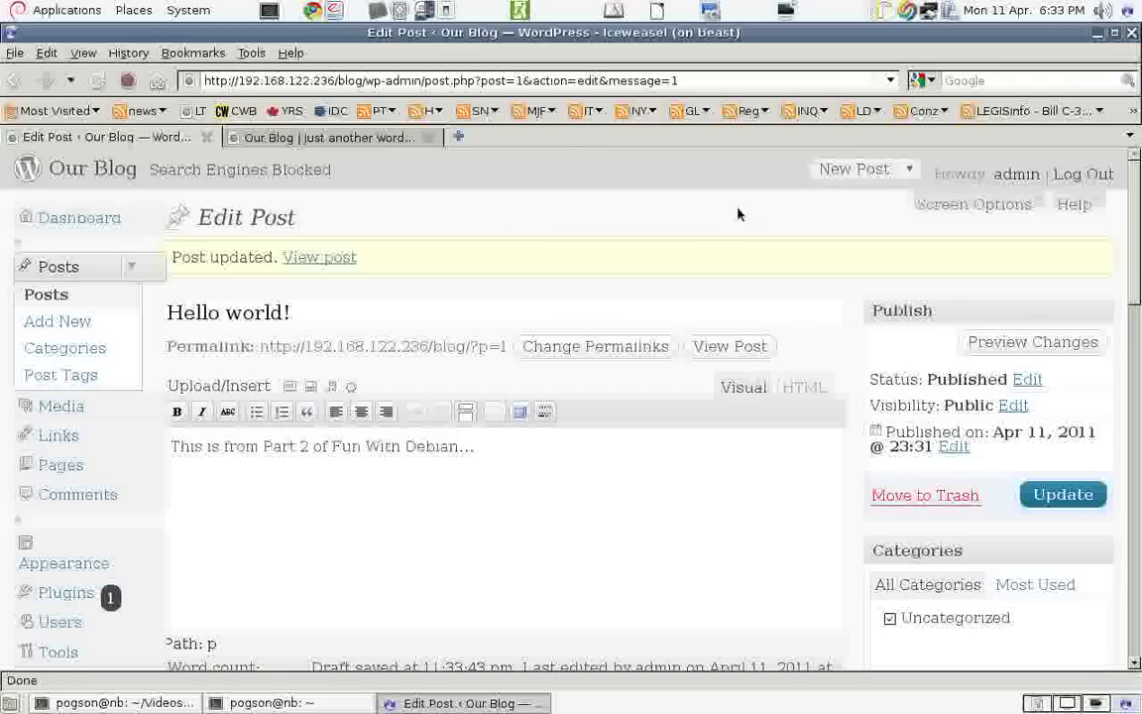
mouse_move(713, 232)
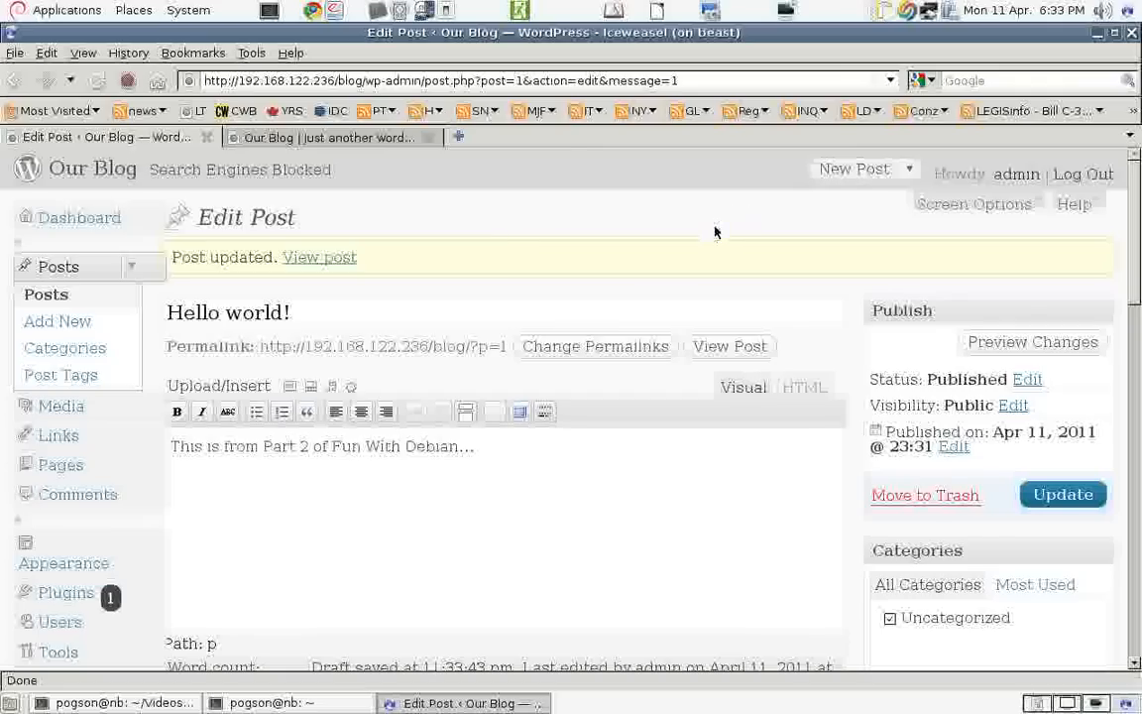
mouse_move(705, 222)
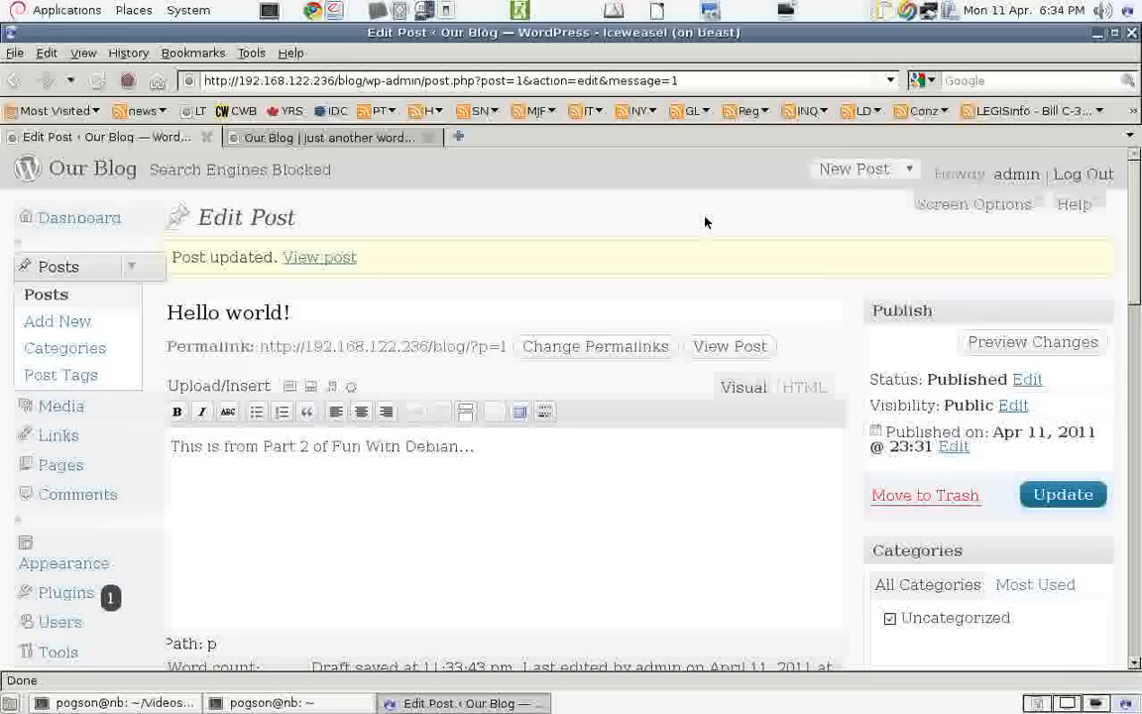
mouse_move(697, 230)
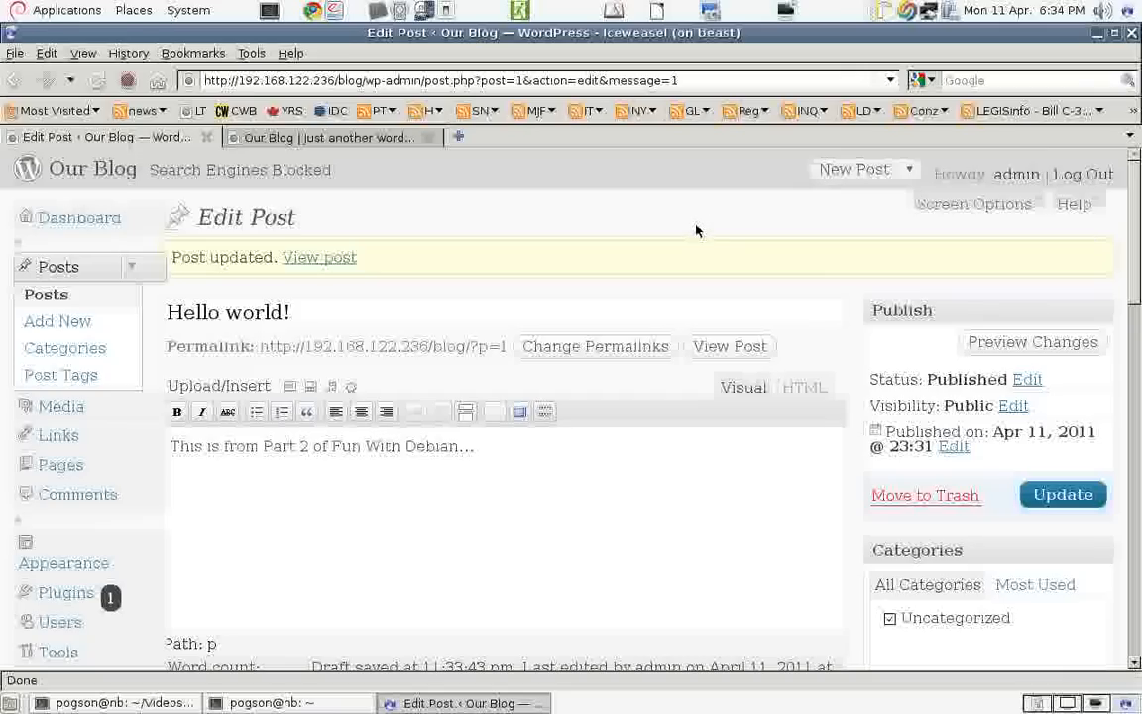
mouse_move(757, 238)
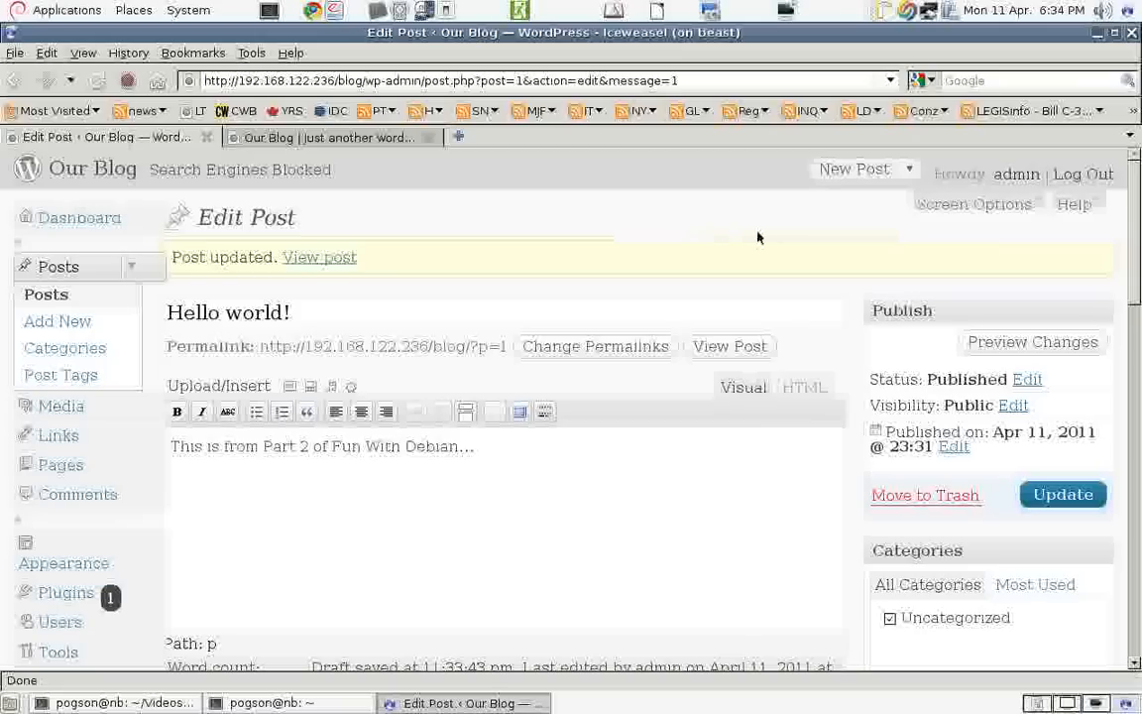
mouse_move(888, 559)
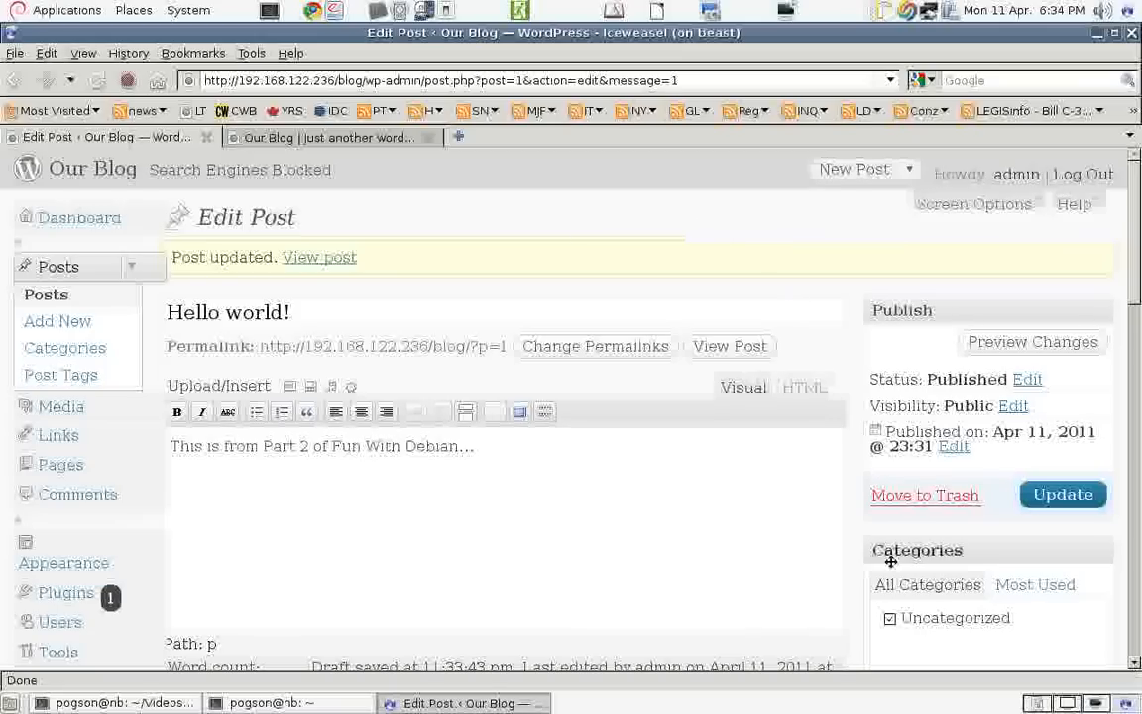